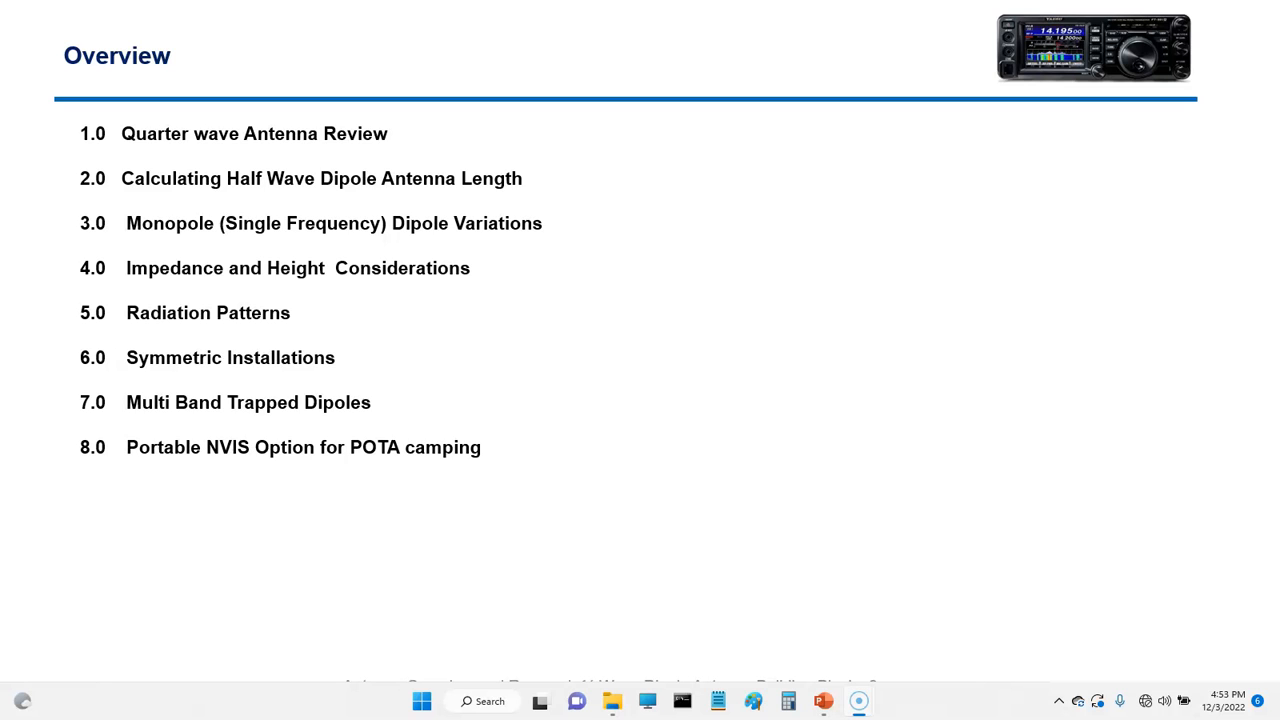
pyautogui.moveTo(184, 696)
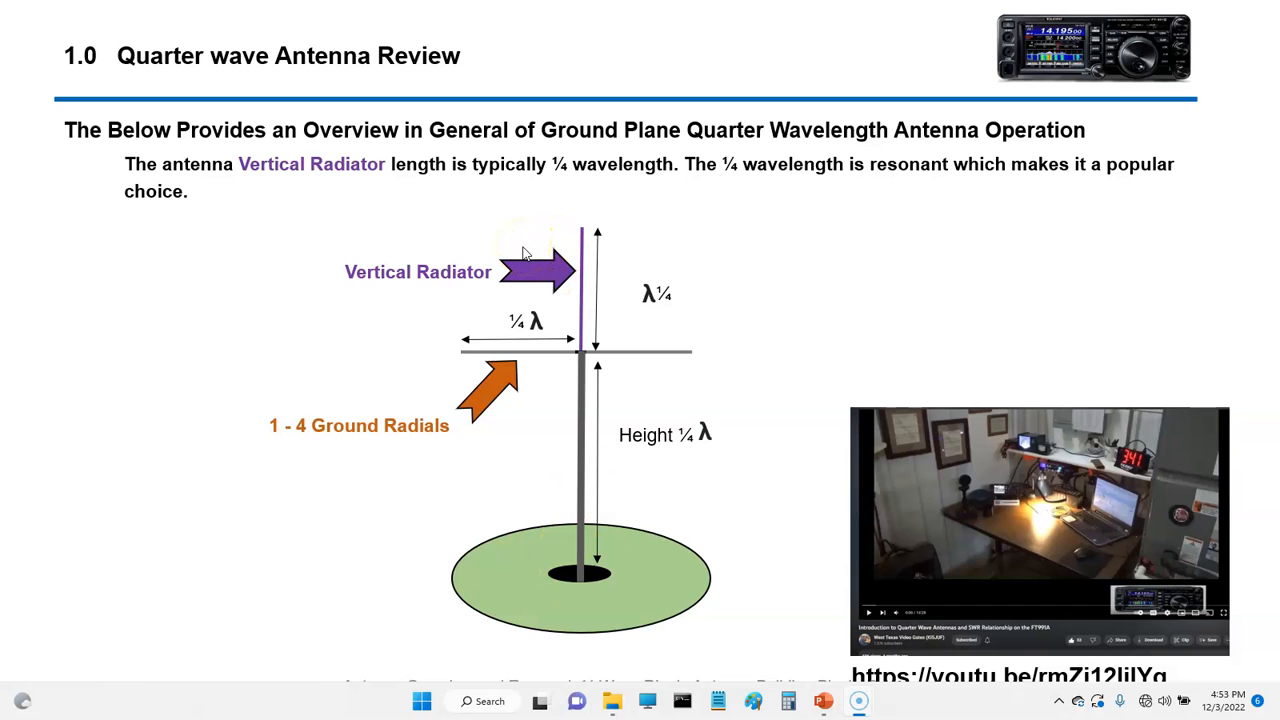
pyautogui.moveTo(280, 384)
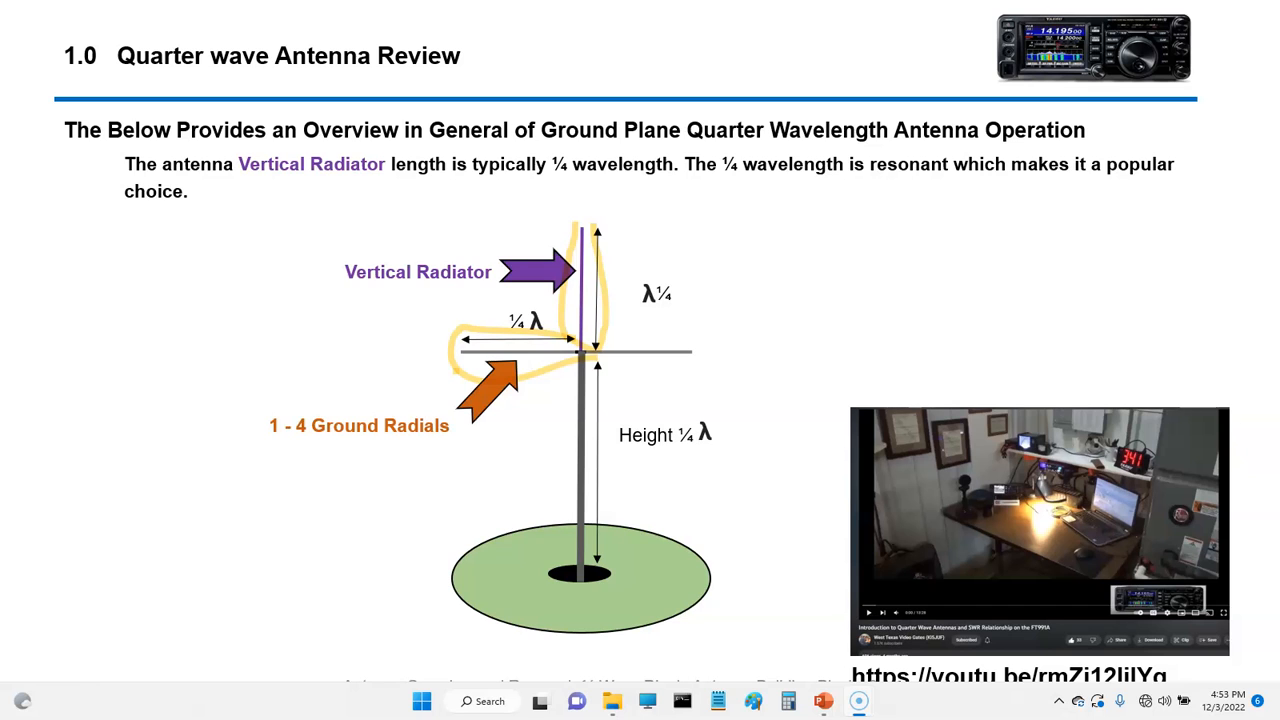
# - Advance to slide 1.1 on ground radial angles and mark it with a short pen stroke
pyautogui.press('right')
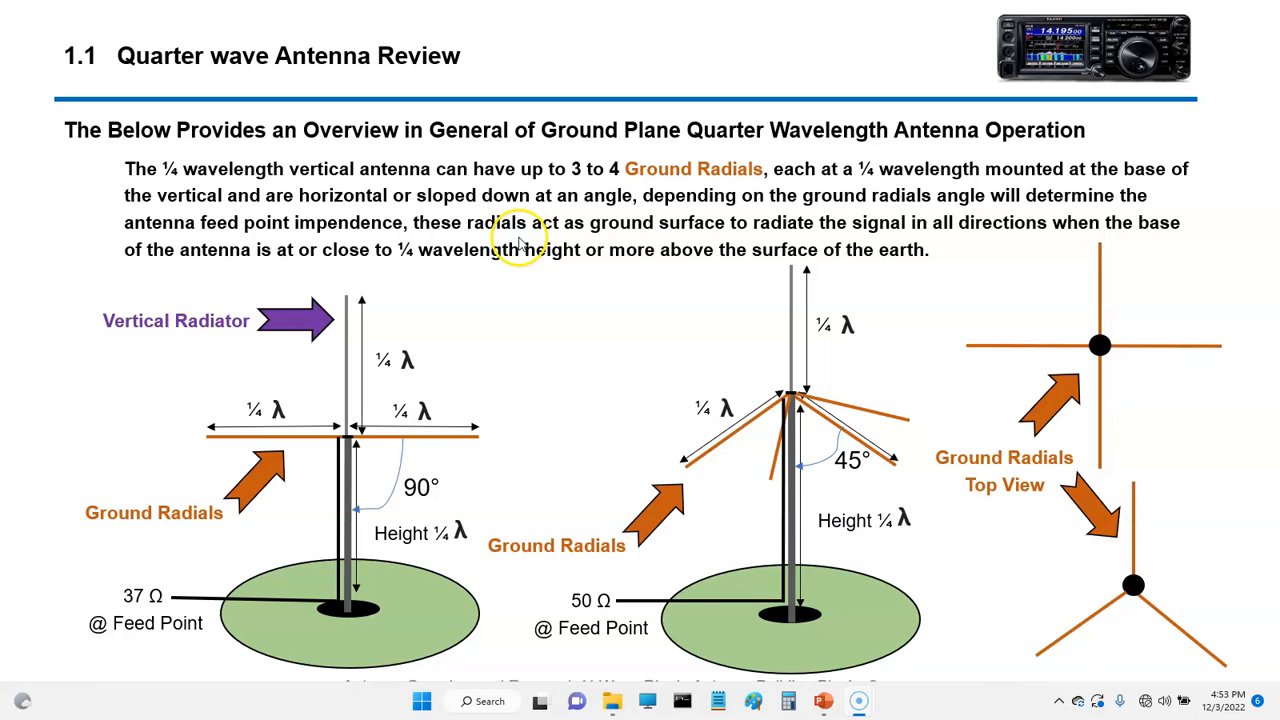
pyautogui.moveTo(518, 230)
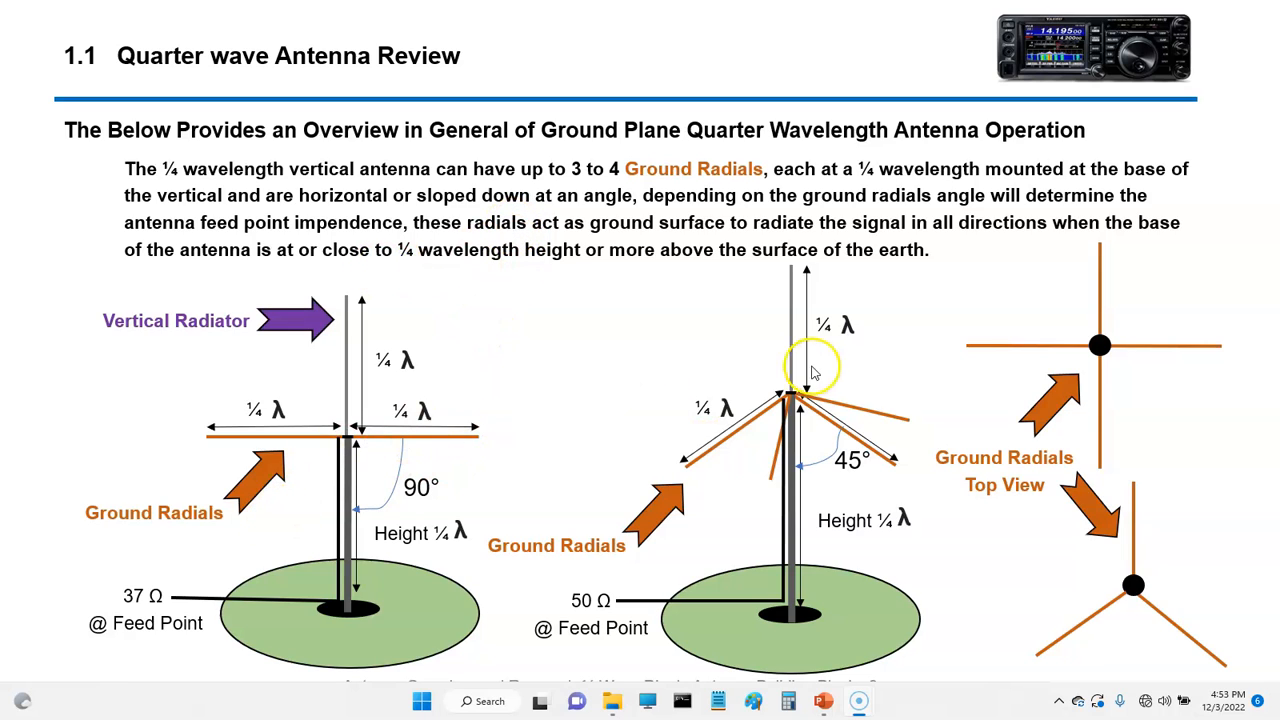
pyautogui.moveTo(548, 428)
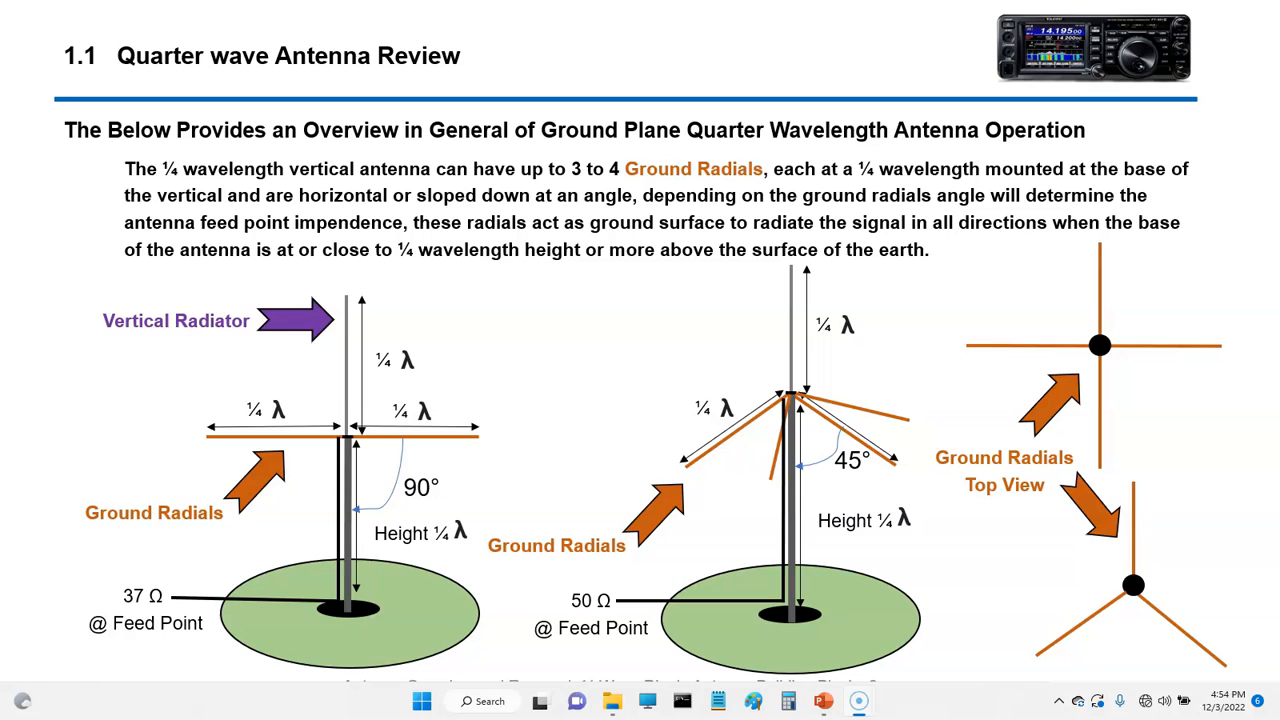
pyautogui.moveTo(360, 424); pyautogui.dragTo(490, 440)
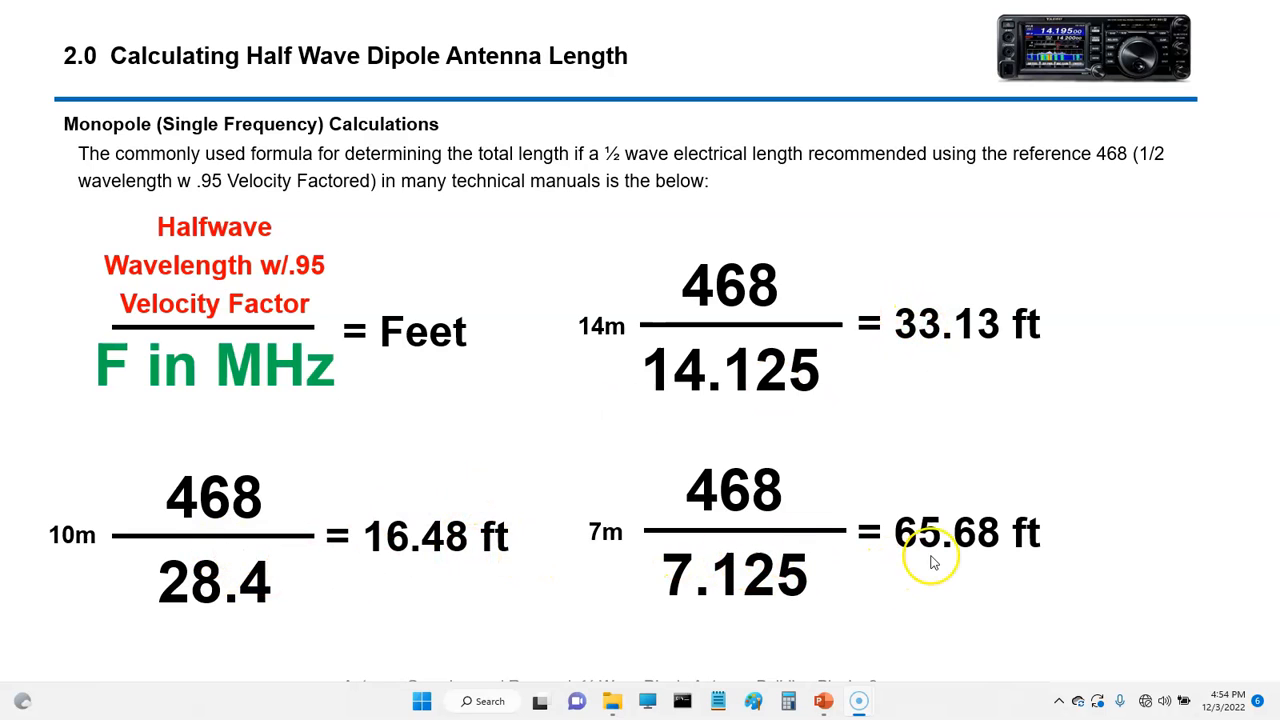
pyautogui.moveTo(280, 224)
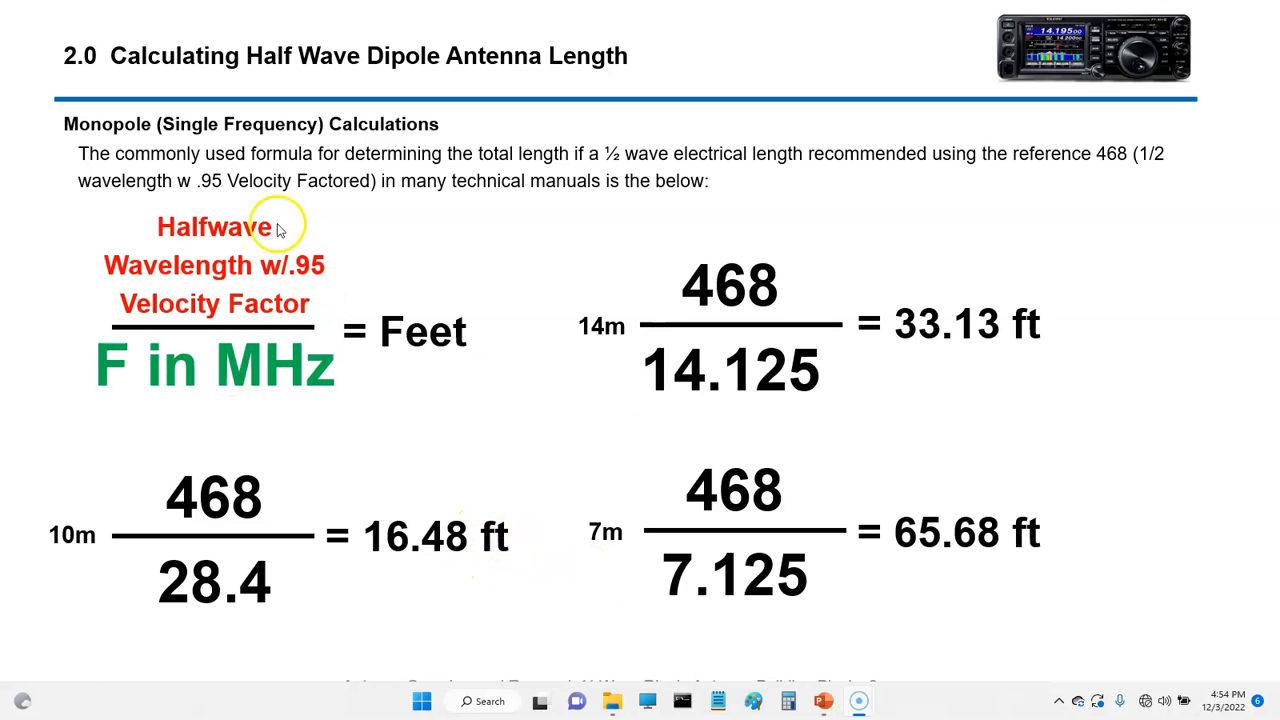
pyautogui.moveTo(444, 336)
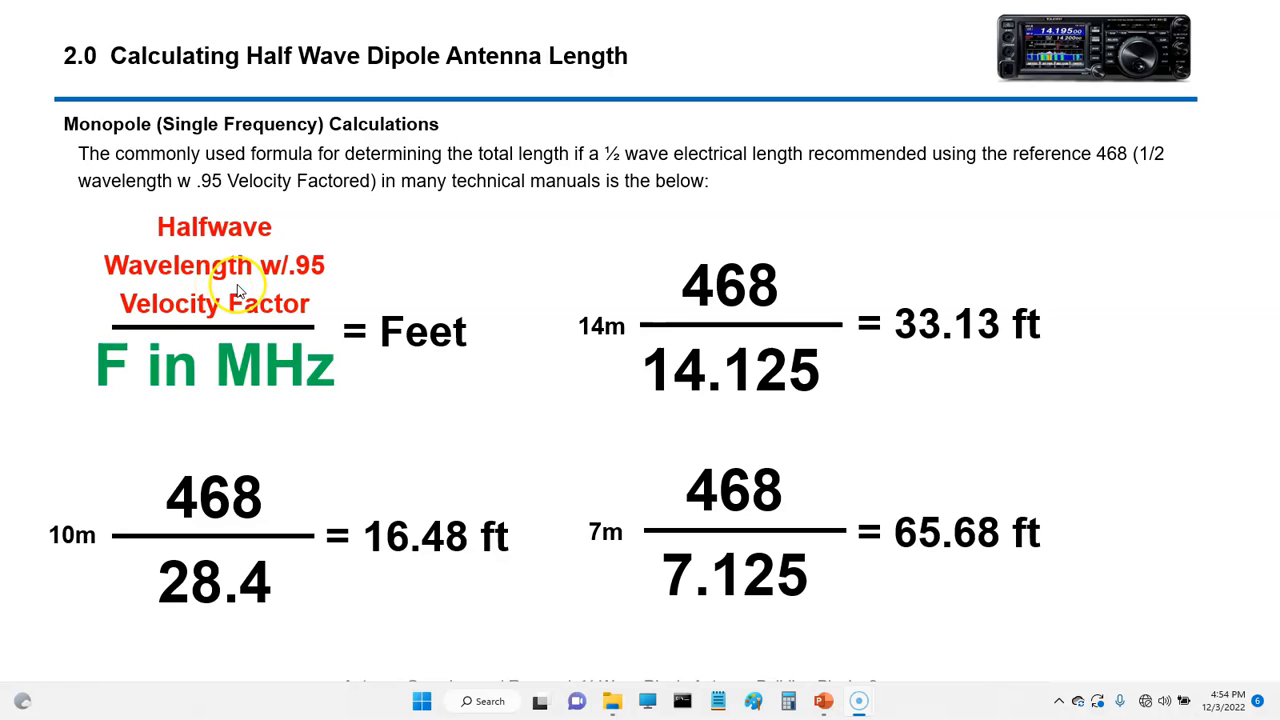
# - Advance to slide 2.1 deriving the 468 constant from light speed and the 0.95 velocity factor
pyautogui.press('Right')
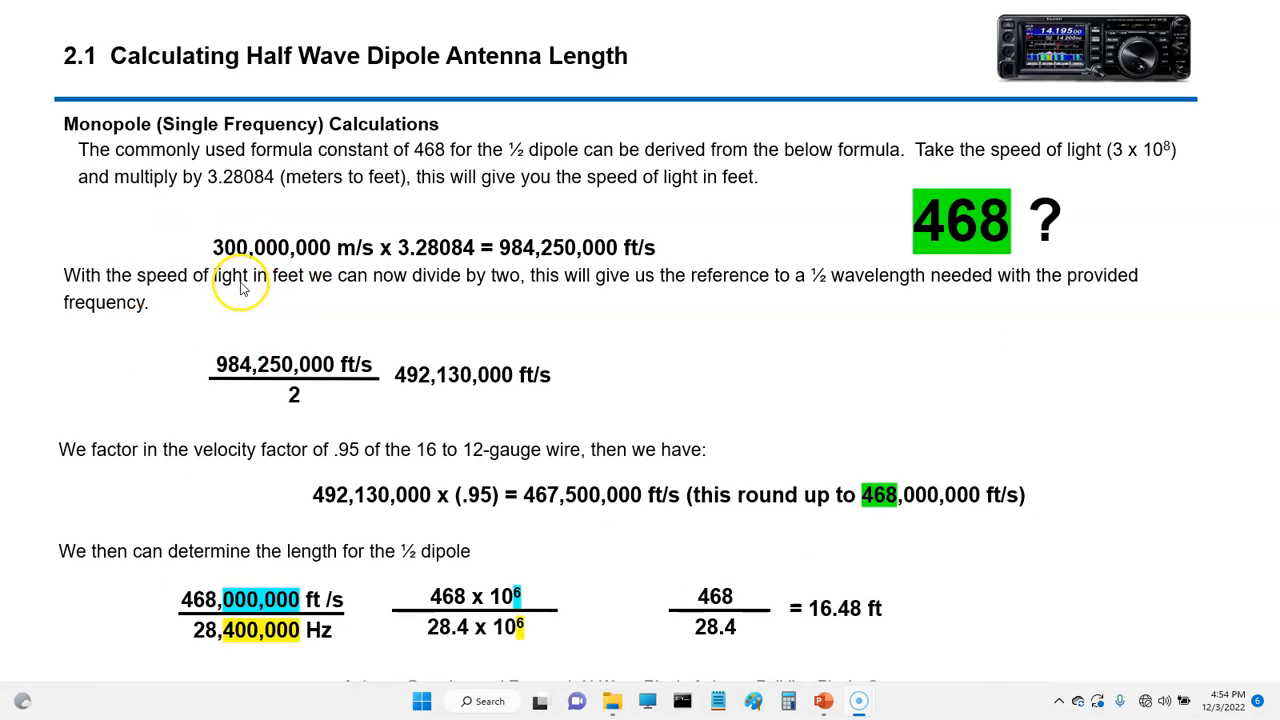
pyautogui.moveTo(304, 256)
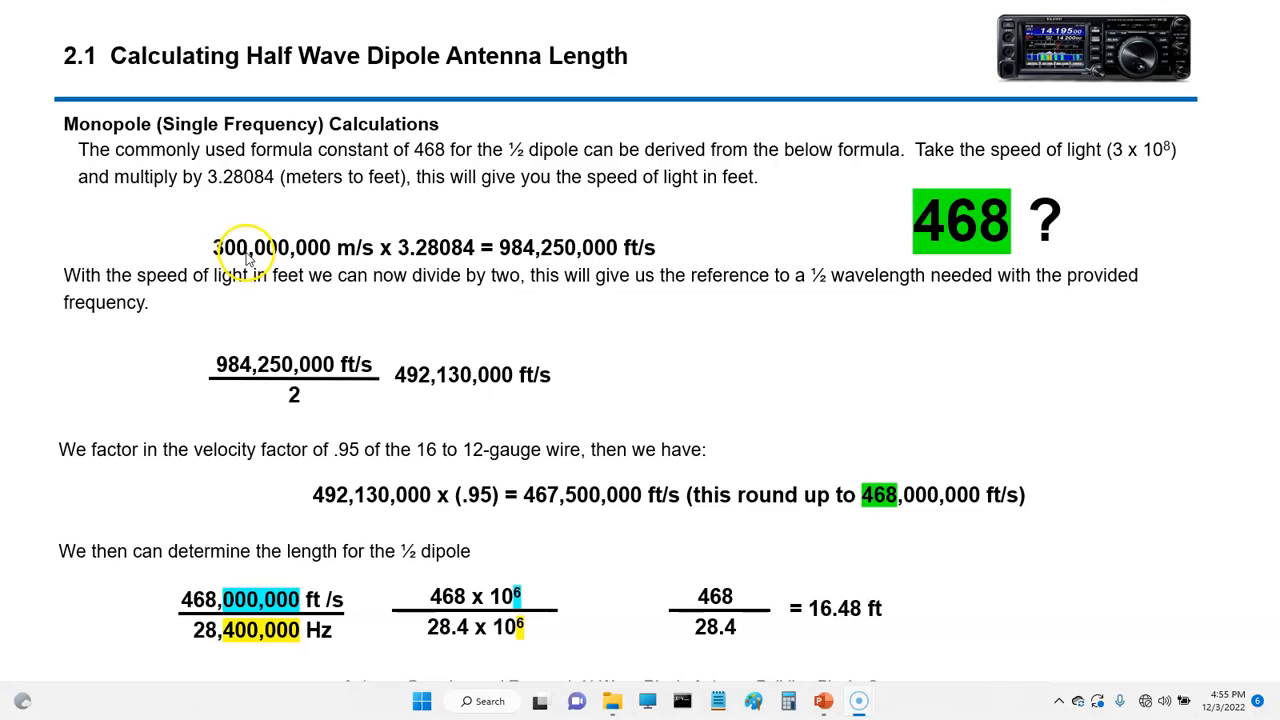
pyautogui.moveTo(288, 264)
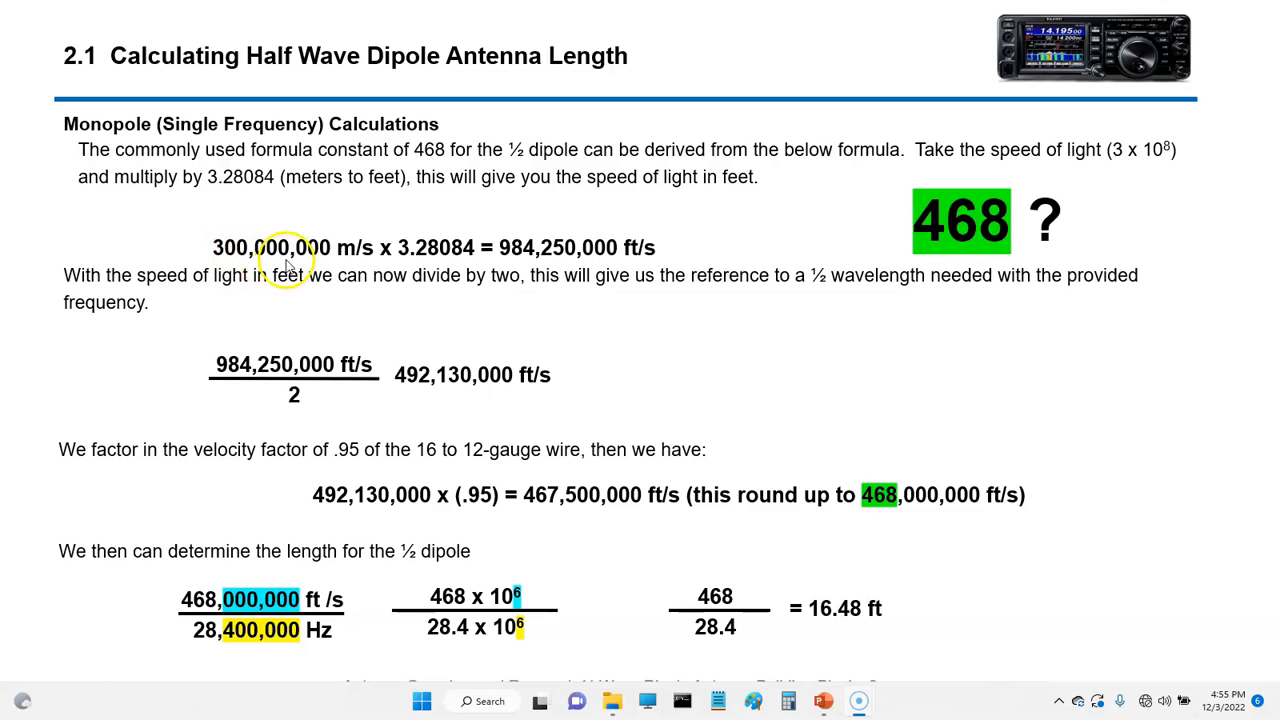
pyautogui.moveTo(418, 258)
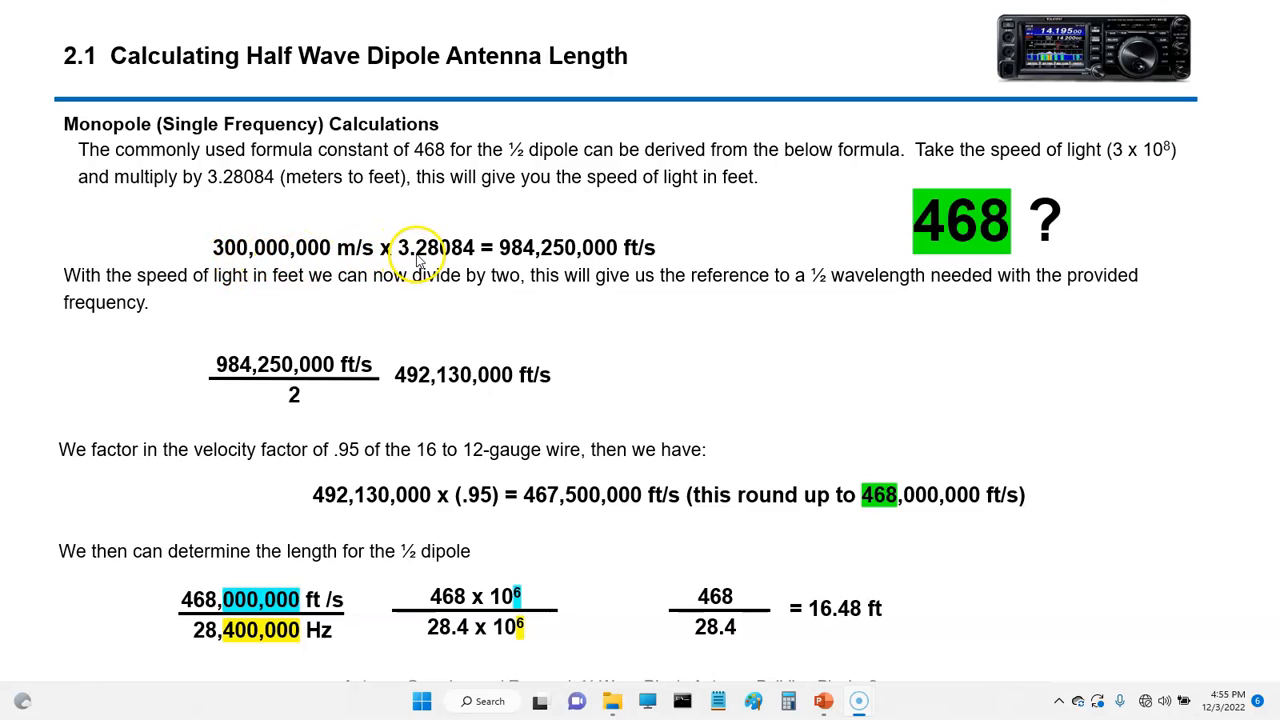
pyautogui.moveTo(550, 258)
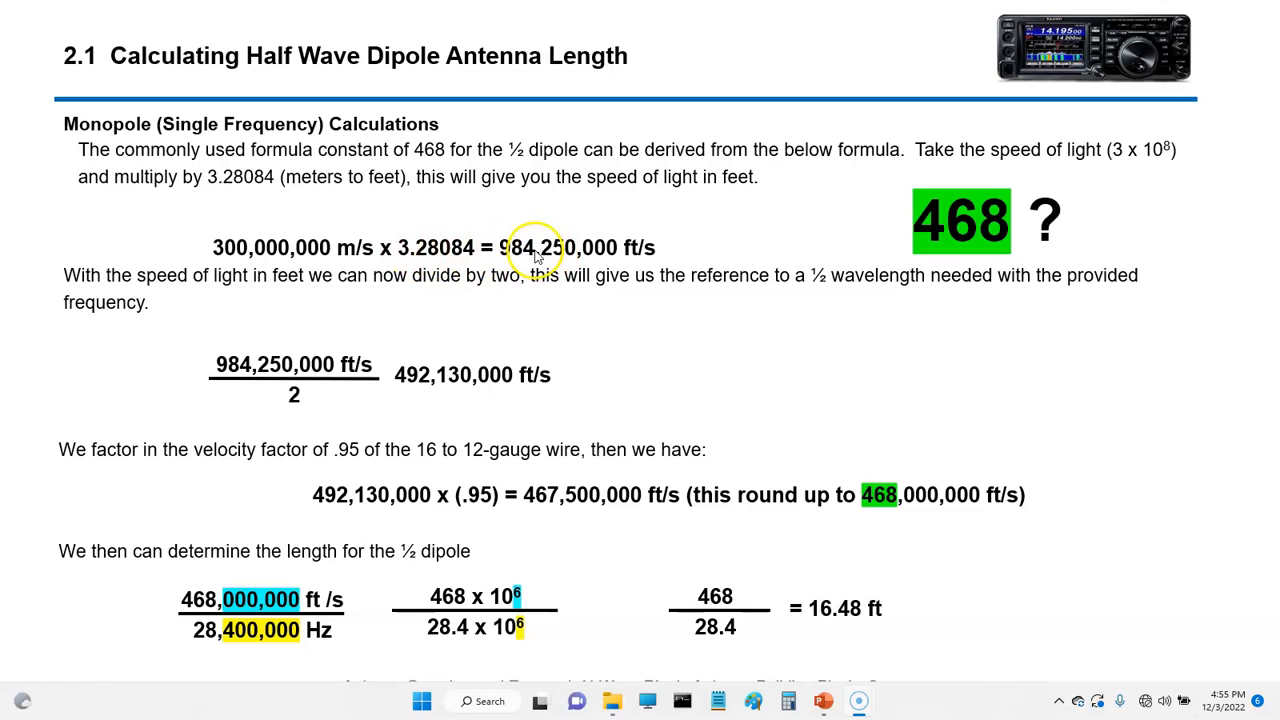
pyautogui.moveTo(578, 258)
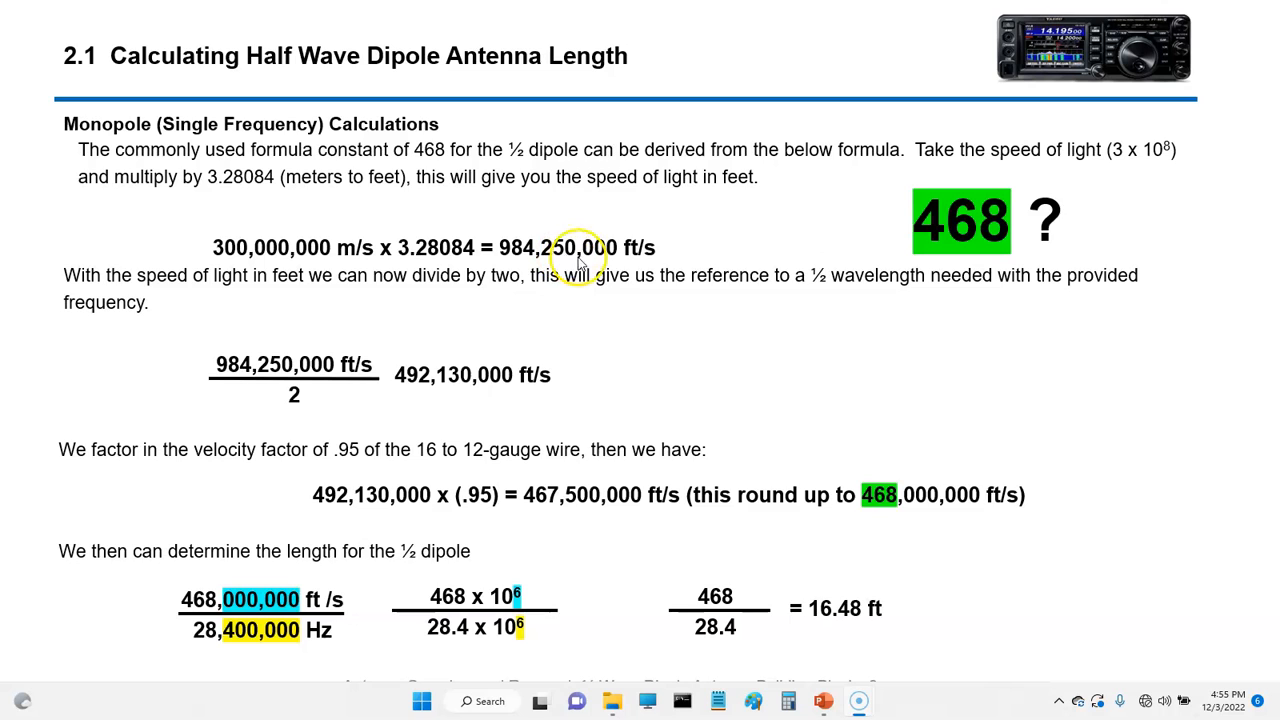
pyautogui.moveTo(436, 396)
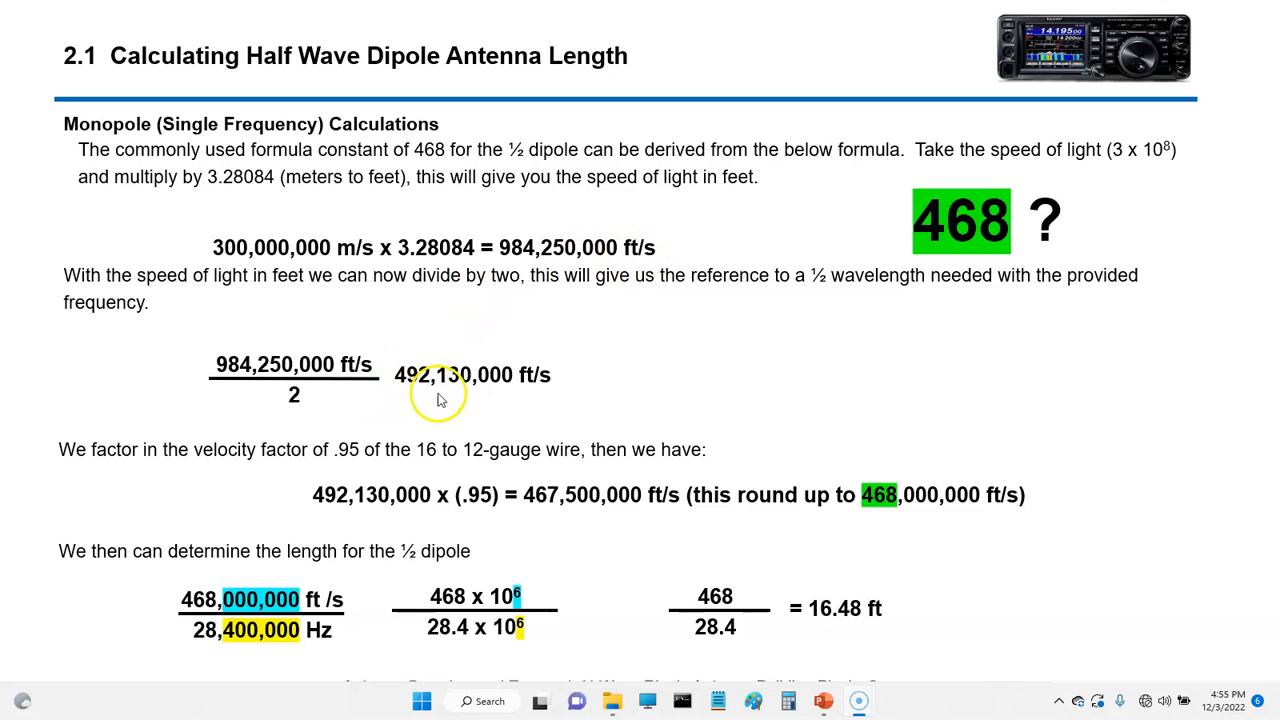
pyautogui.moveTo(324, 488)
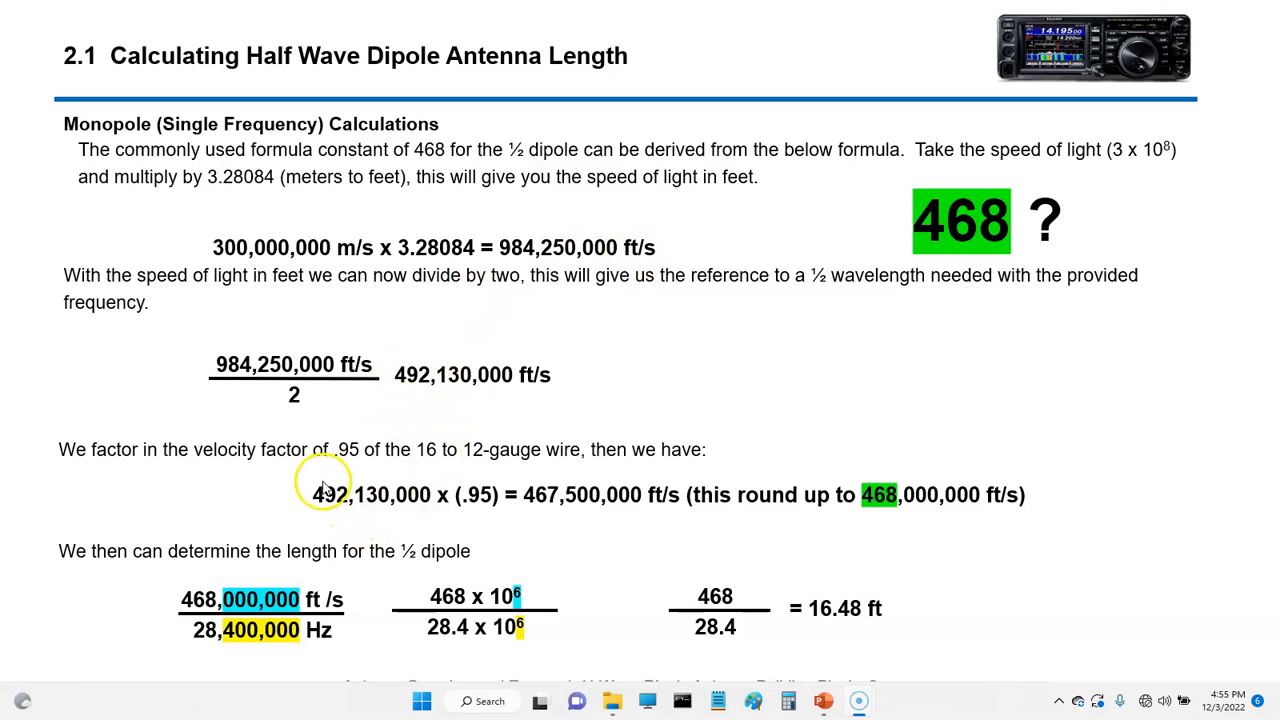
pyautogui.moveTo(488, 472)
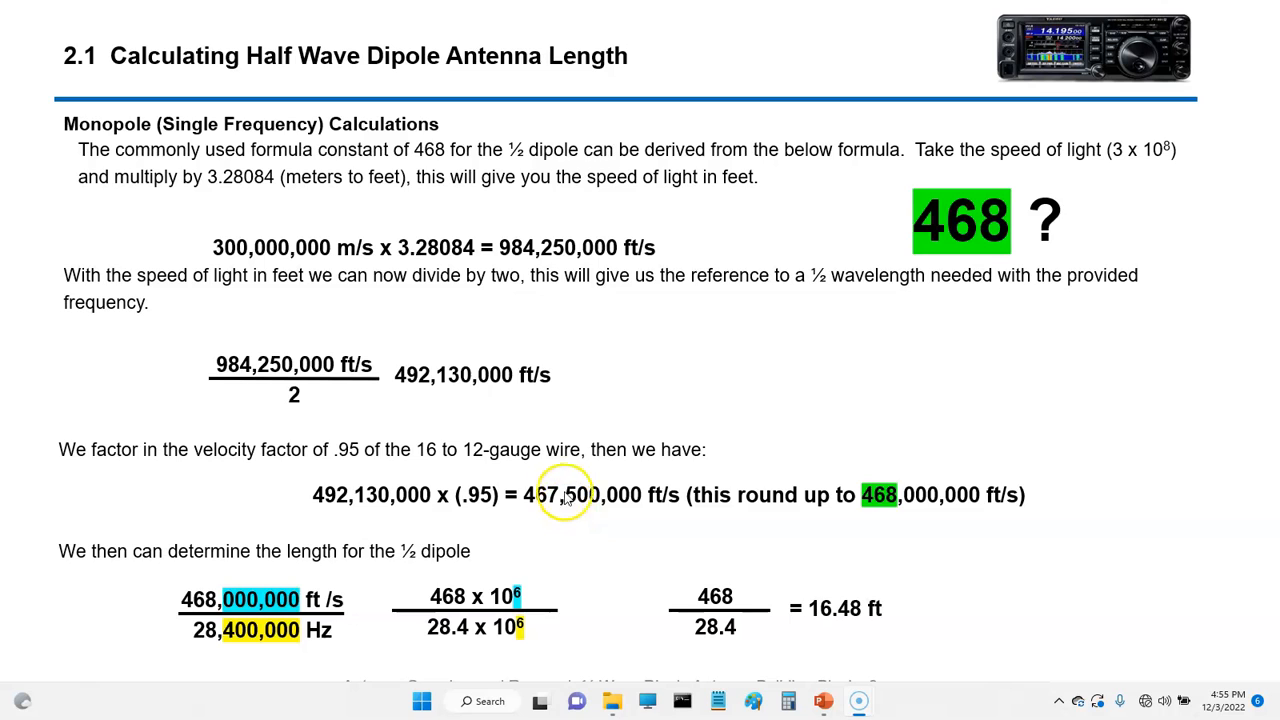
pyautogui.moveTo(896, 510)
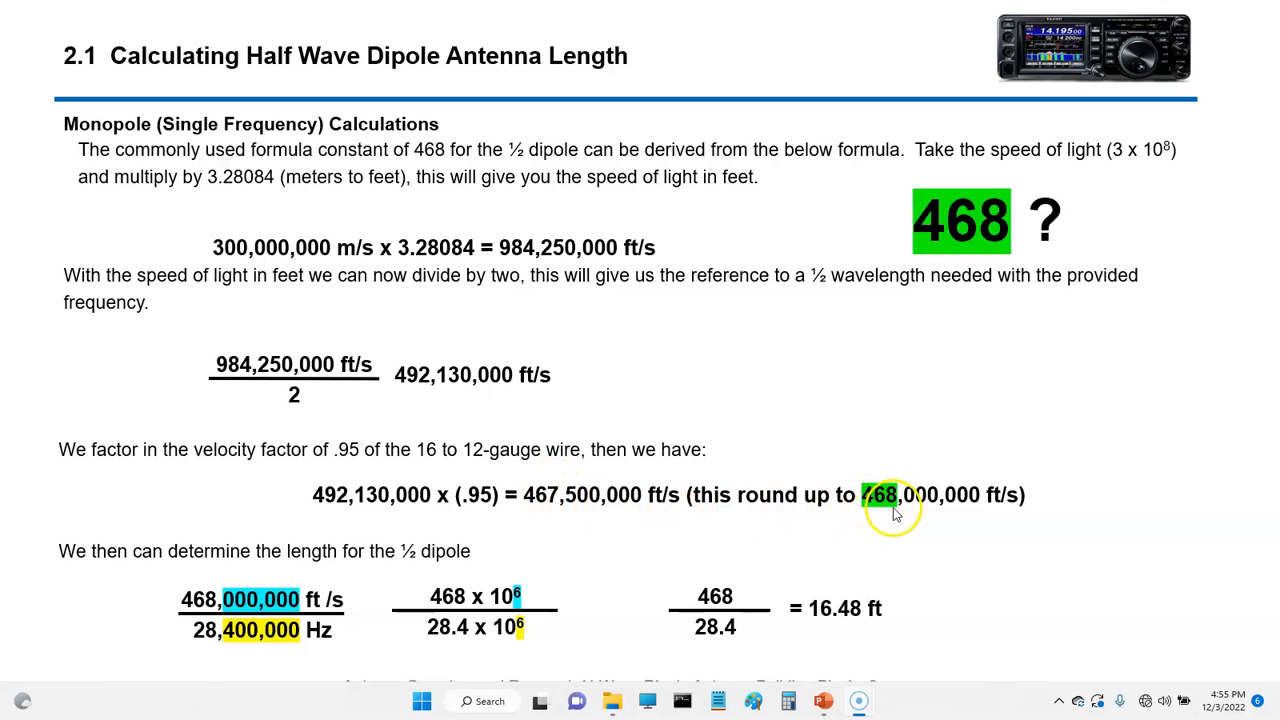
pyautogui.moveTo(230, 578)
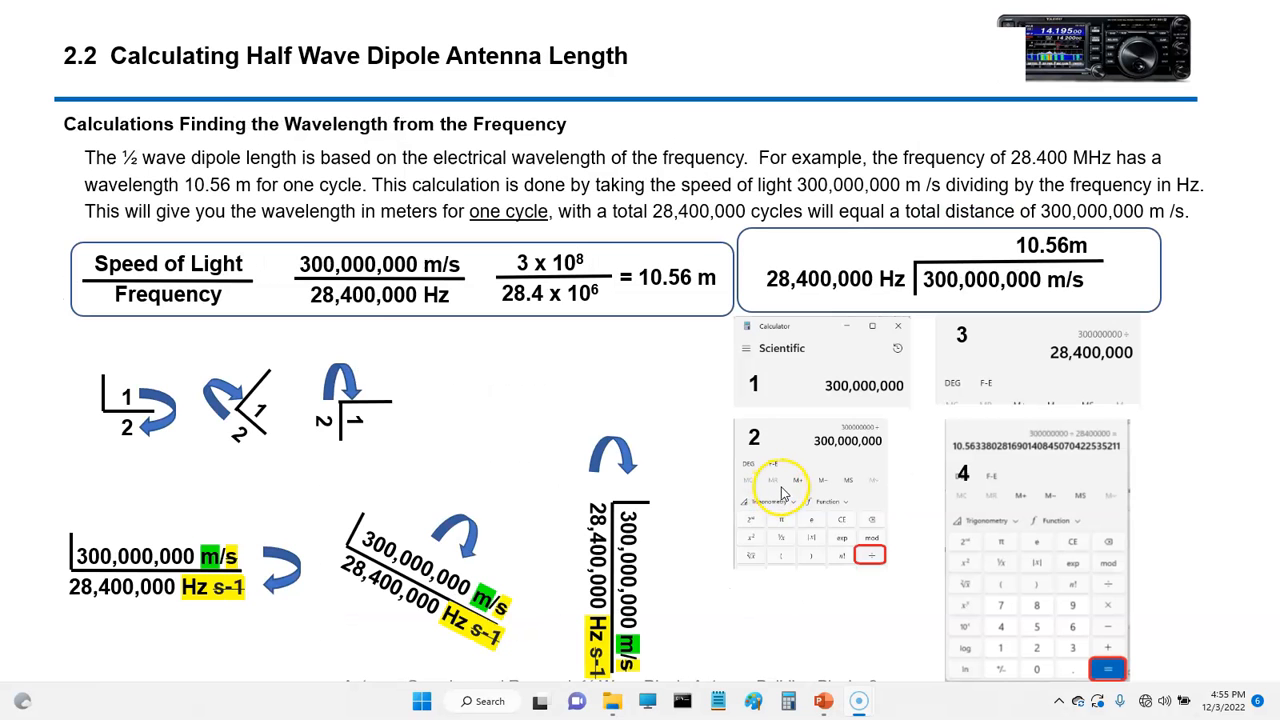
pyautogui.moveTo(590, 392)
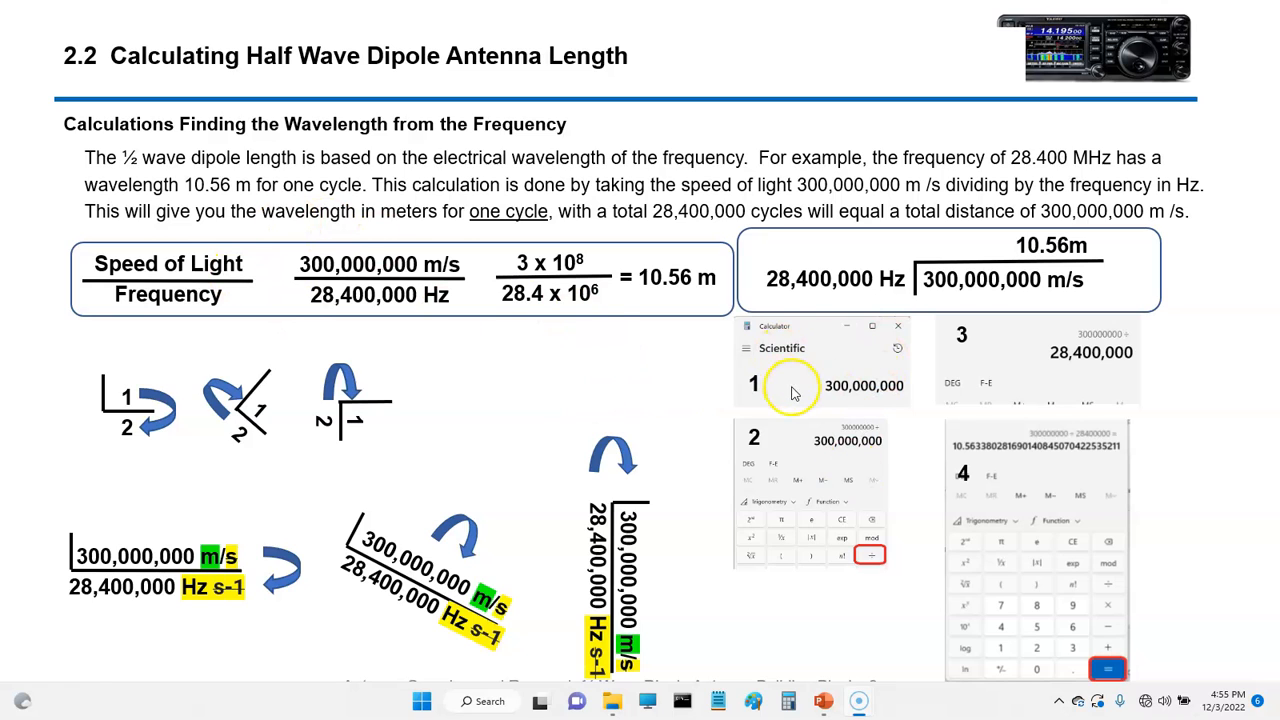
pyautogui.moveTo(890, 396)
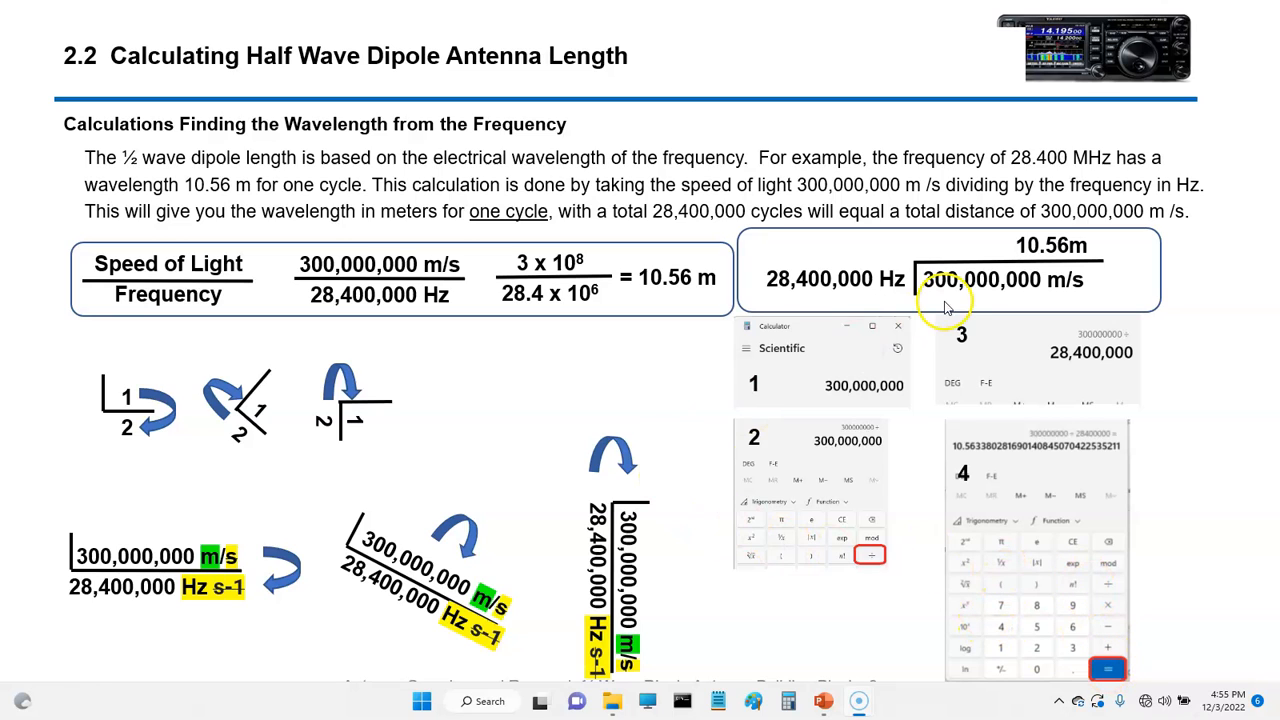
pyautogui.moveTo(724, 400)
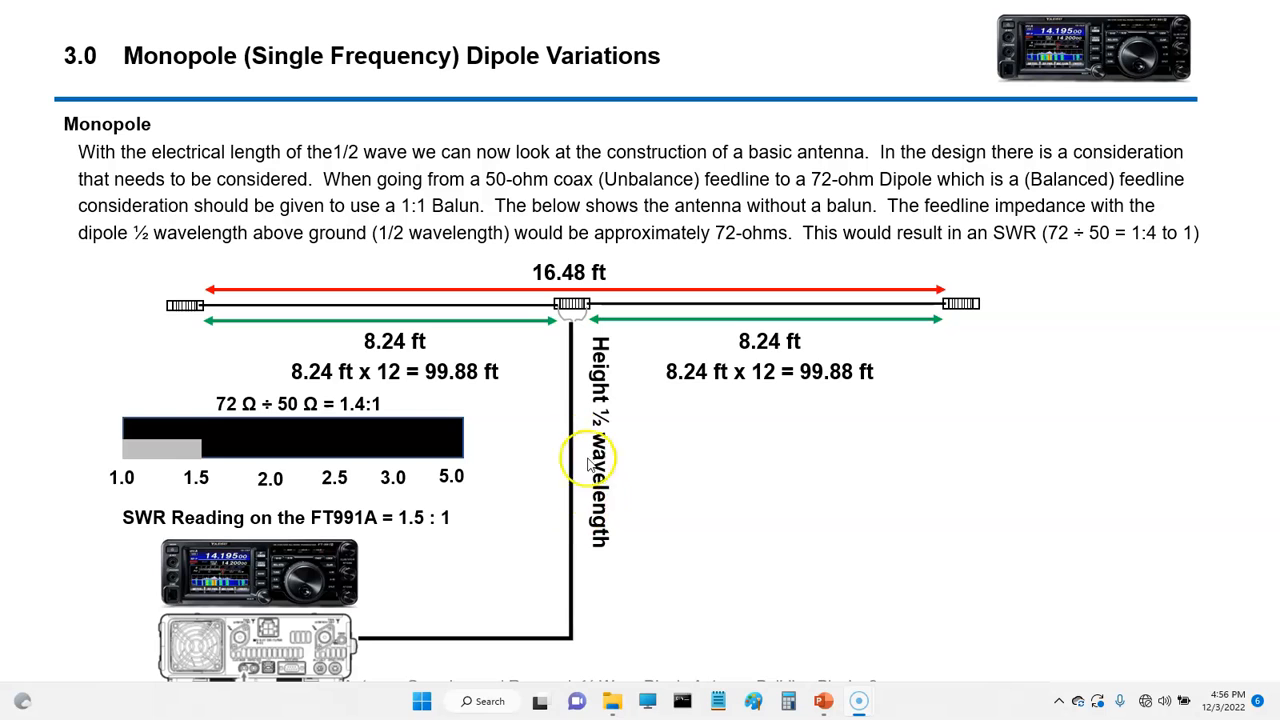
# - Advance to slide 3.1 on the choke balun and annotate the dipole wire and feedline in red ink
pyautogui.press('right')
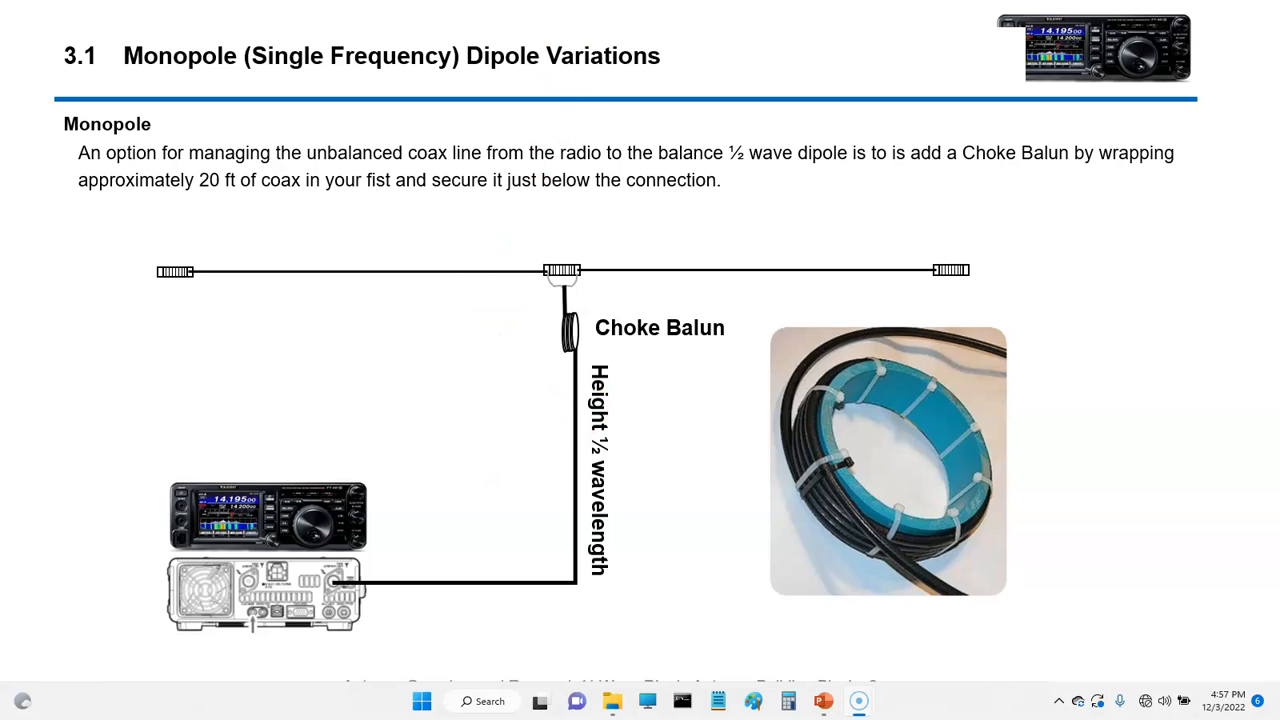
pyautogui.moveTo(210, 252); pyautogui.dragTo(296, 248)
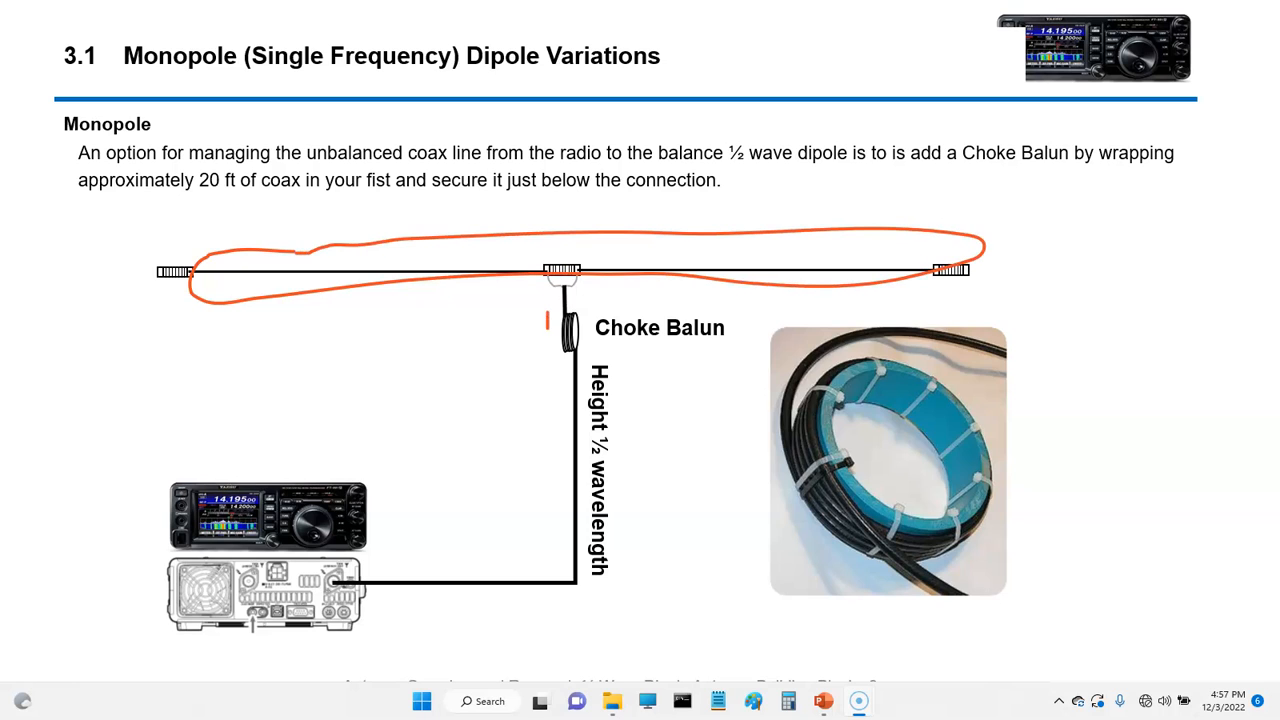
pyautogui.moveTo(548, 316); pyautogui.dragTo(460, 624)
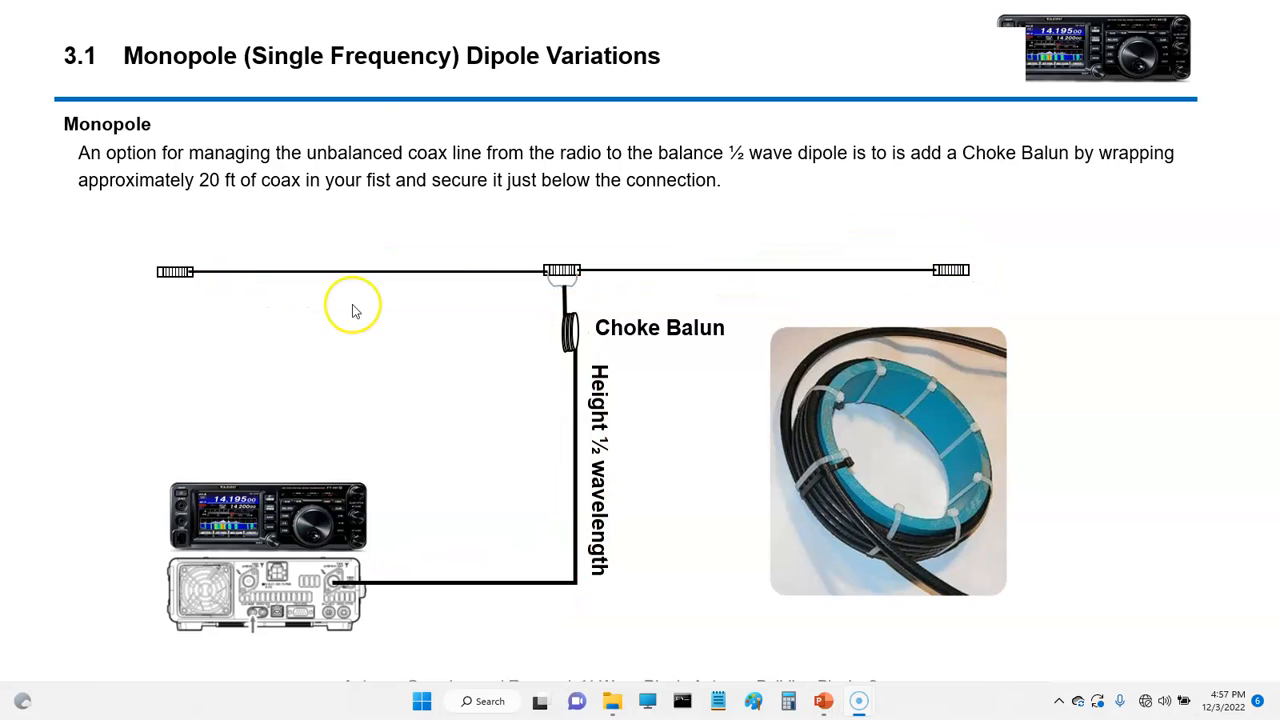
pyautogui.moveTo(176, 244); pyautogui.dragTo(678, 236)
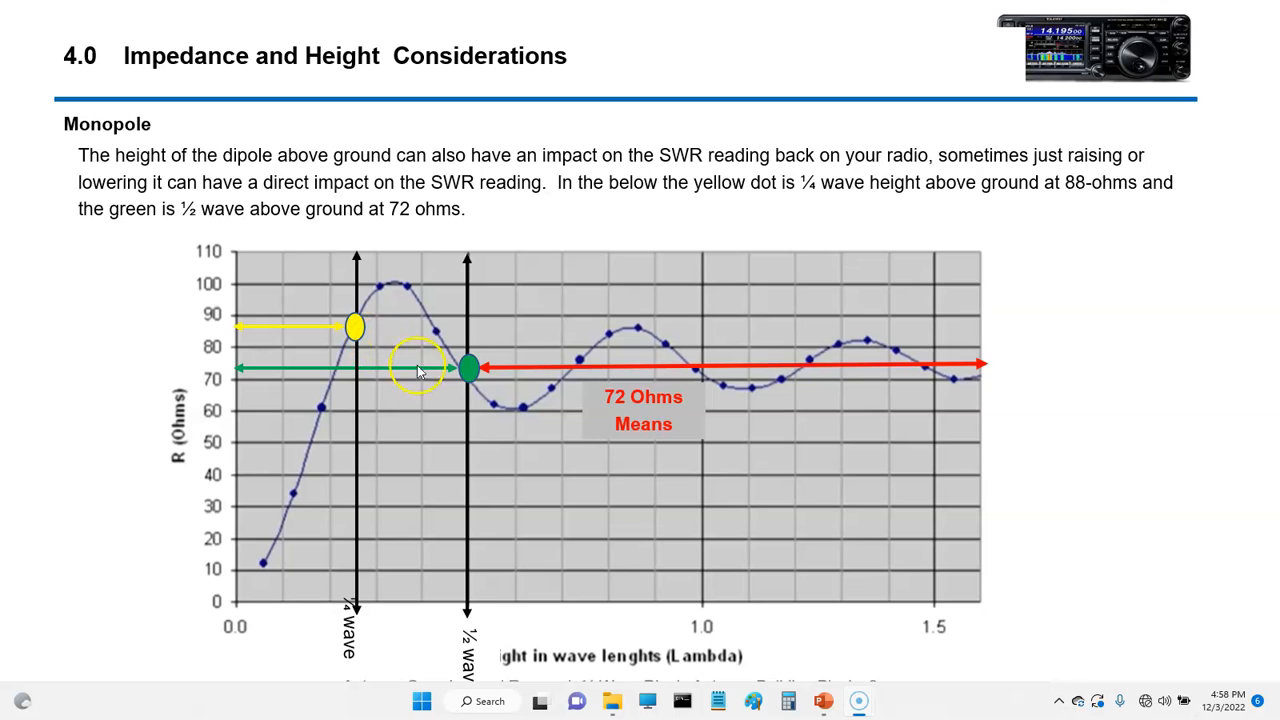
pyautogui.moveTo(470, 370)
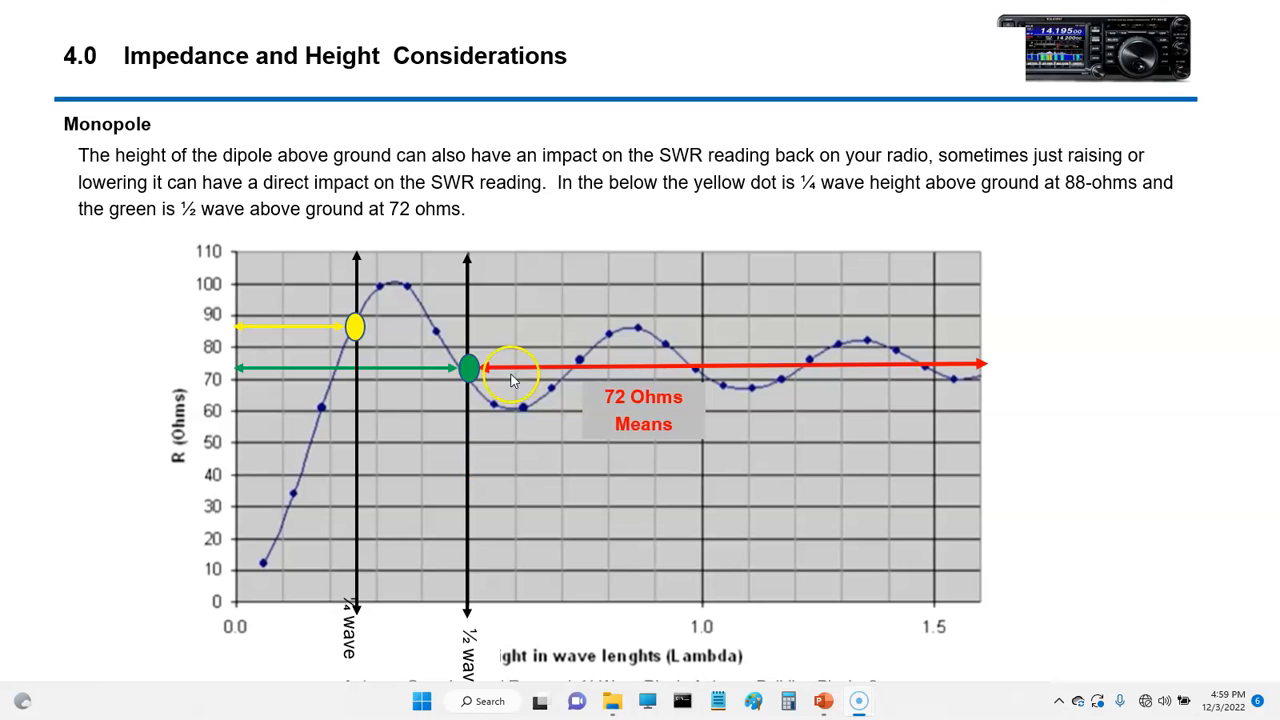
pyautogui.moveTo(712, 378)
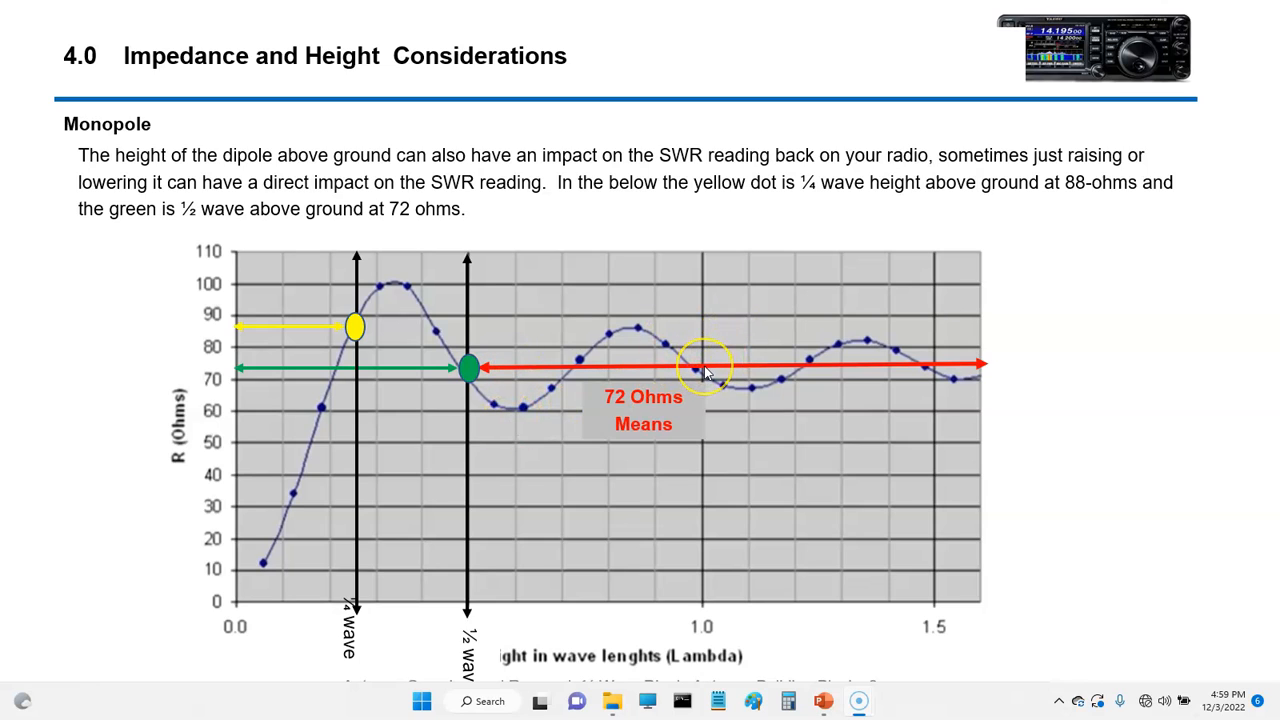
pyautogui.moveTo(940, 370)
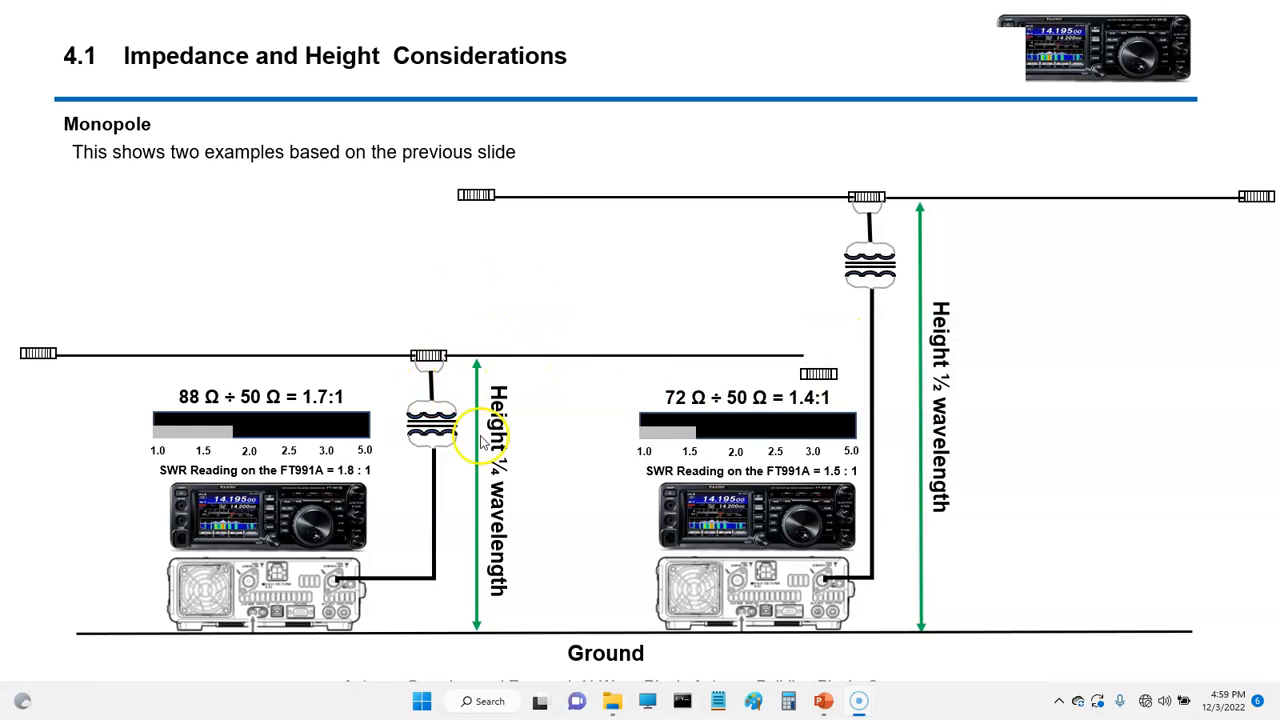
pyautogui.moveTo(164, 430)
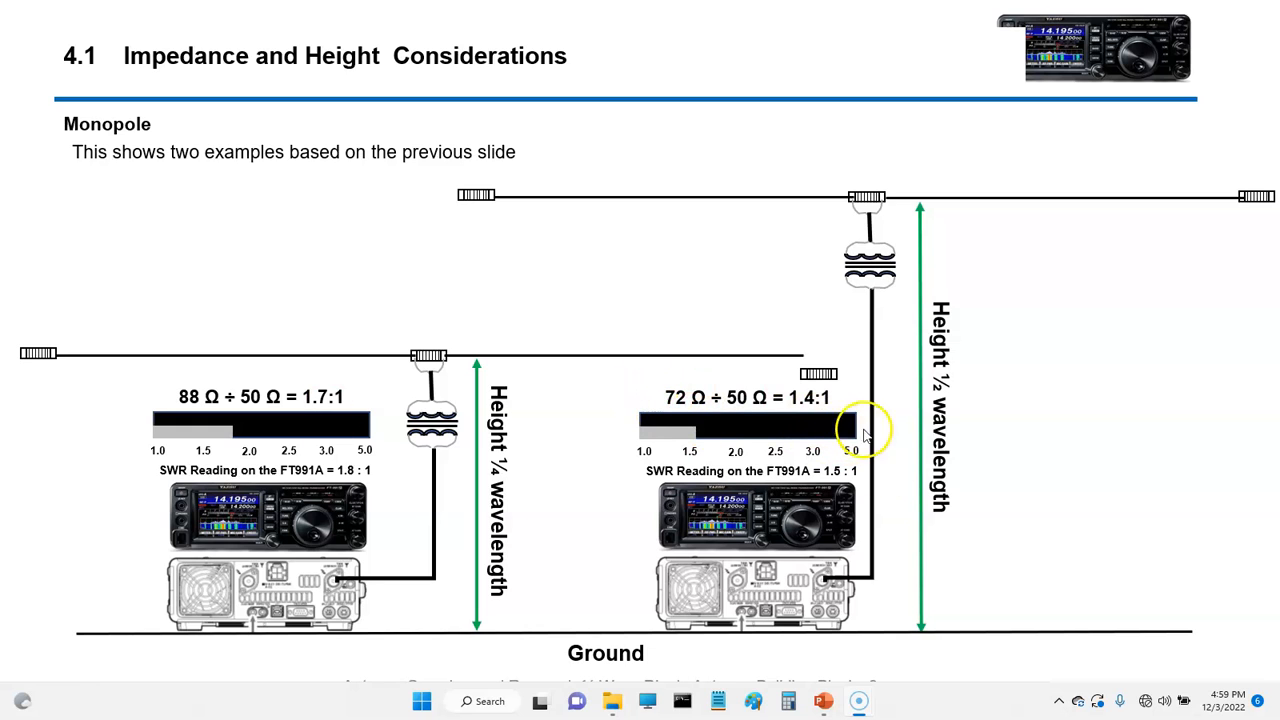
pyautogui.moveTo(870, 356)
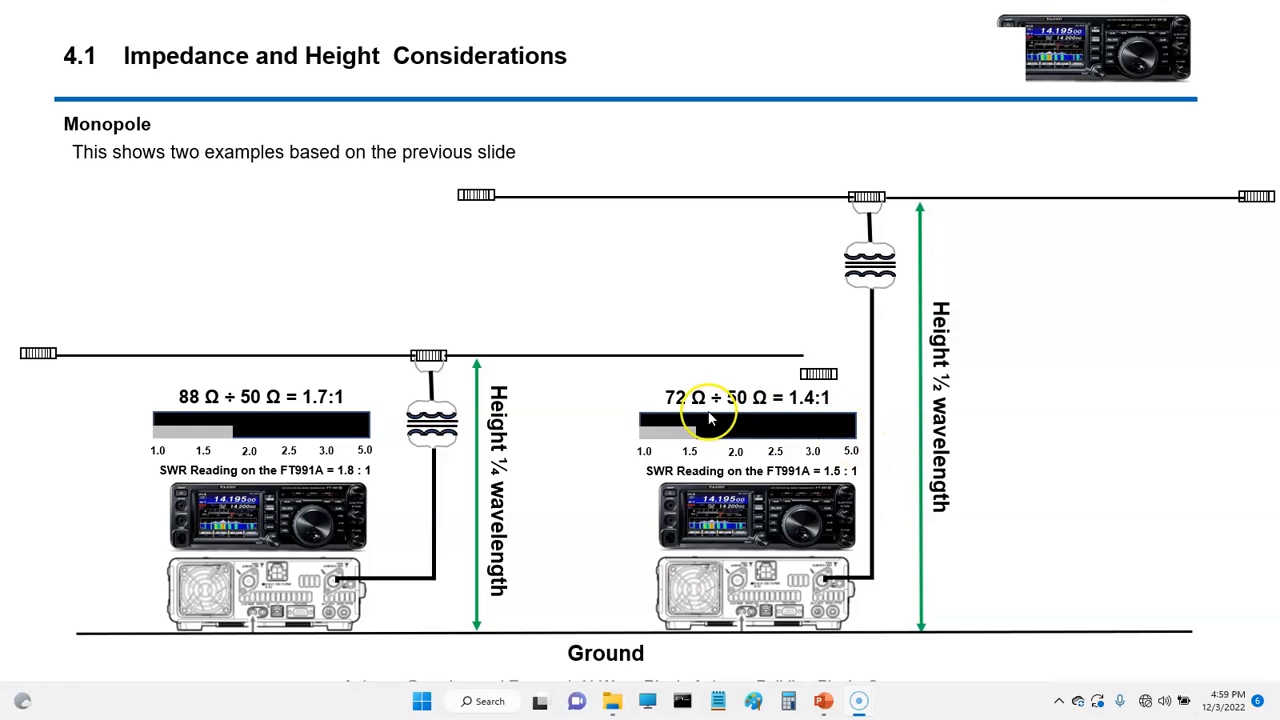
pyautogui.moveTo(810, 410)
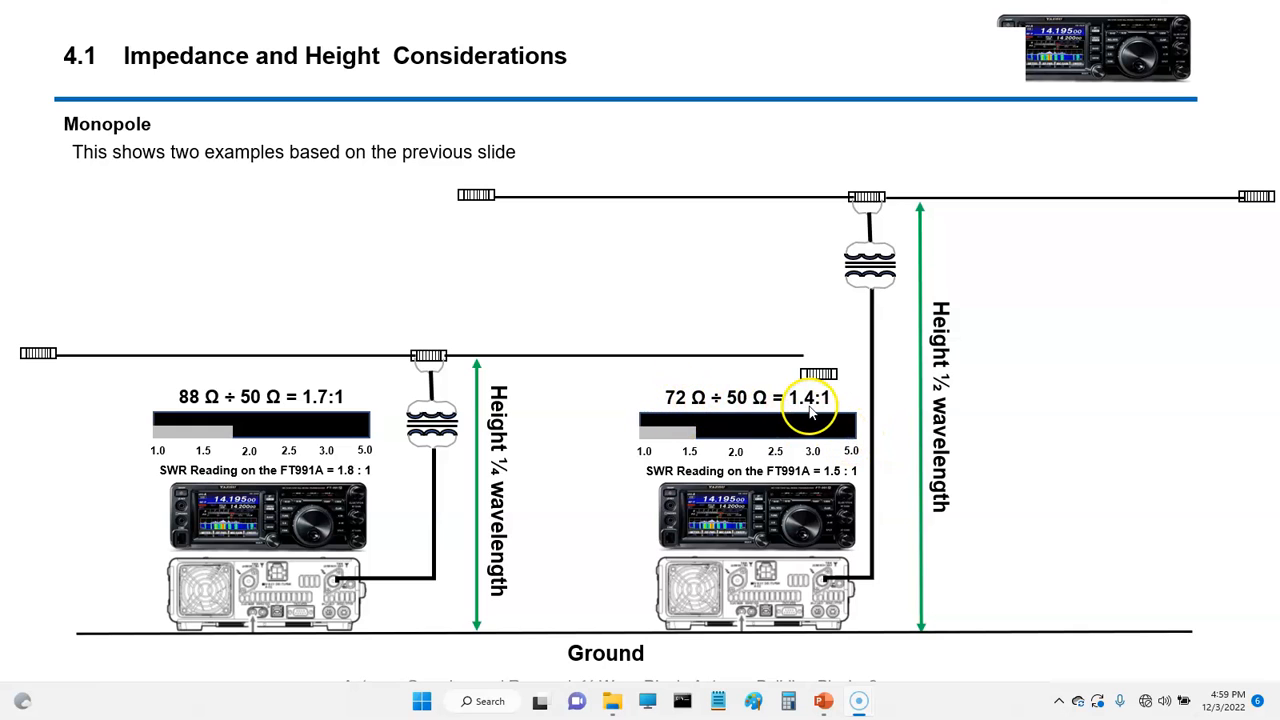
pyautogui.moveTo(816, 420)
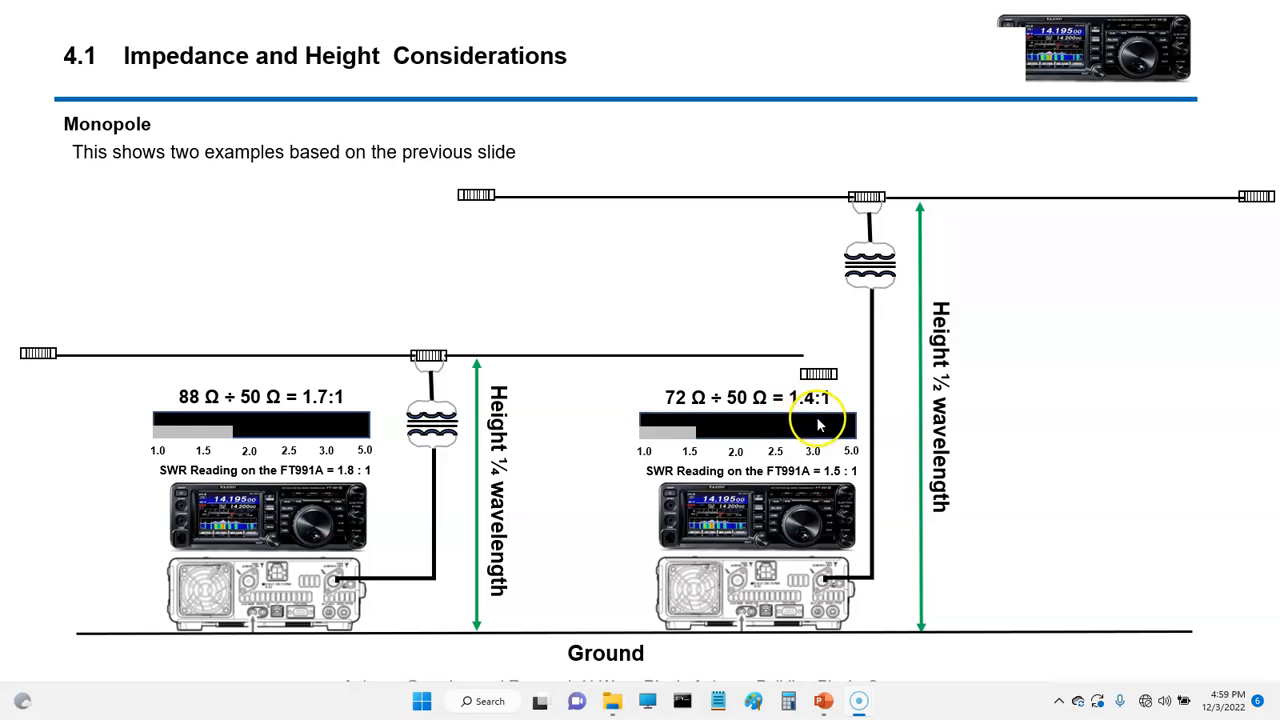
pyautogui.moveTo(418, 338)
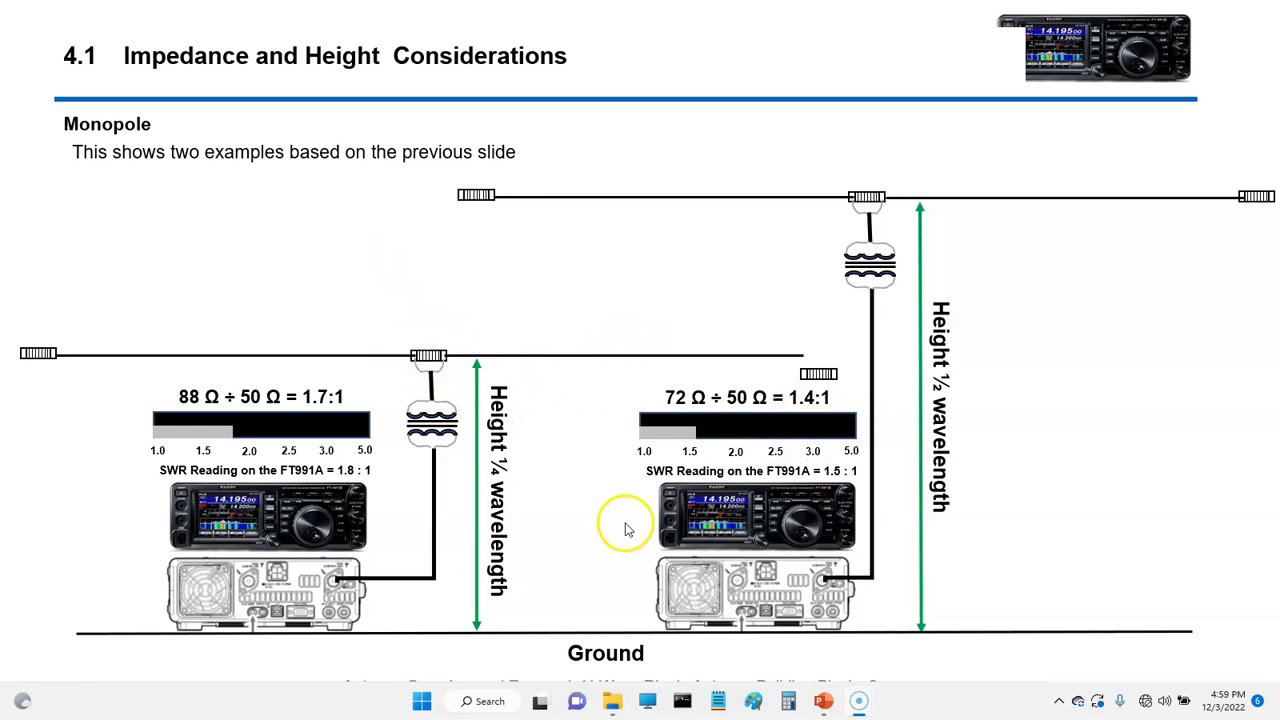
pyautogui.moveTo(912, 440)
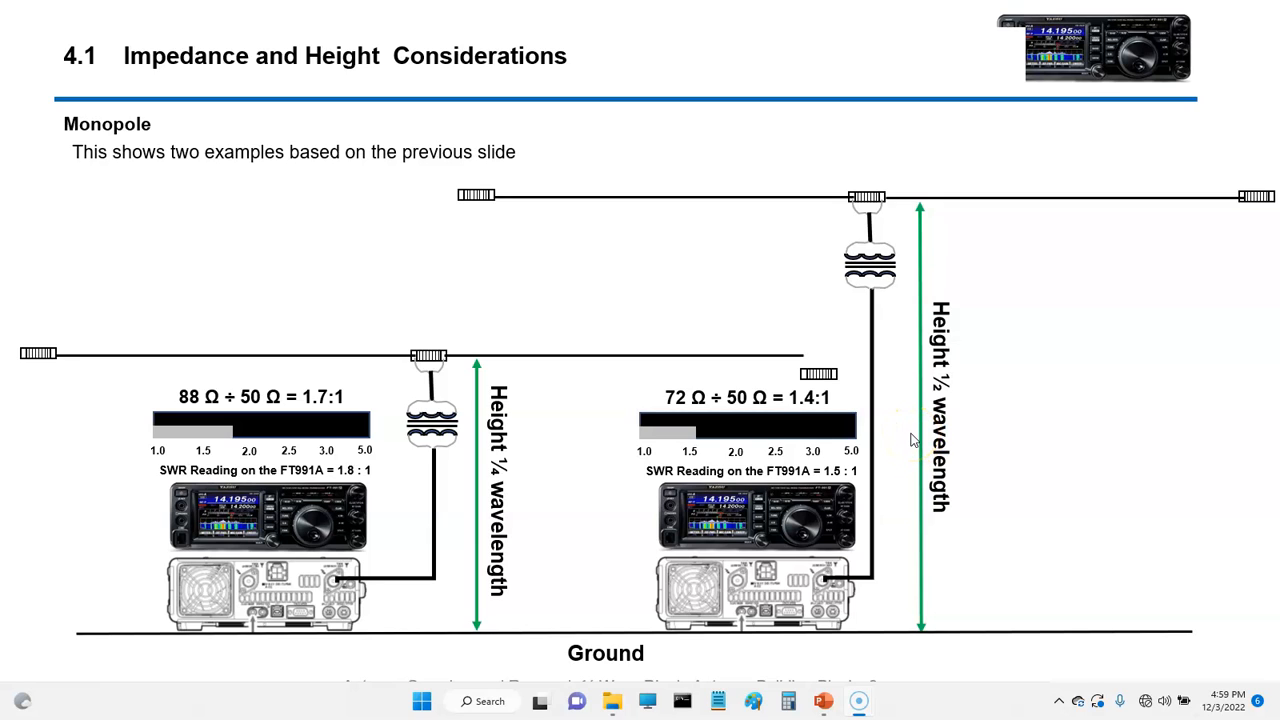
pyautogui.moveTo(856, 230)
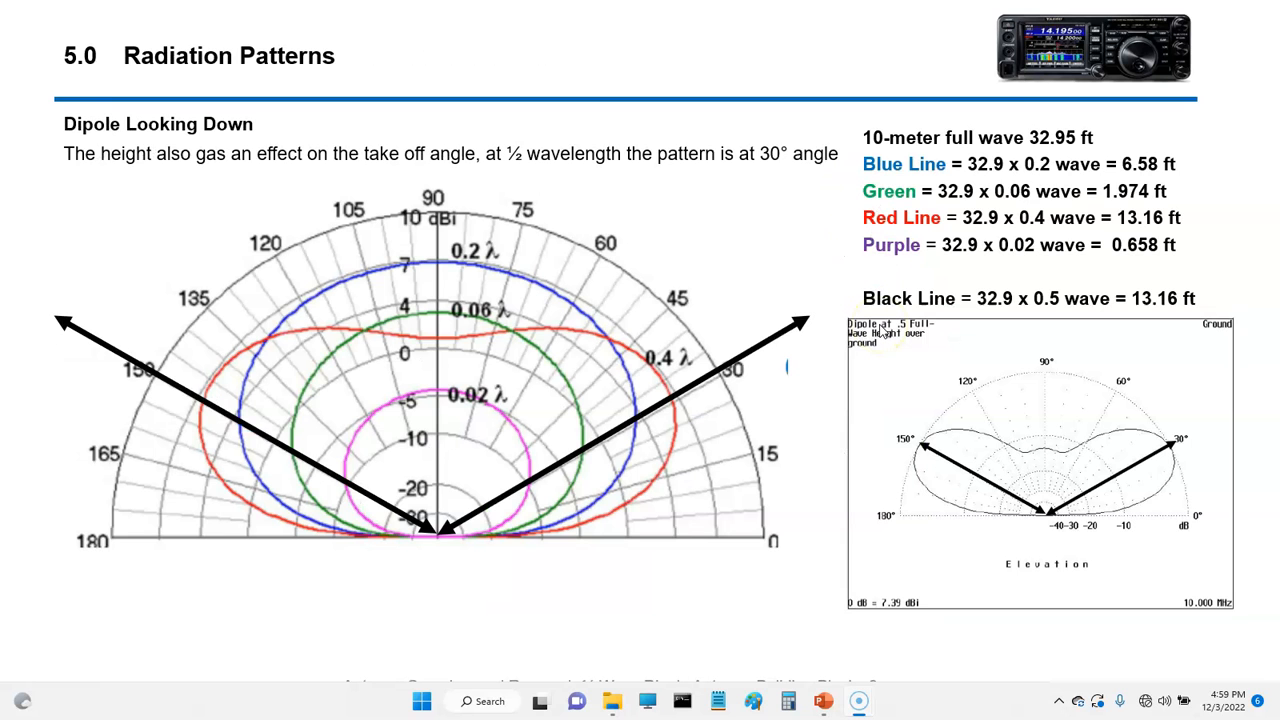
pyautogui.moveTo(418, 314)
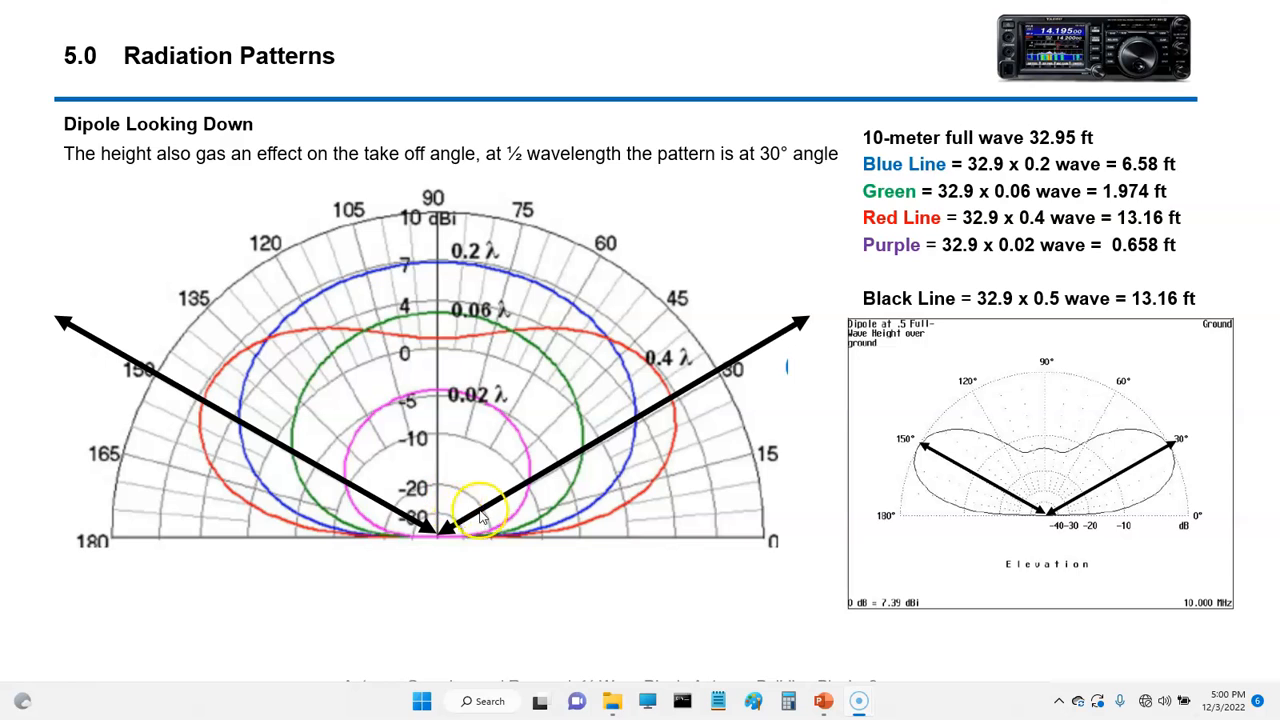
pyautogui.moveTo(724, 390)
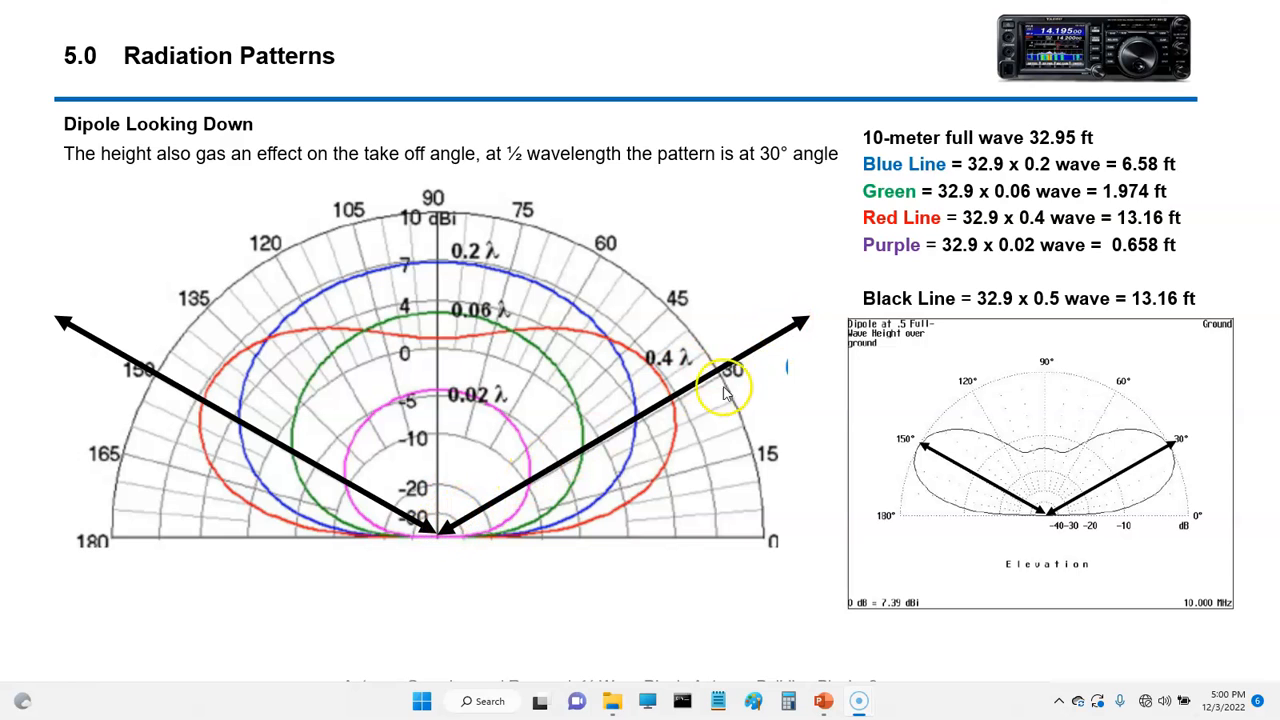
pyautogui.moveTo(540, 364)
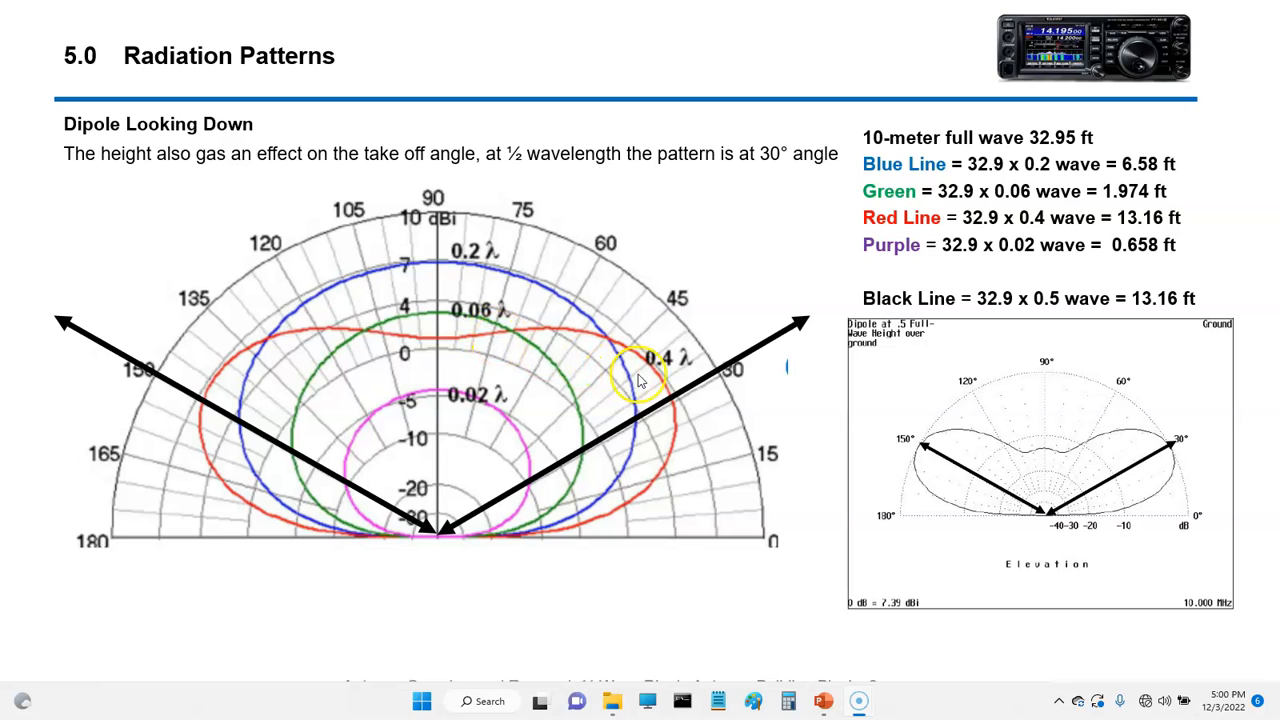
pyautogui.moveTo(670, 370)
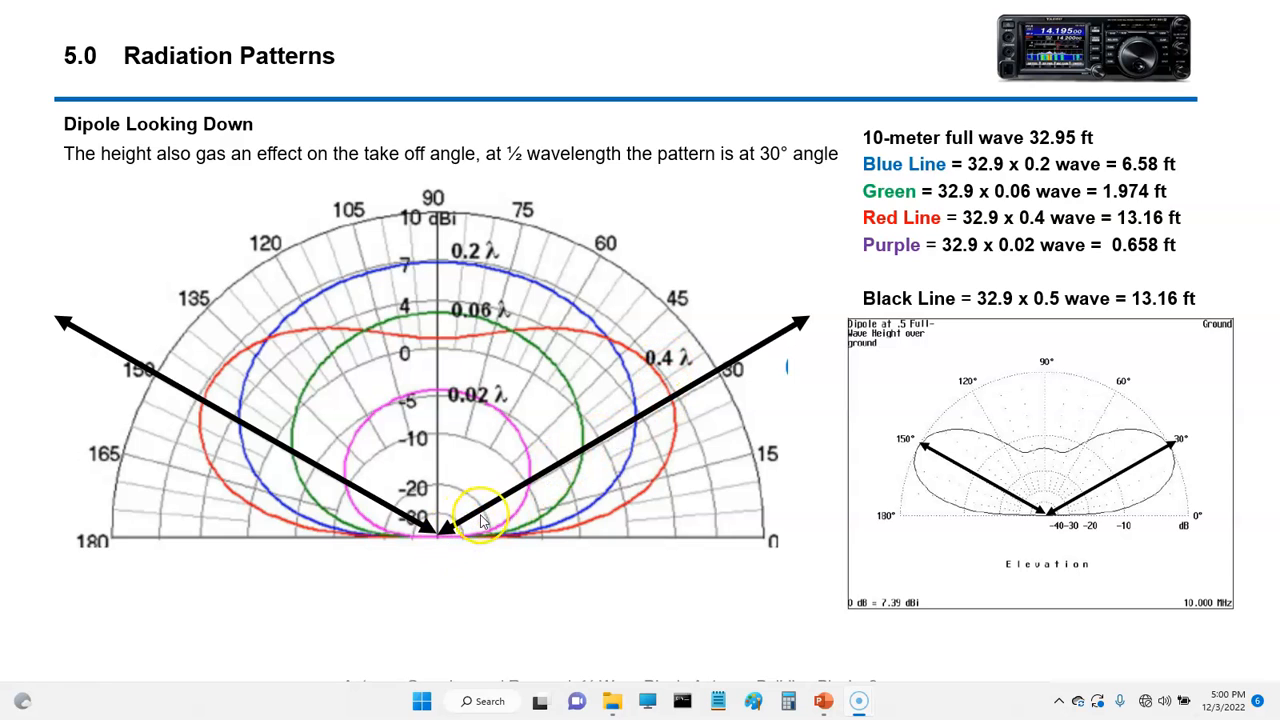
pyautogui.moveTo(358, 414)
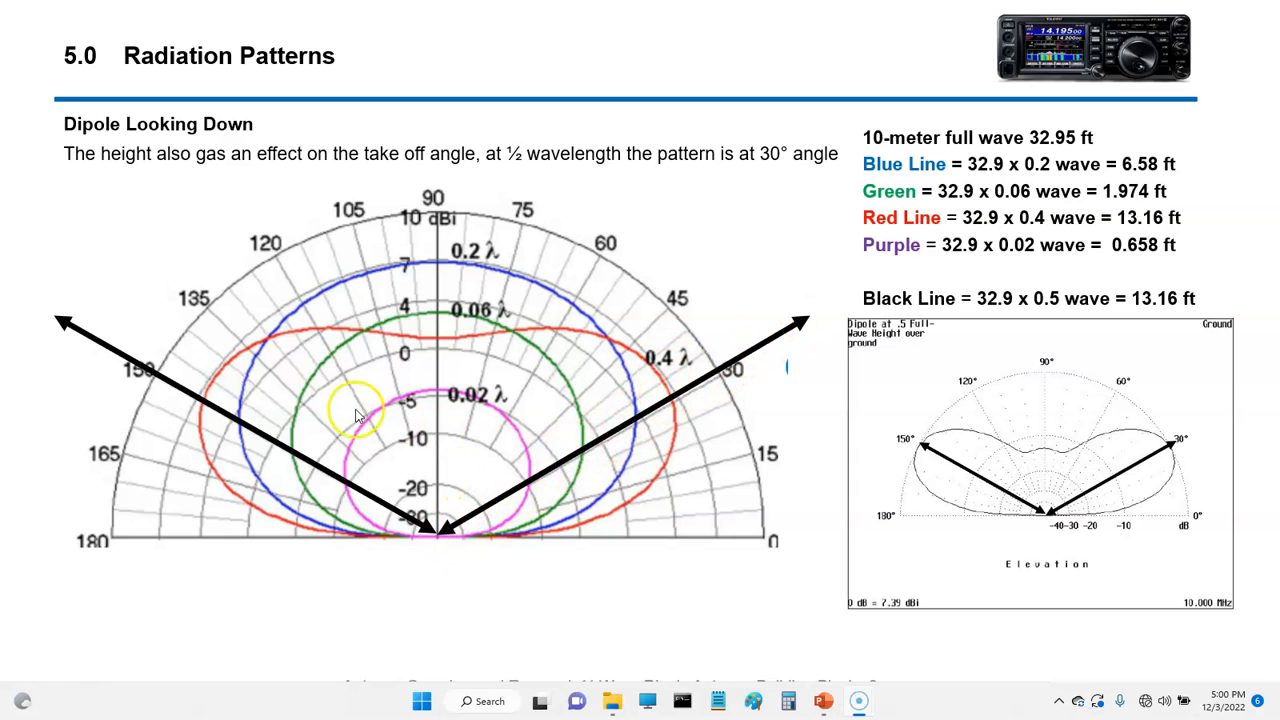
pyautogui.moveTo(504, 516)
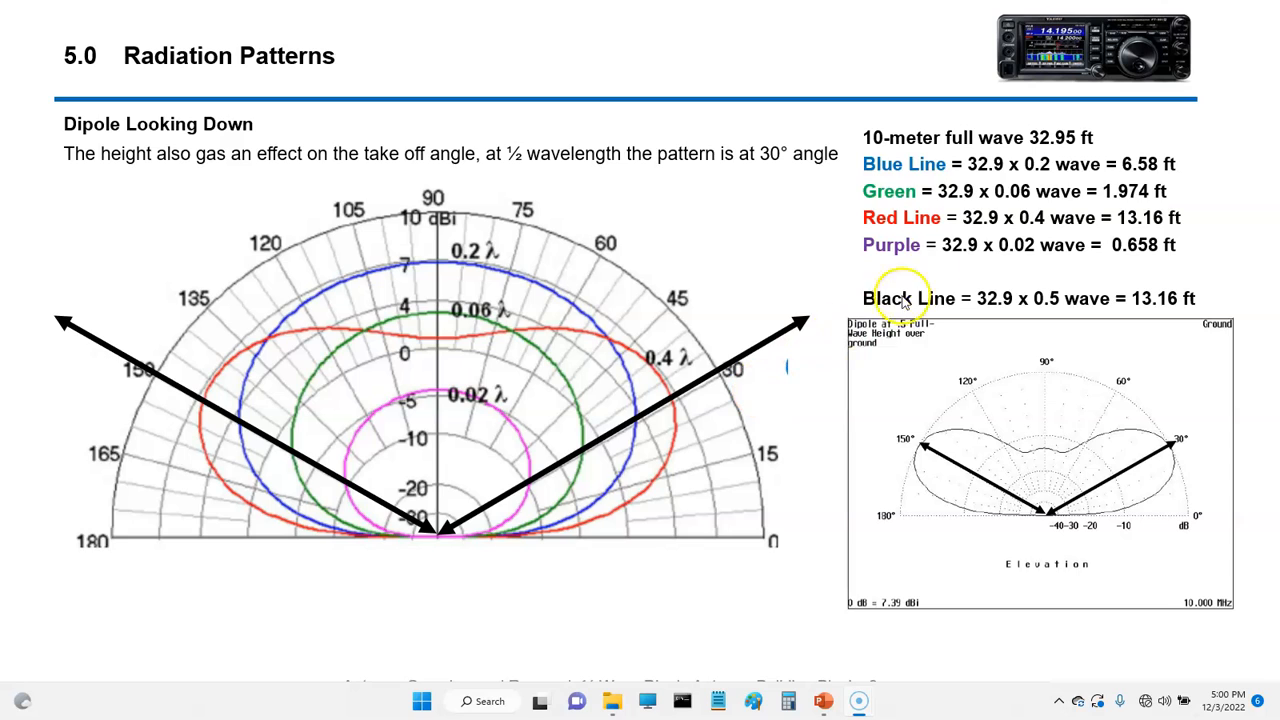
pyautogui.moveTo(1050, 184)
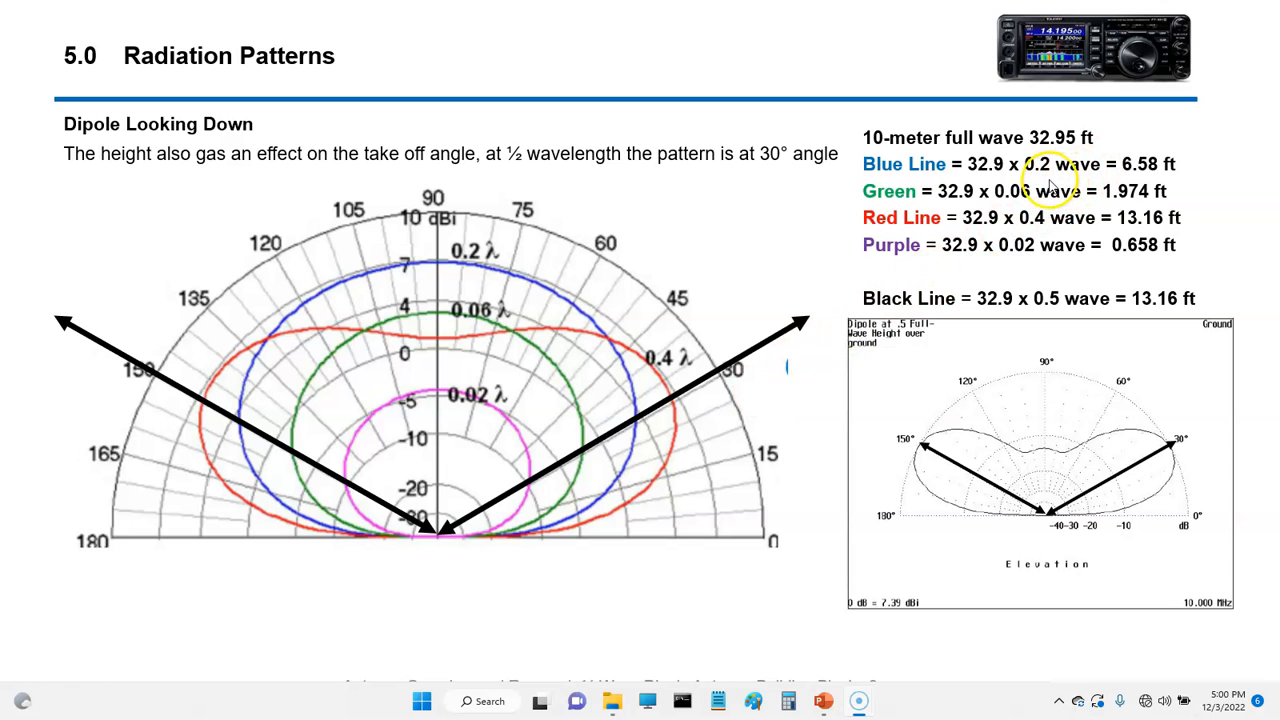
pyautogui.moveTo(500, 378)
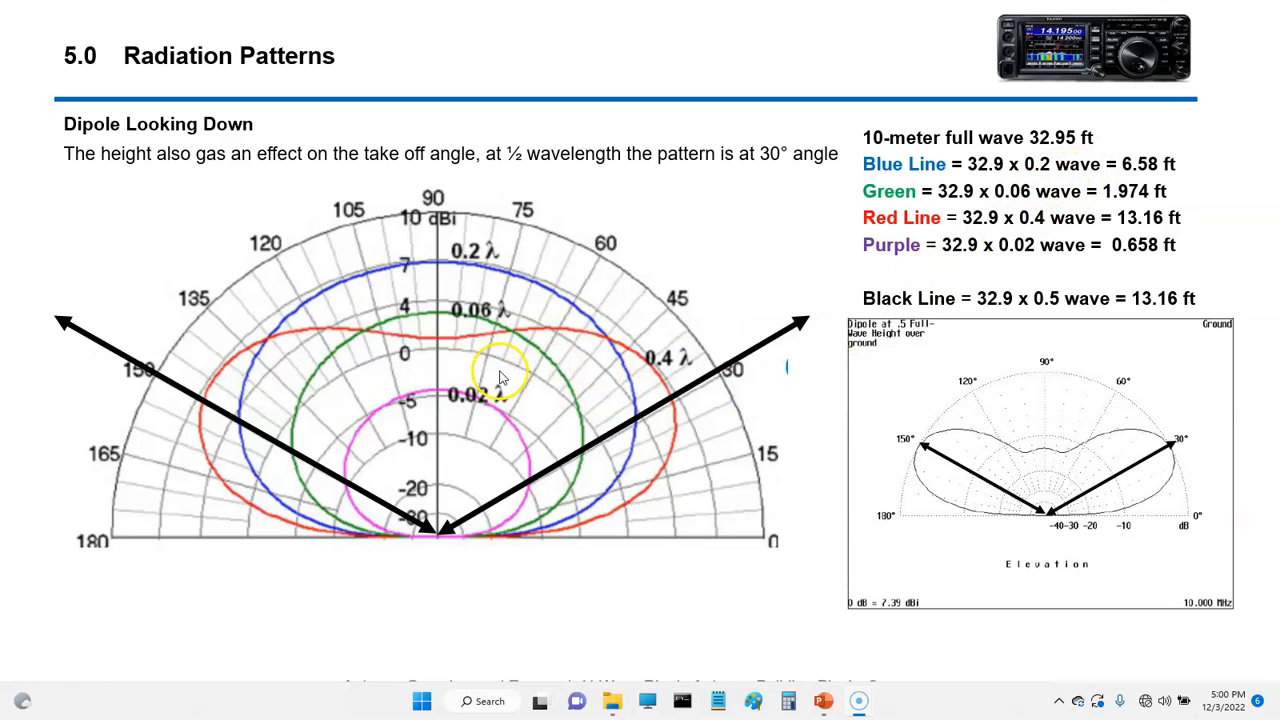
pyautogui.moveTo(504, 284)
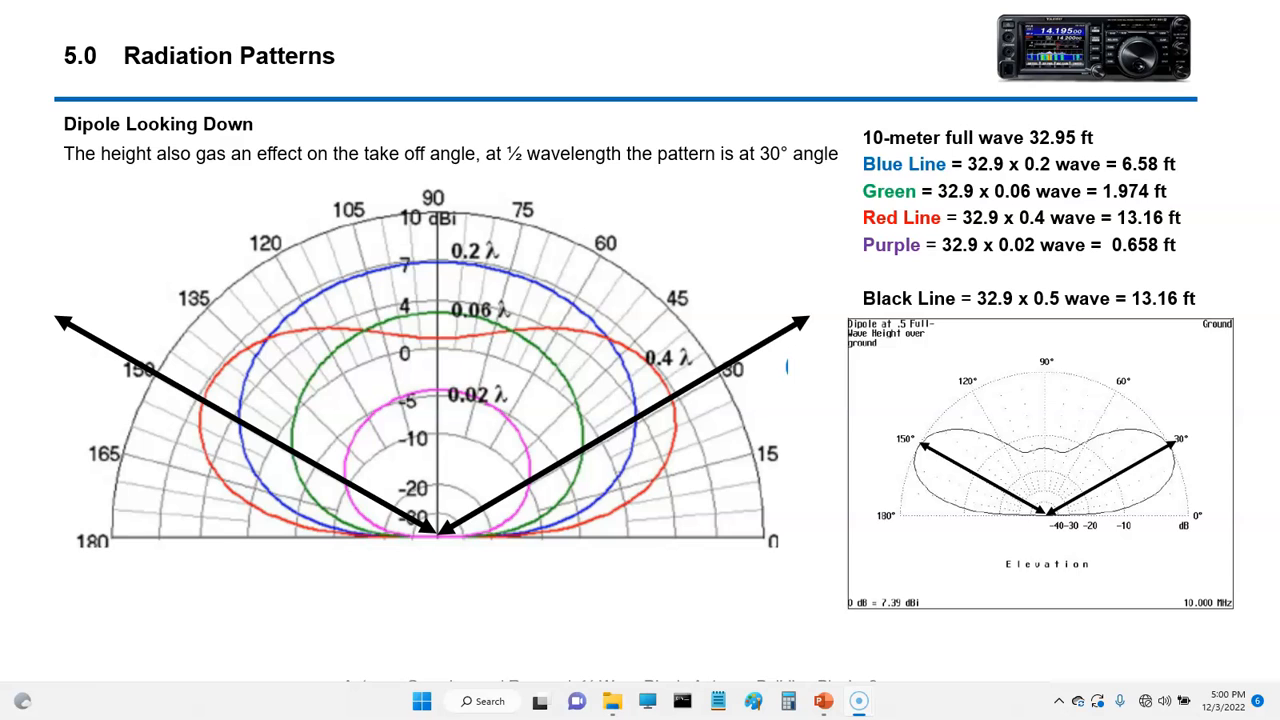
pyautogui.moveTo(856, 524)
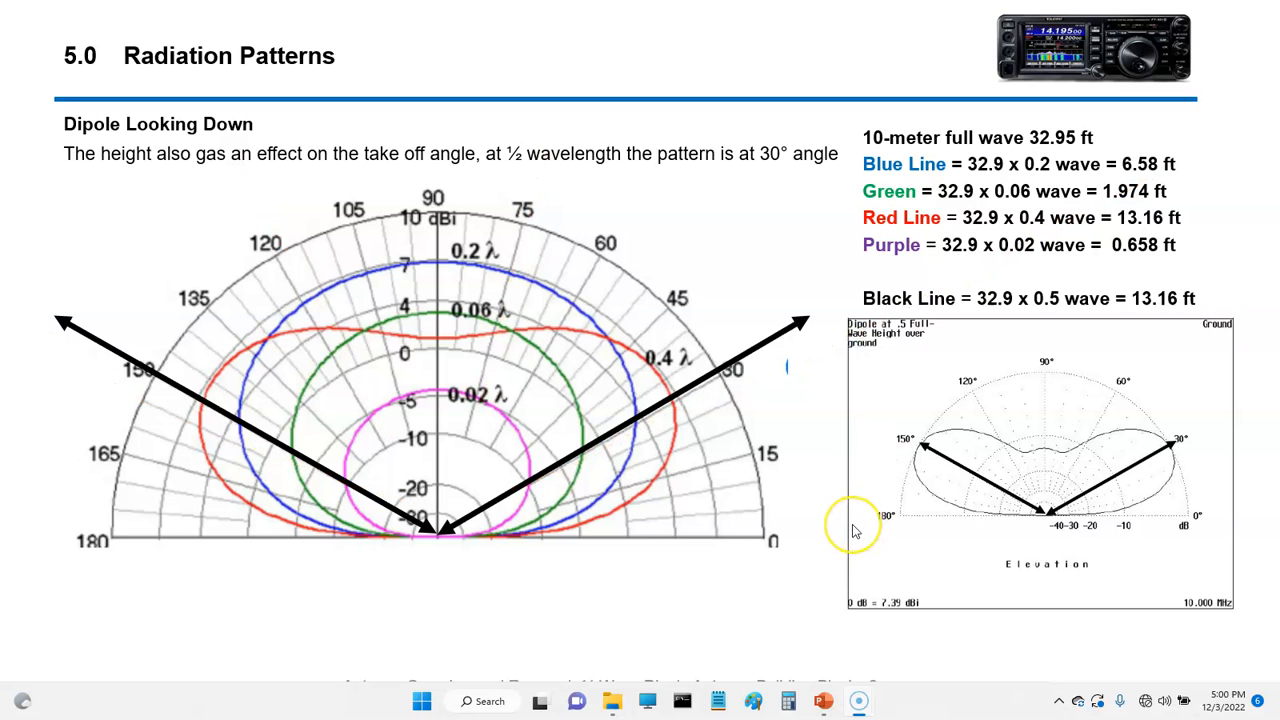
# - Advance from slide 5.0 Radiation Patterns to slide 5.1 with the broadside pattern
pyautogui.press('Right')
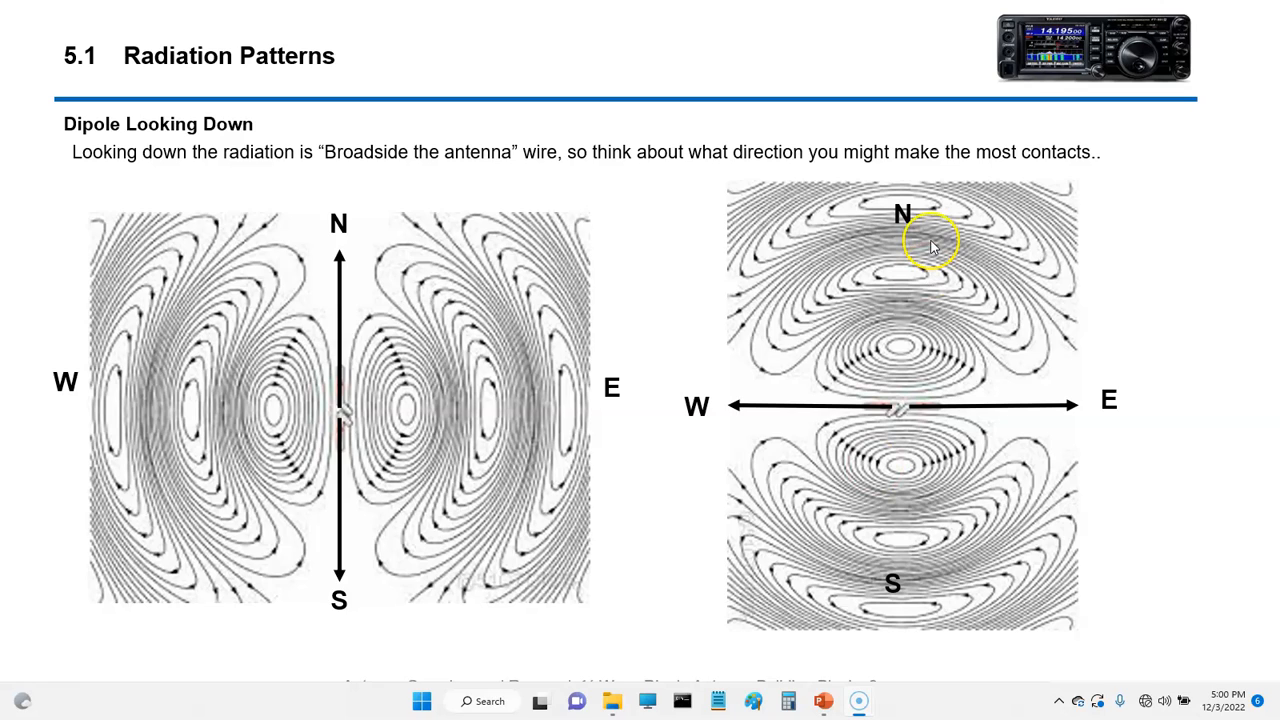
pyautogui.moveTo(344, 444)
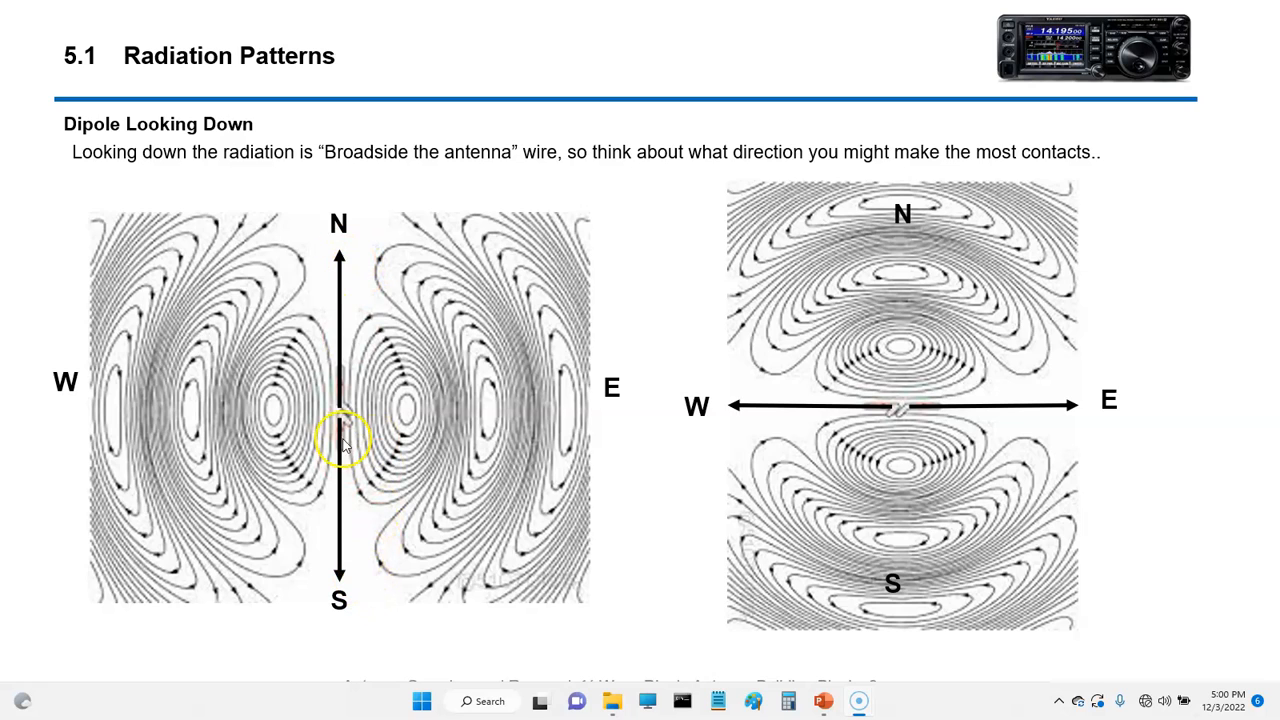
pyautogui.moveTo(610, 404)
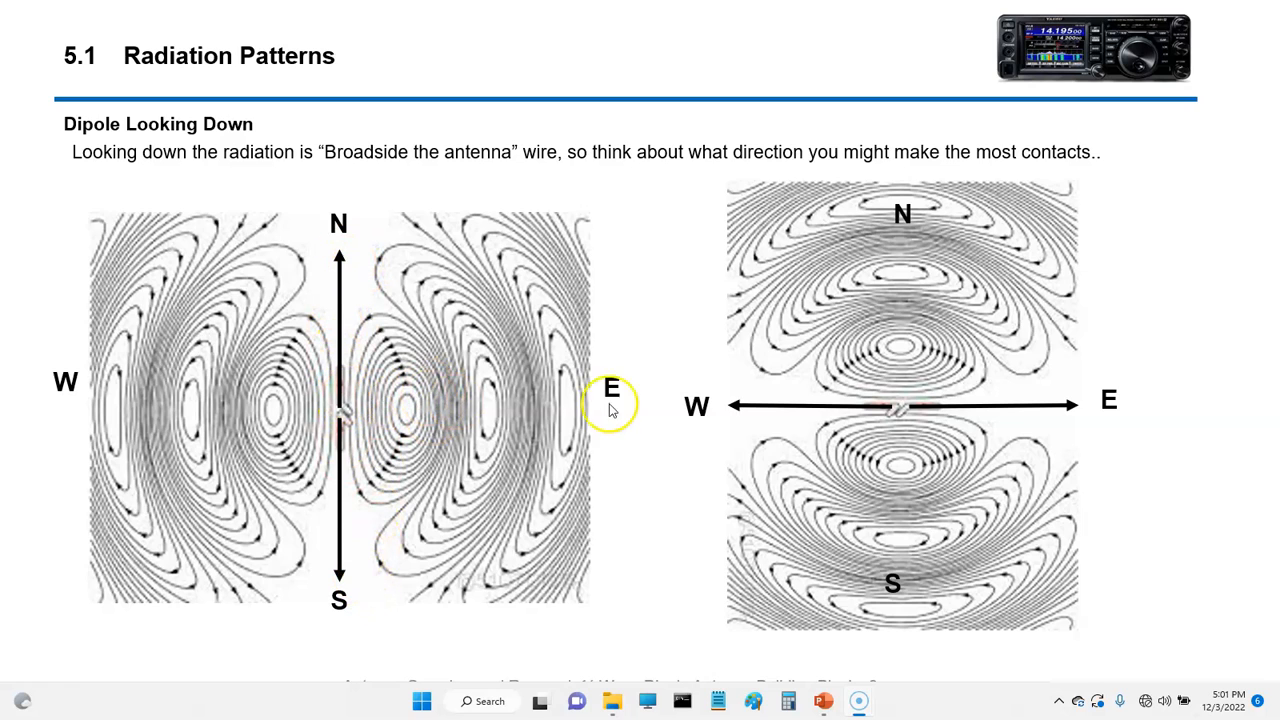
pyautogui.moveTo(810, 352)
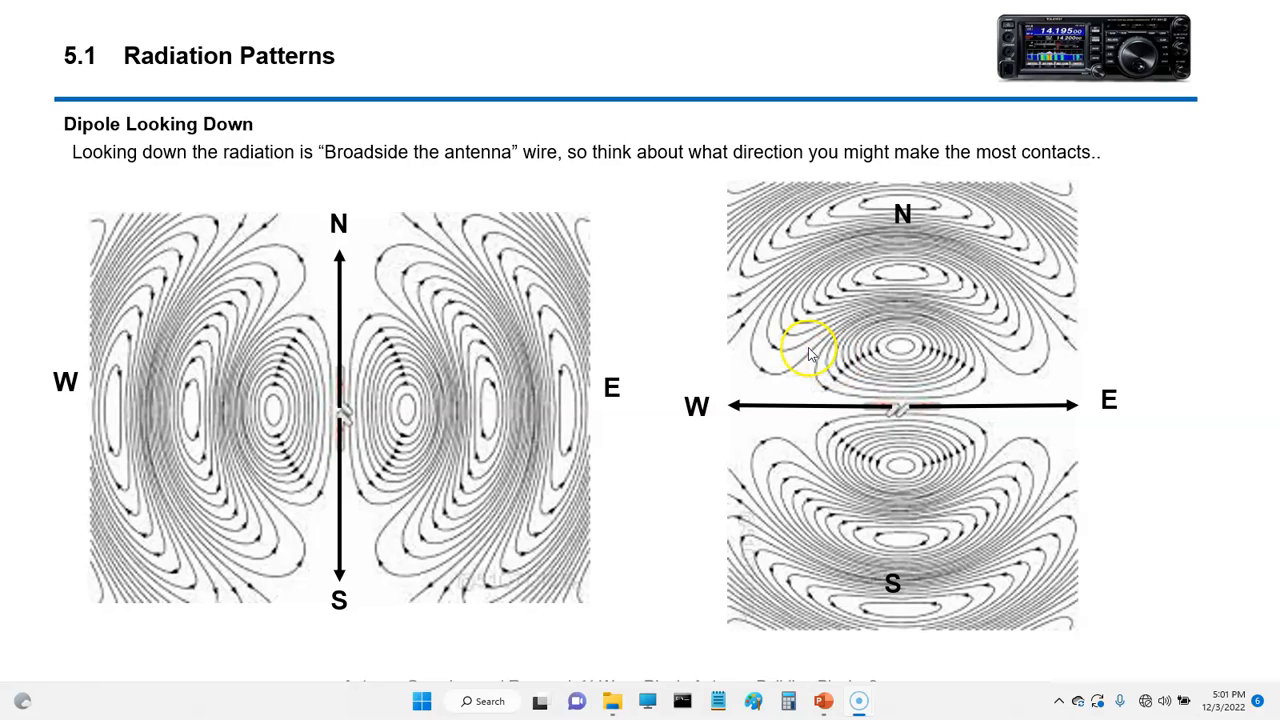
pyautogui.moveTo(938, 390)
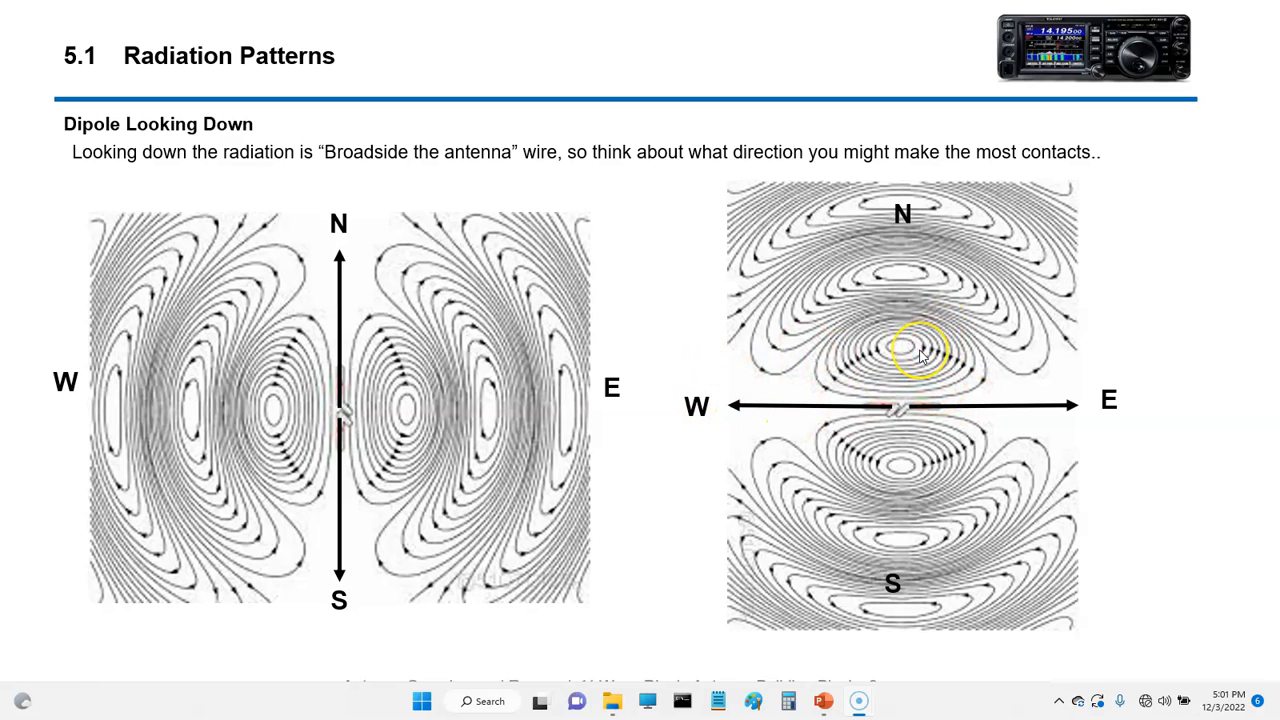
pyautogui.moveTo(624, 528)
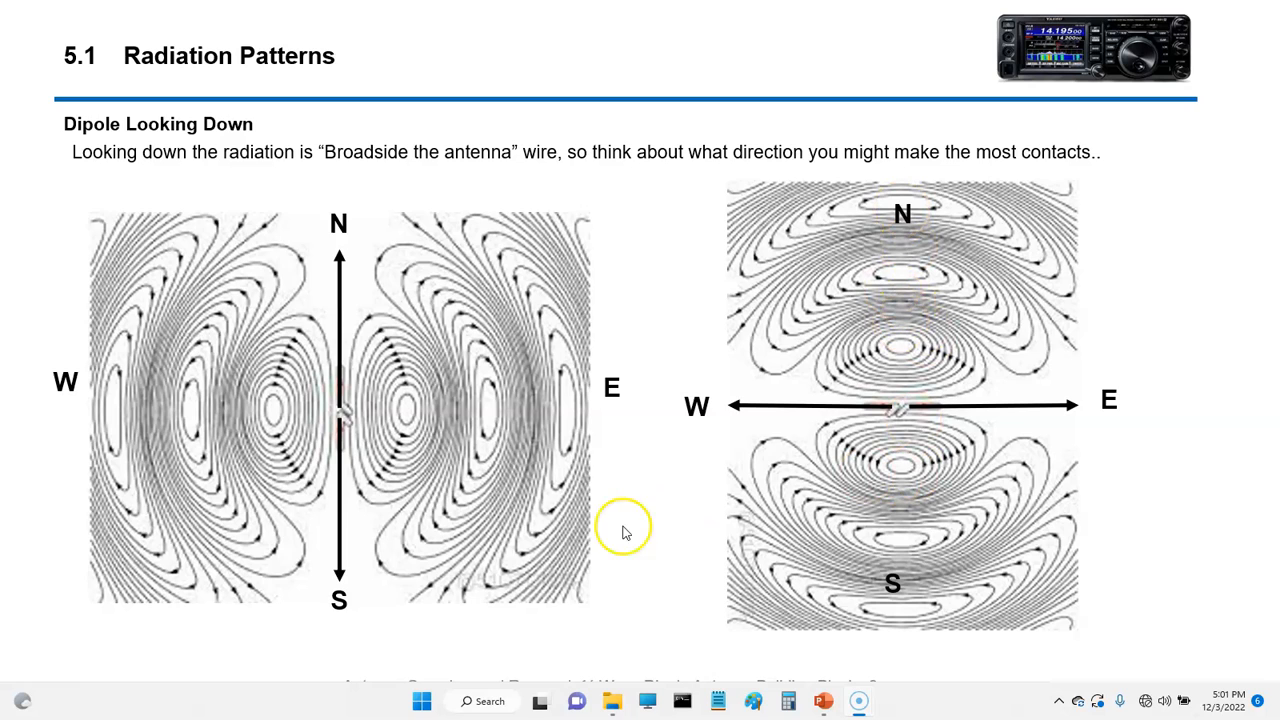
pyautogui.moveTo(664, 458)
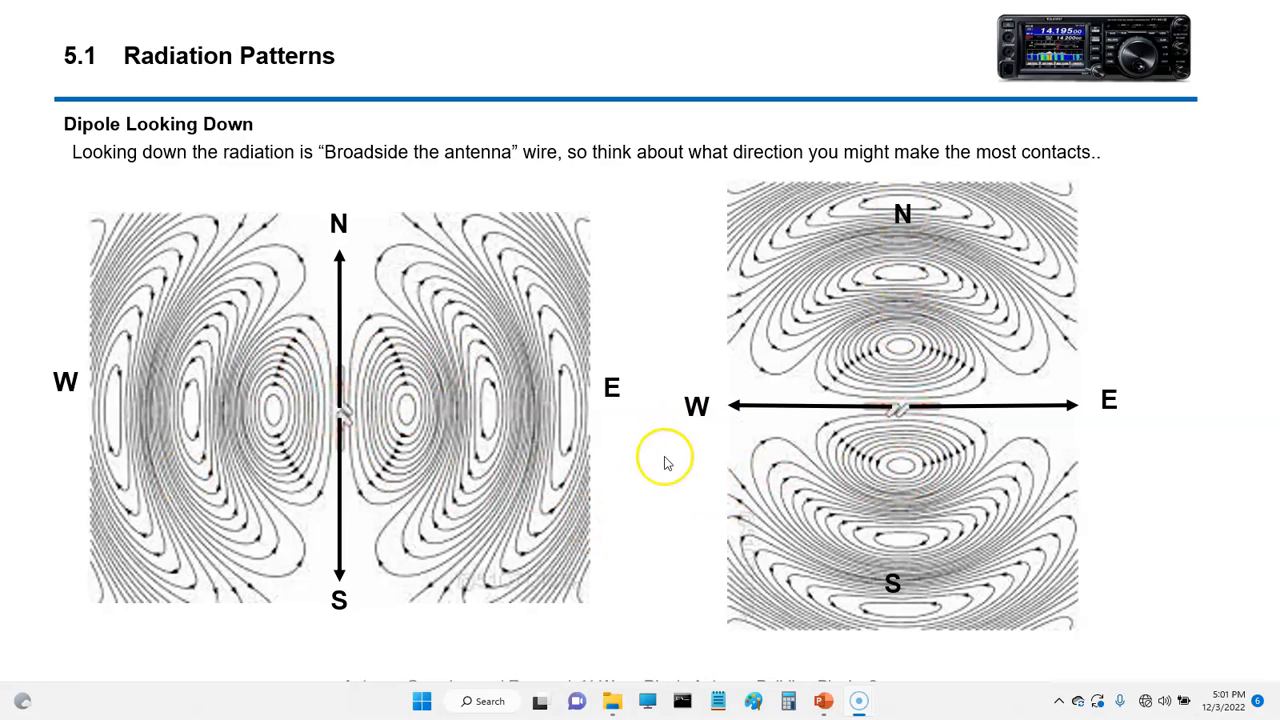
pyautogui.moveTo(890, 404)
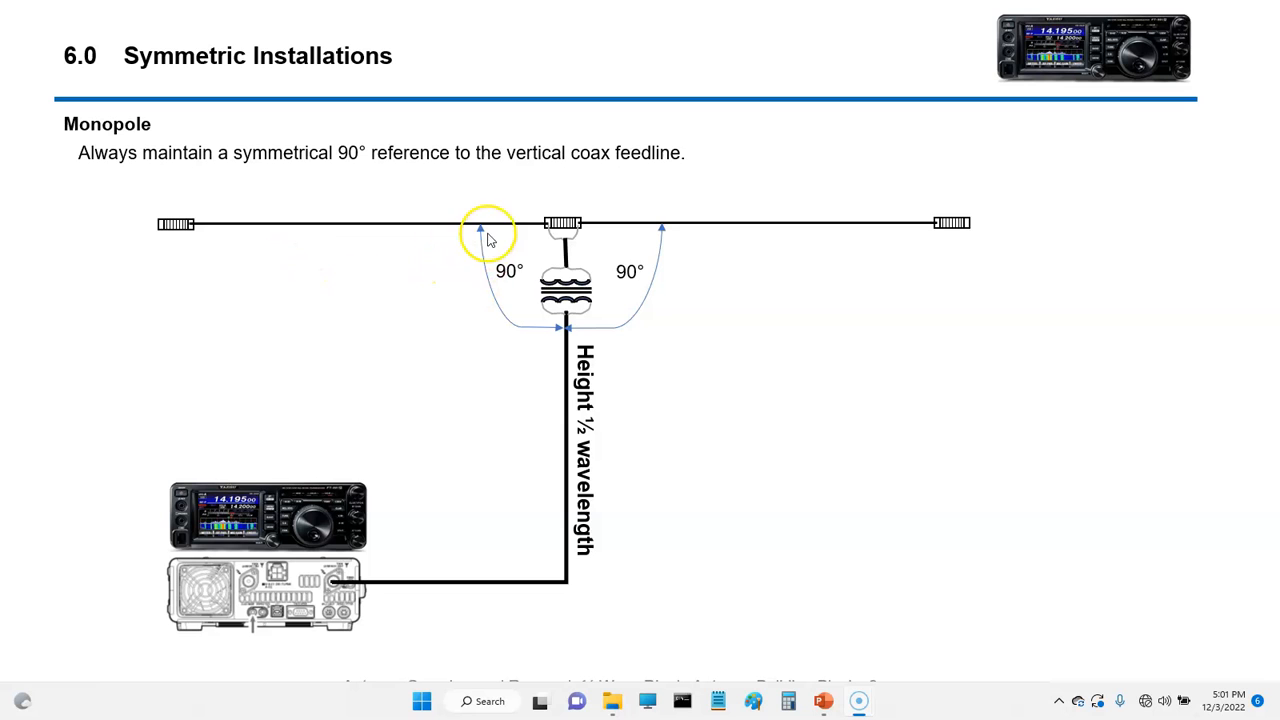
pyautogui.moveTo(596, 496)
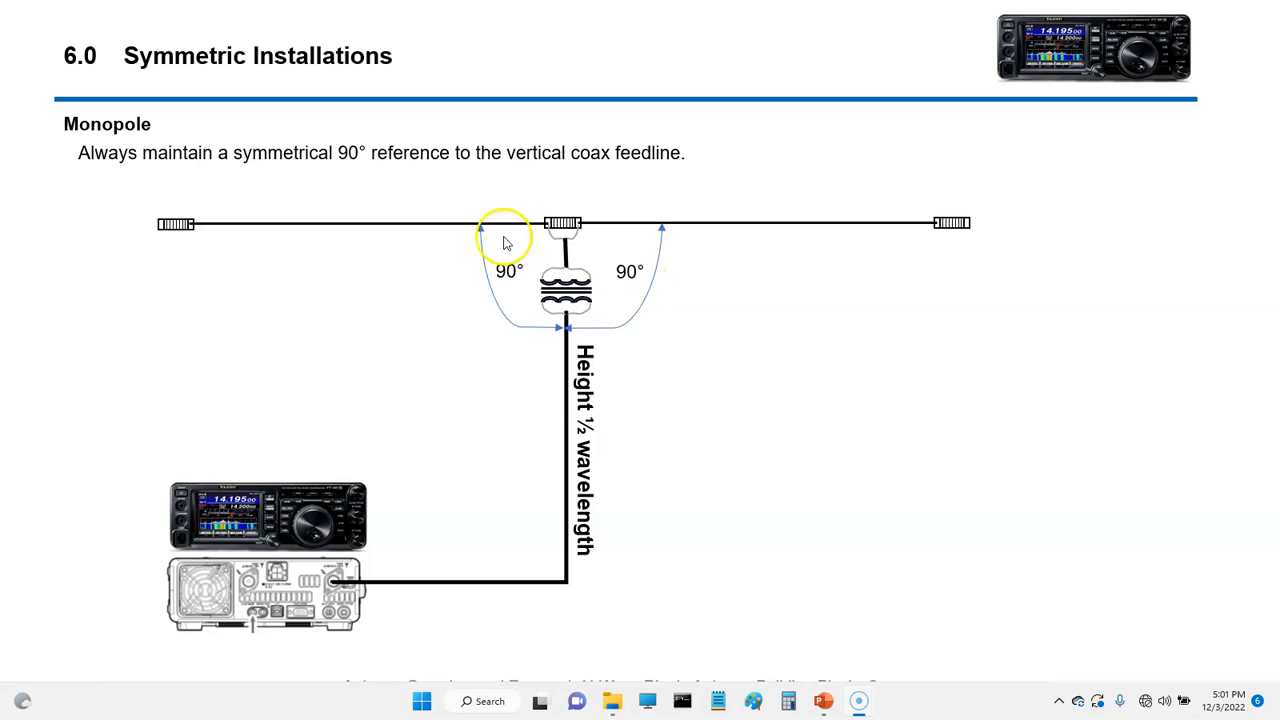
pyautogui.moveTo(576, 408)
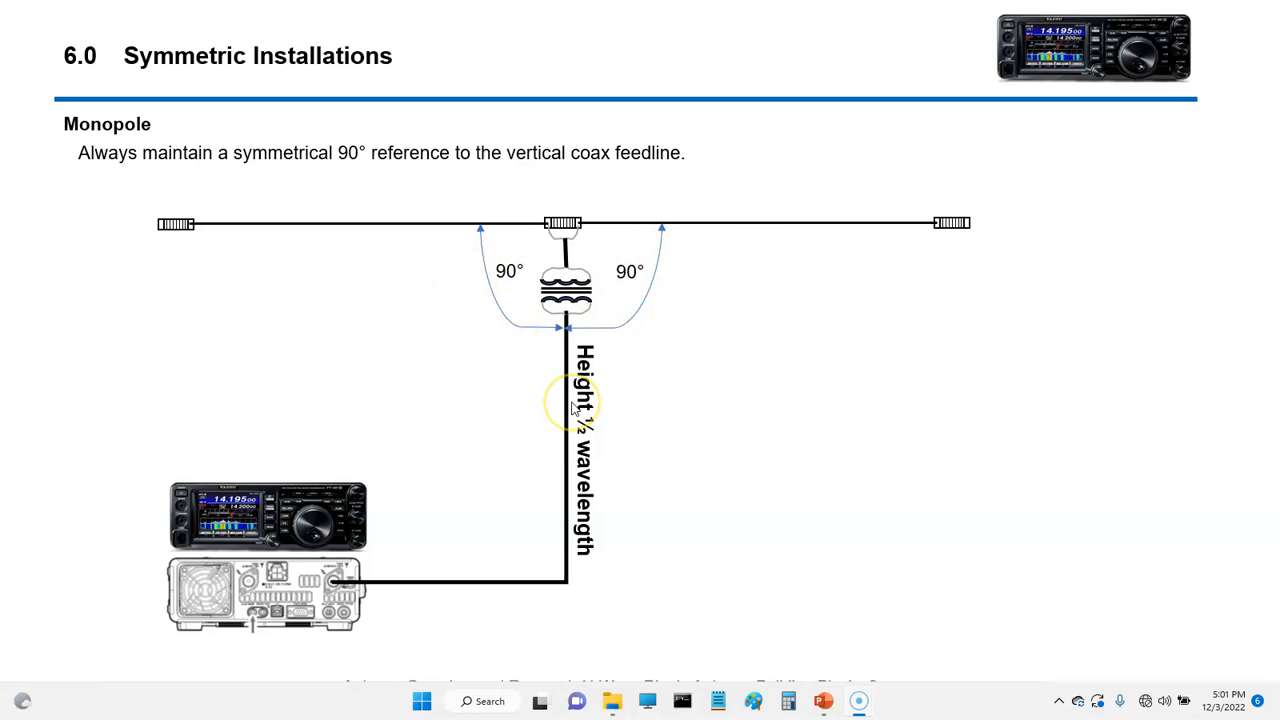
# - Advance to slide 6.1, the Monopole Inverted V at 45° giving 50 ohms
pyautogui.press('Right')
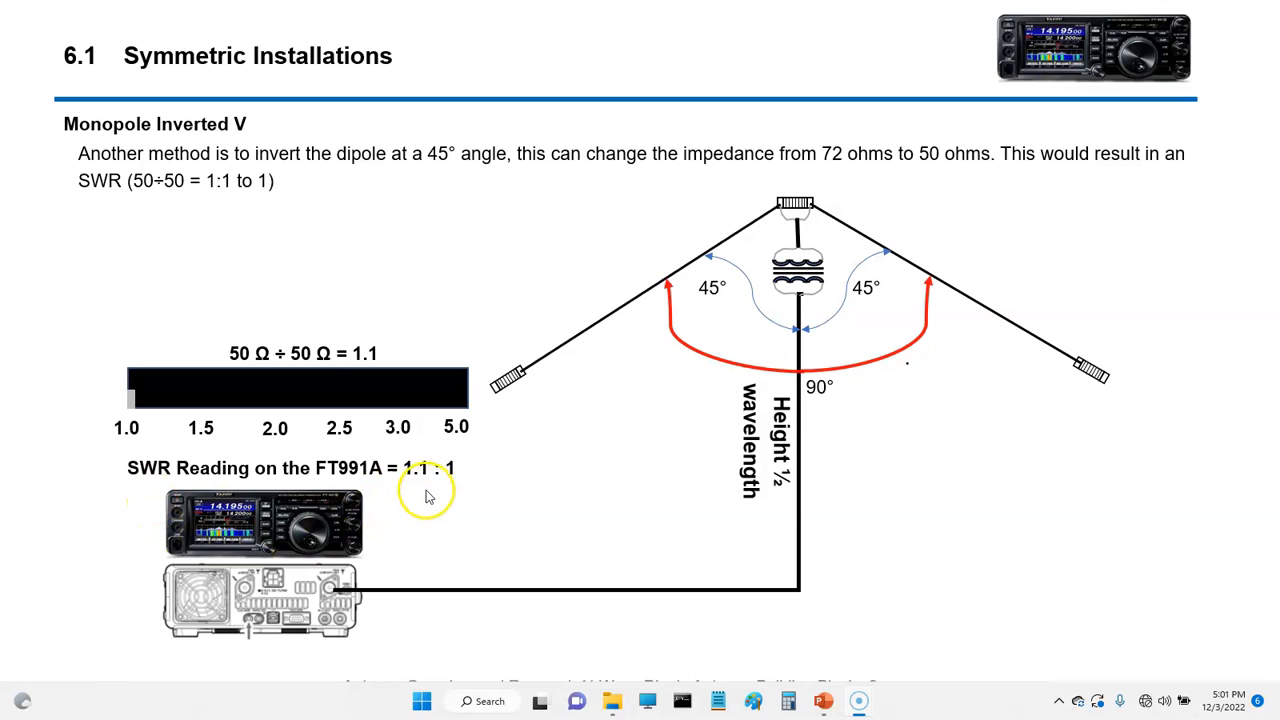
# - Advance to slide 7.0 Multi Band Trapped Dipoles with the 66 ft and 33 ft lengths
pyautogui.press('Right')
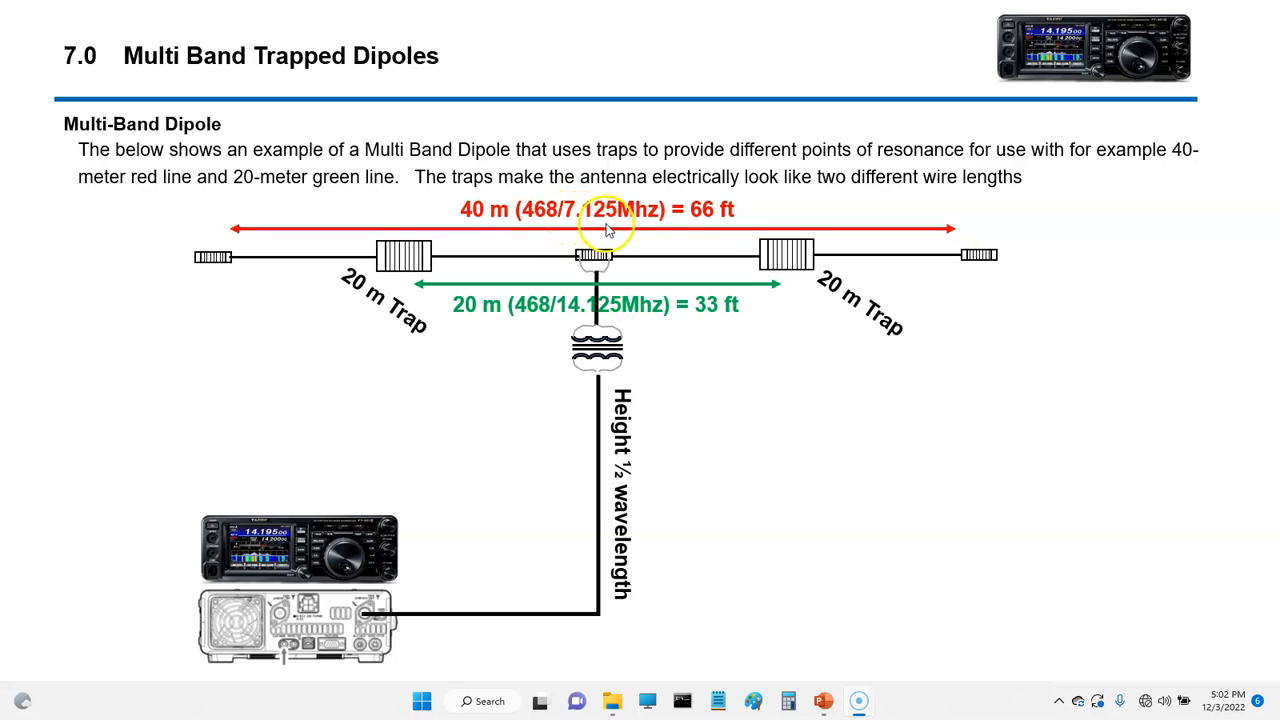
pyautogui.moveTo(252, 118)
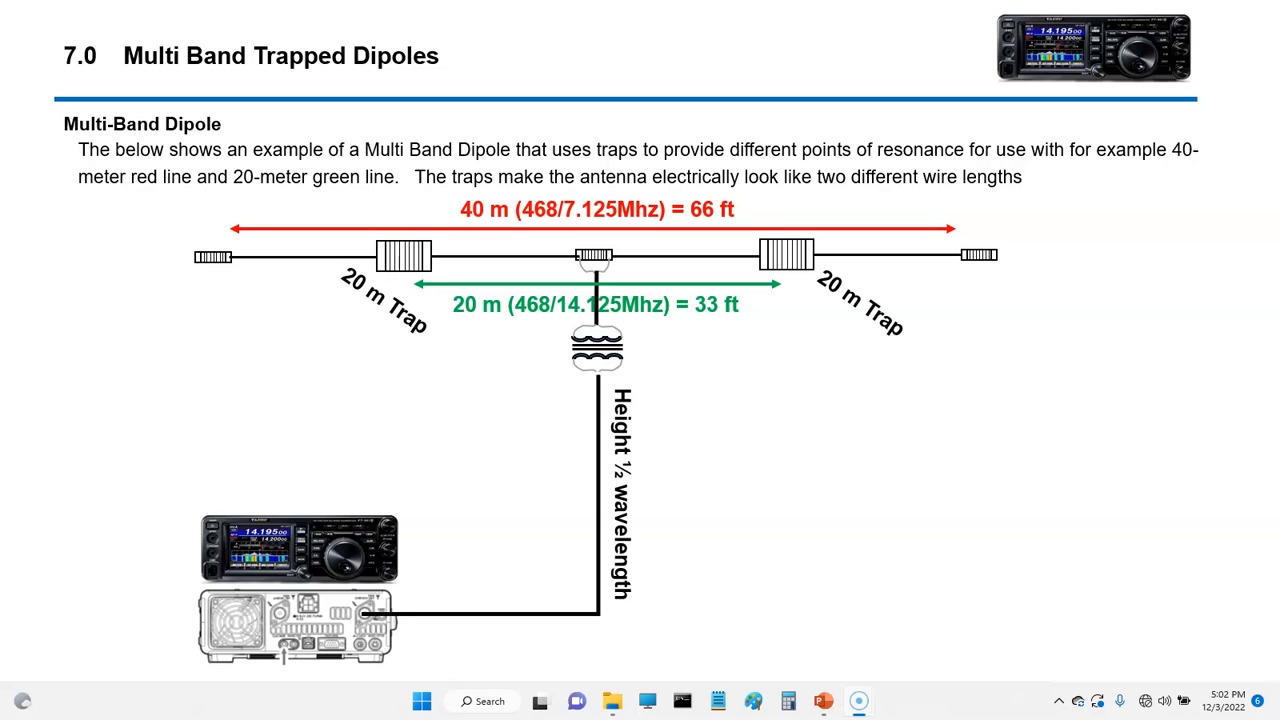
# - Advance to slide 7.1 explaining the full 66 ft wire resonating at 7.125 MHz
pyautogui.press('right')
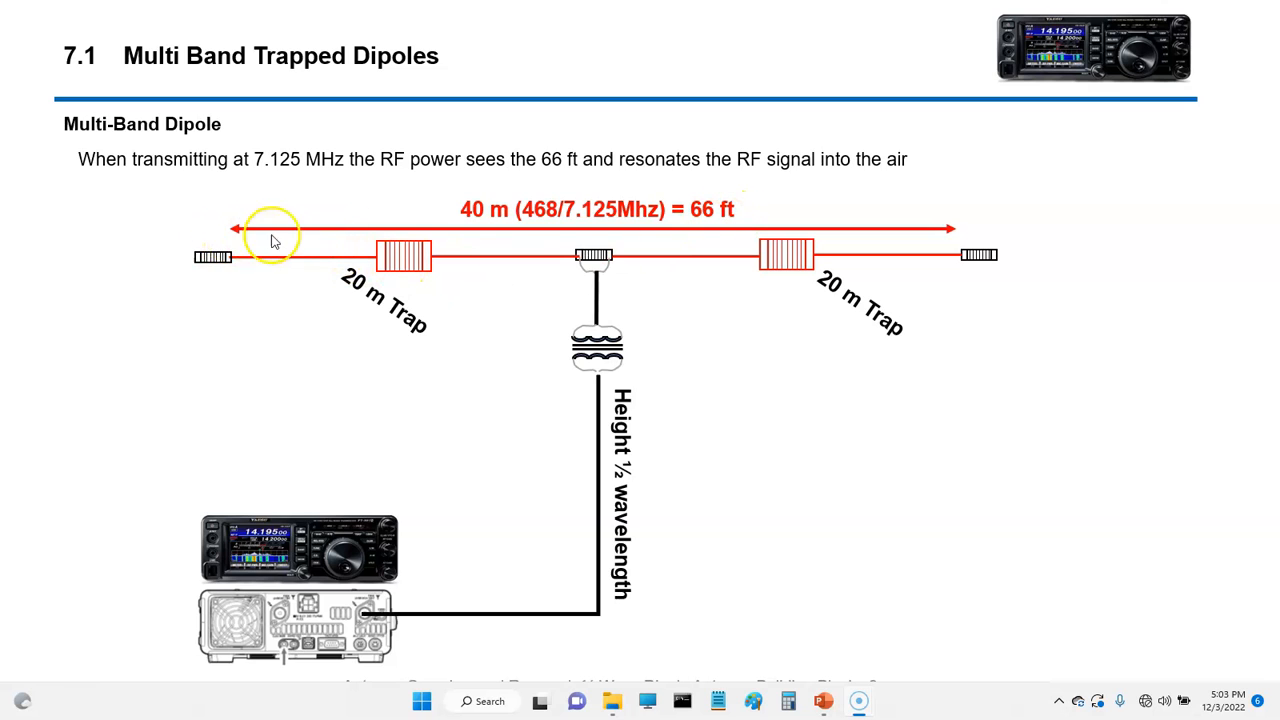
pyautogui.moveTo(844, 266)
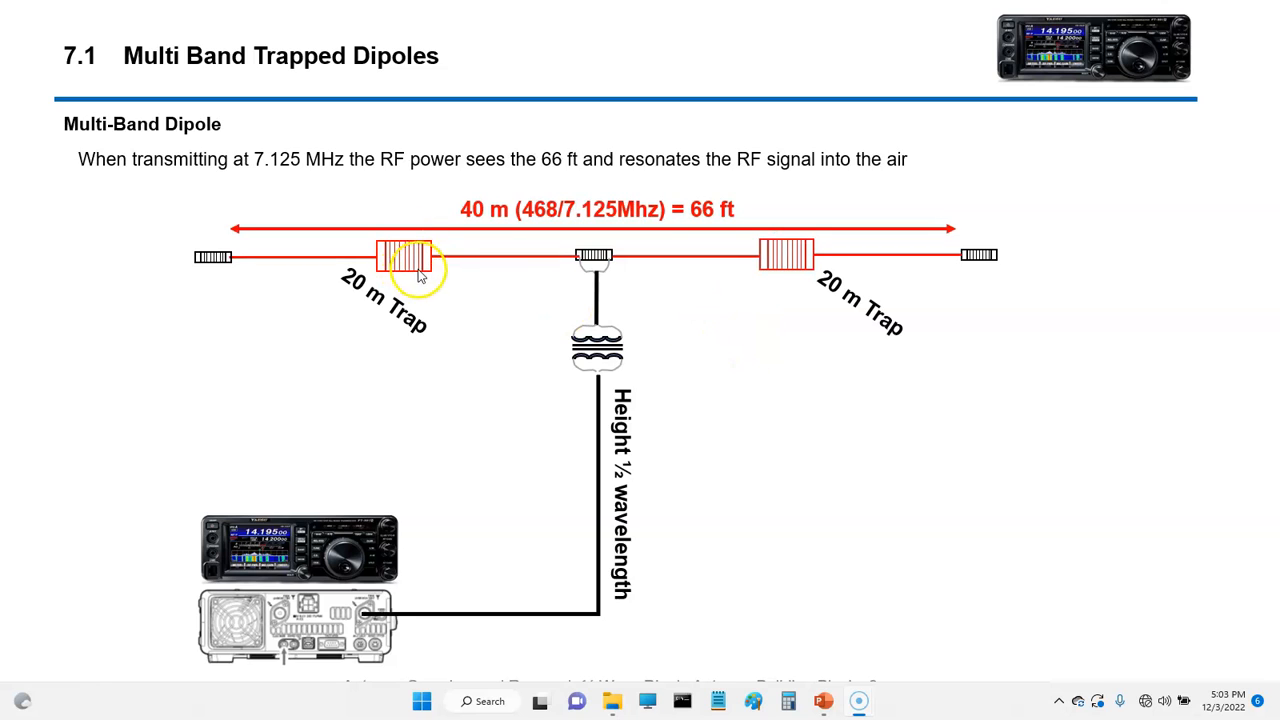
pyautogui.moveTo(436, 276)
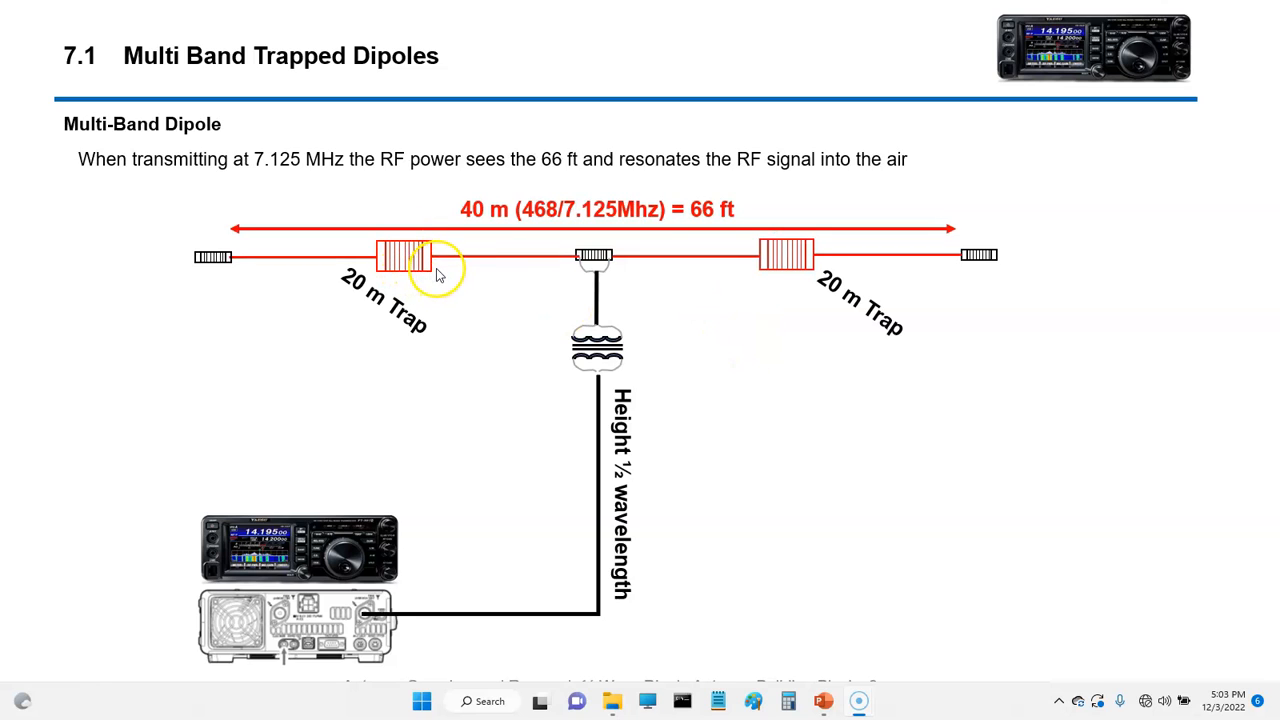
pyautogui.moveTo(404, 272)
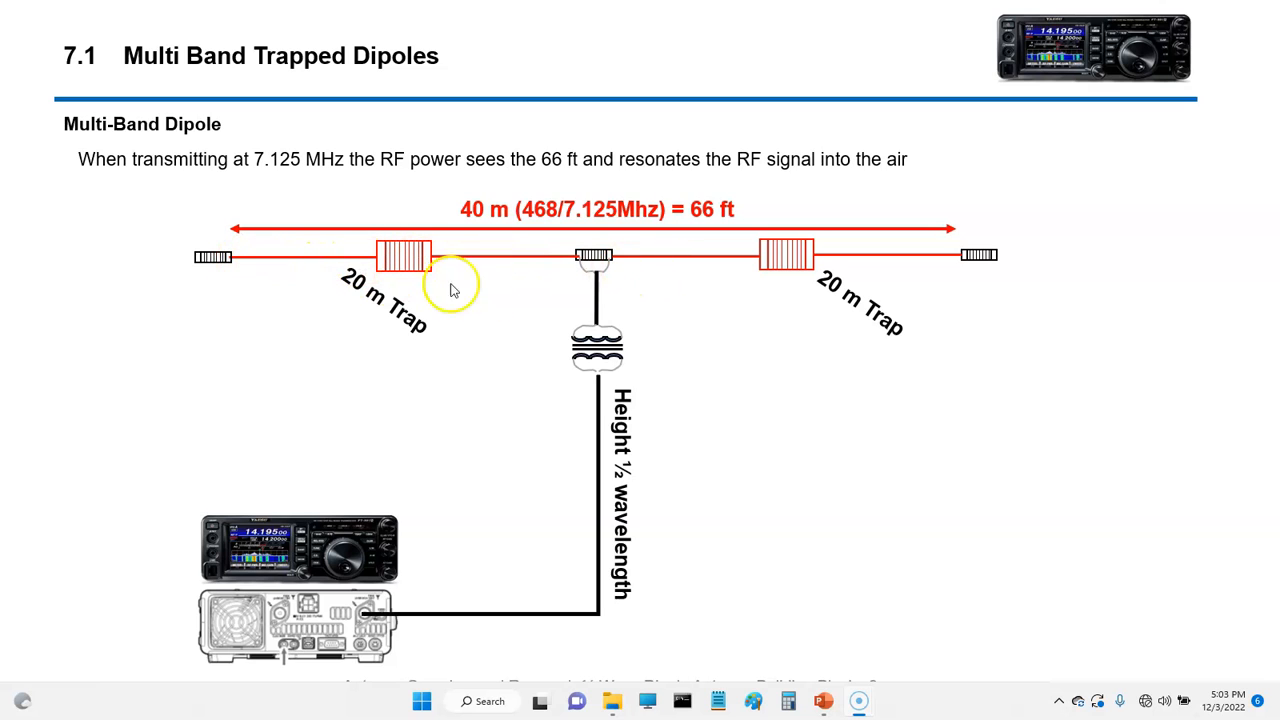
pyautogui.moveTo(726, 296)
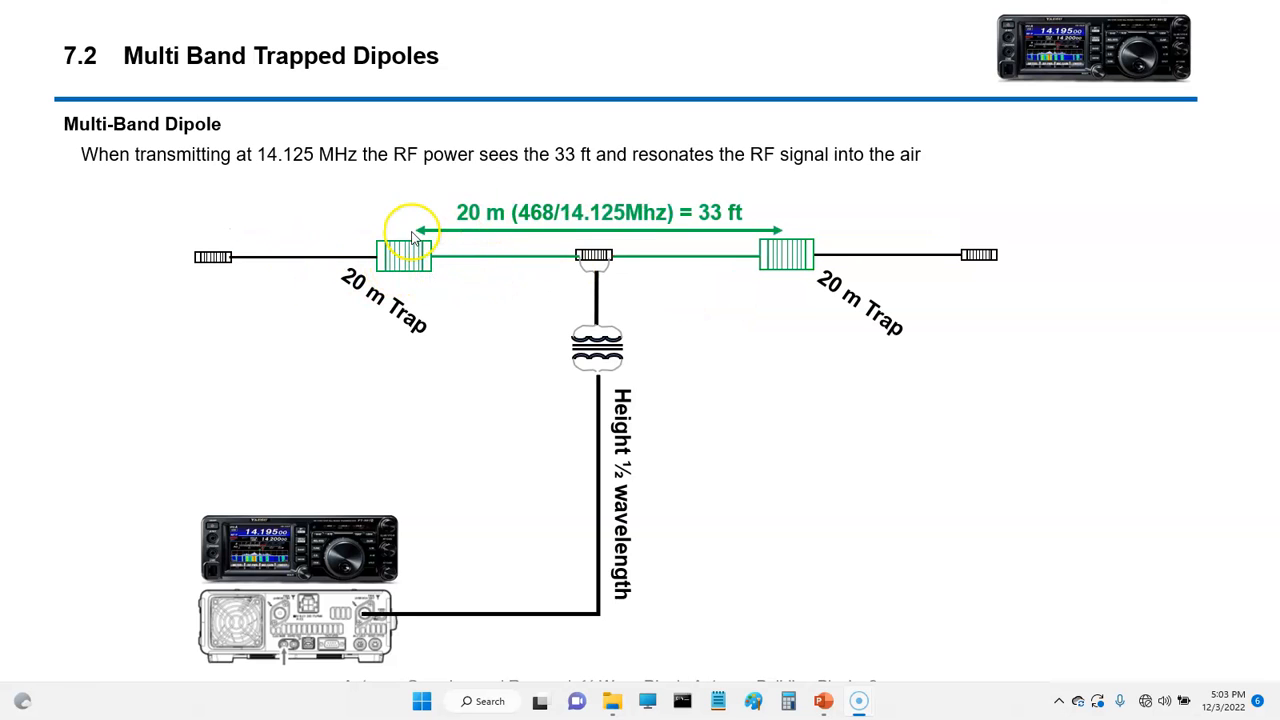
pyautogui.moveTo(530, 248)
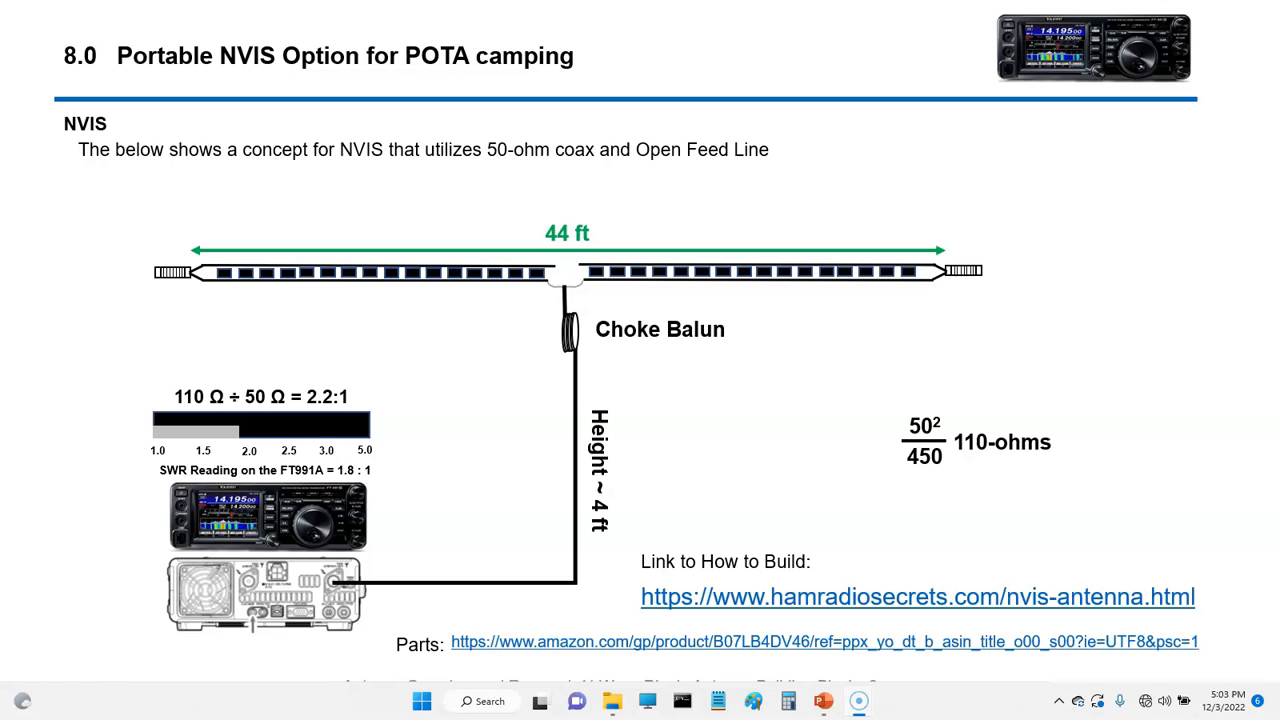
pyautogui.moveTo(936, 584)
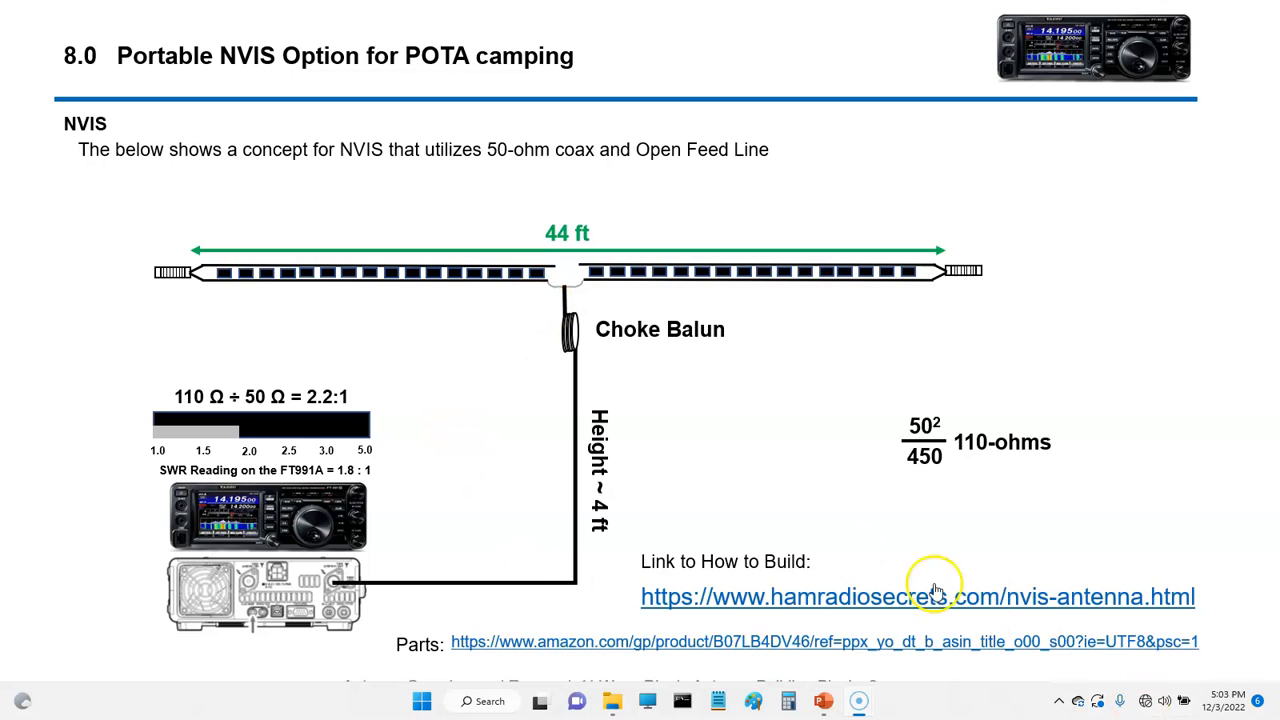
pyautogui.moveTo(858, 596)
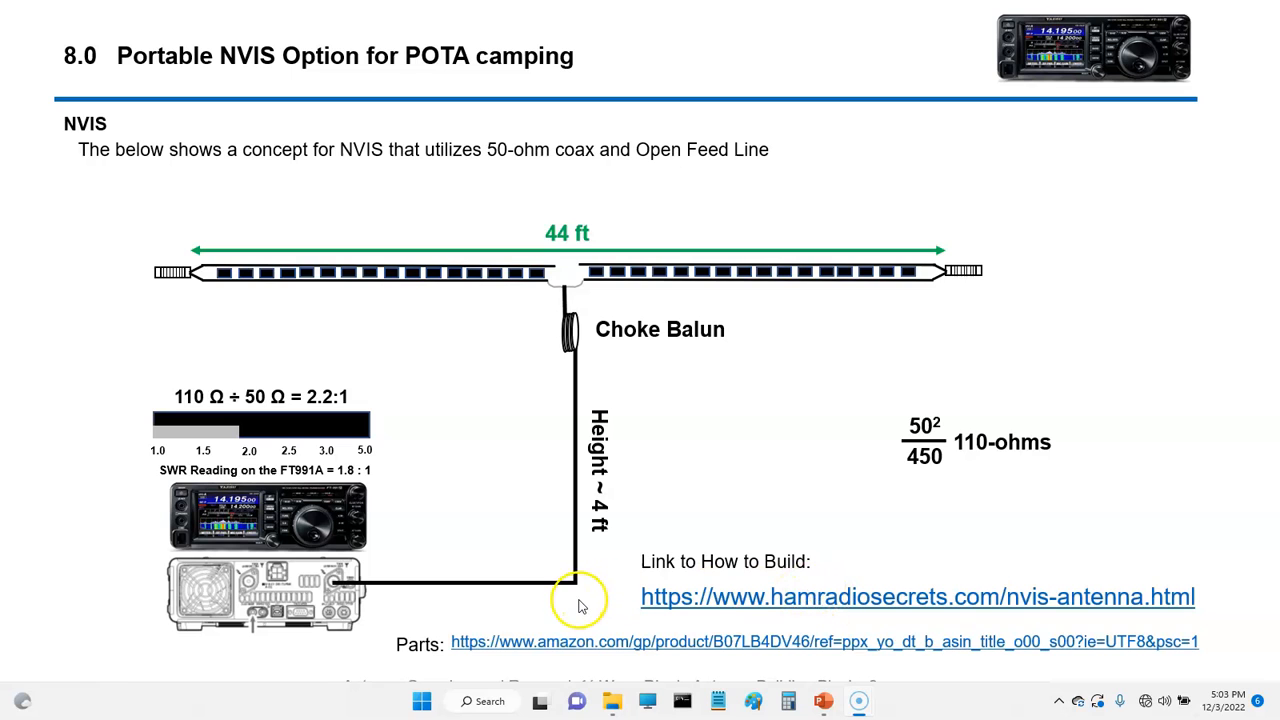
pyautogui.moveTo(480, 420)
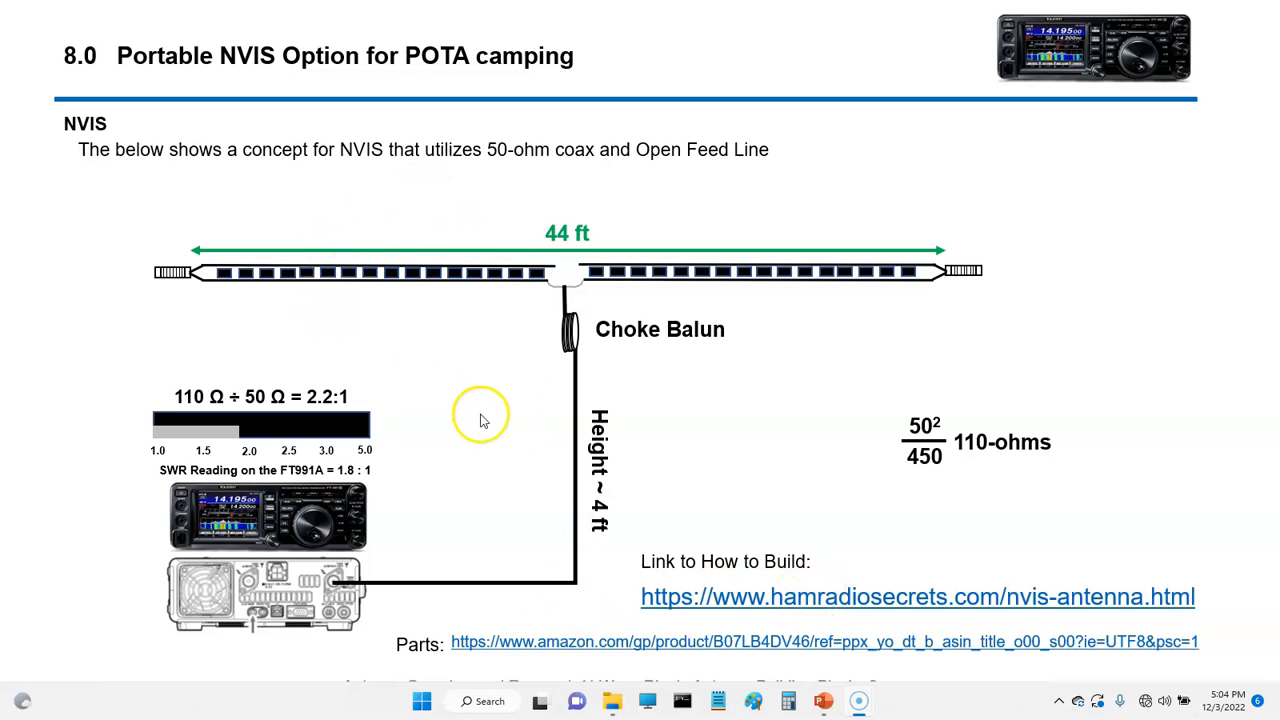
pyautogui.moveTo(664, 410)
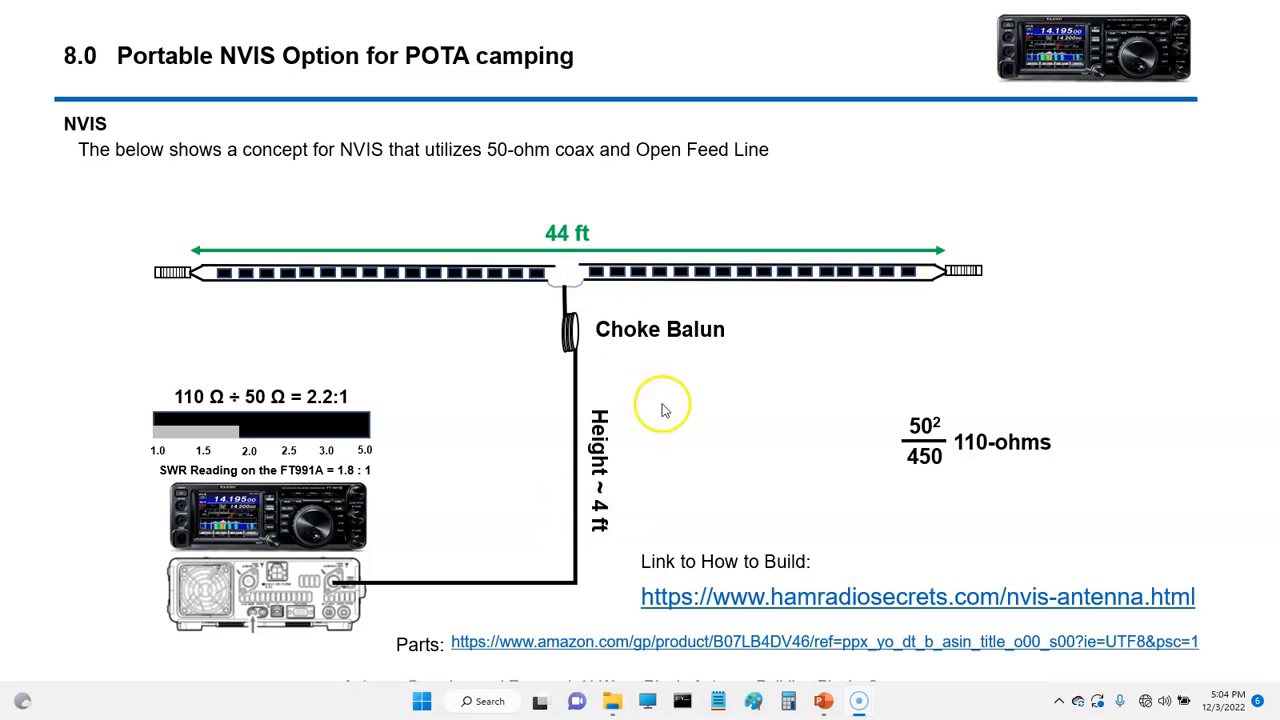
pyautogui.moveTo(176, 288)
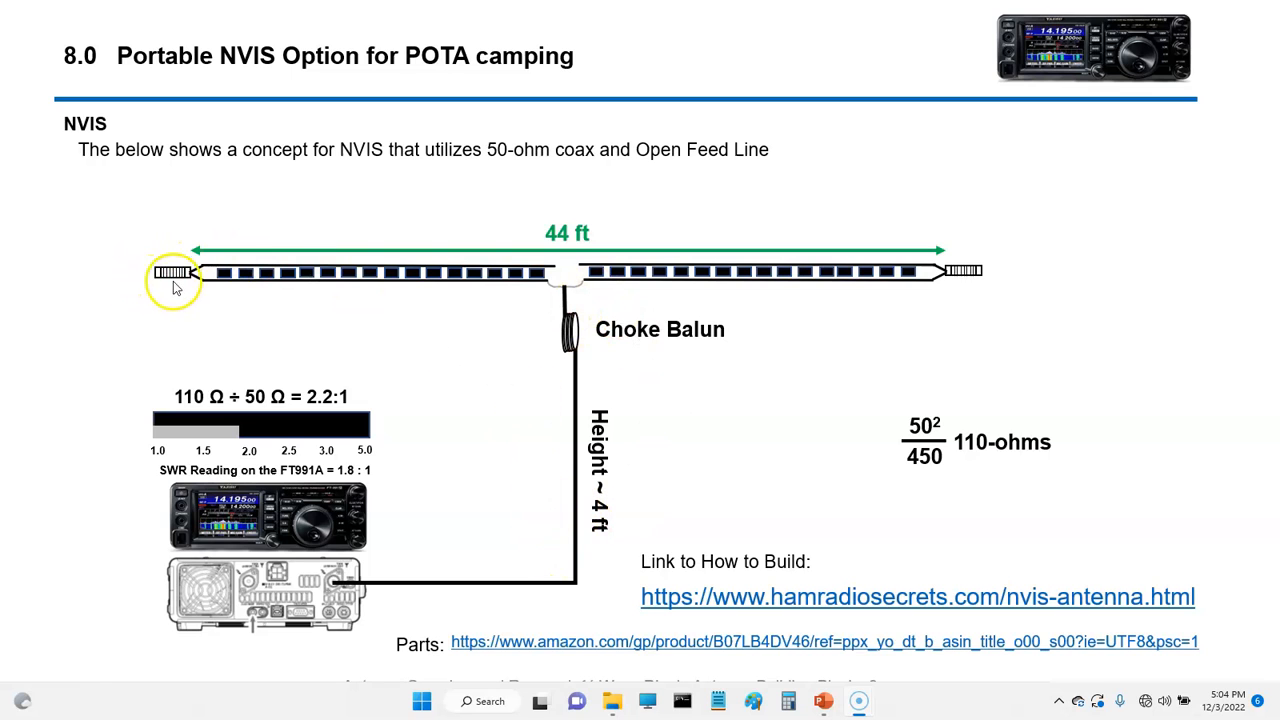
pyautogui.moveTo(690, 300)
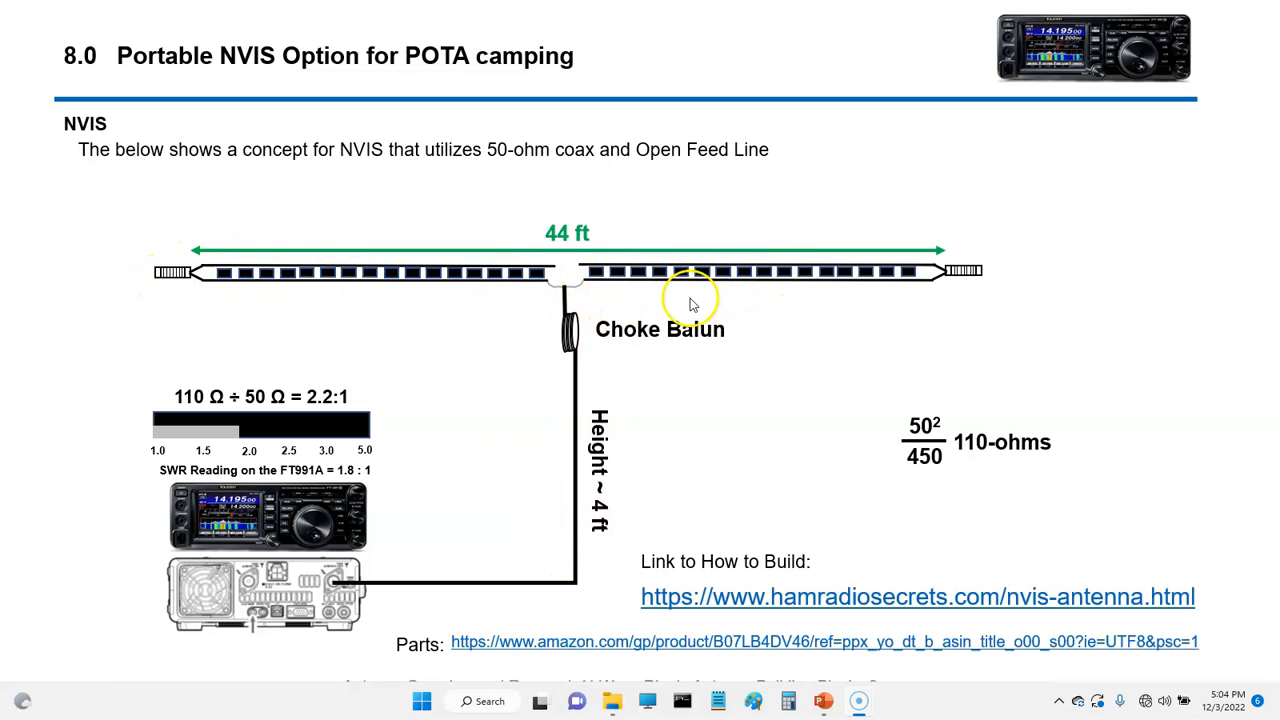
pyautogui.moveTo(222, 280)
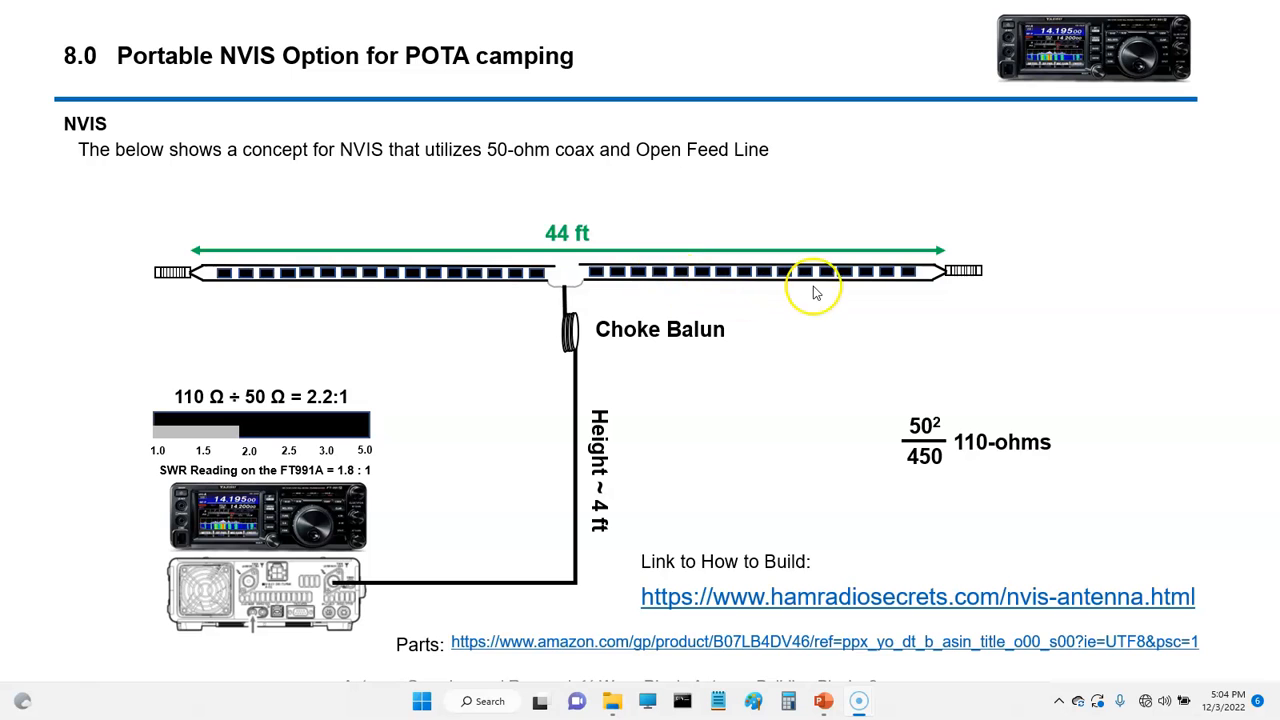
pyautogui.moveTo(600, 280)
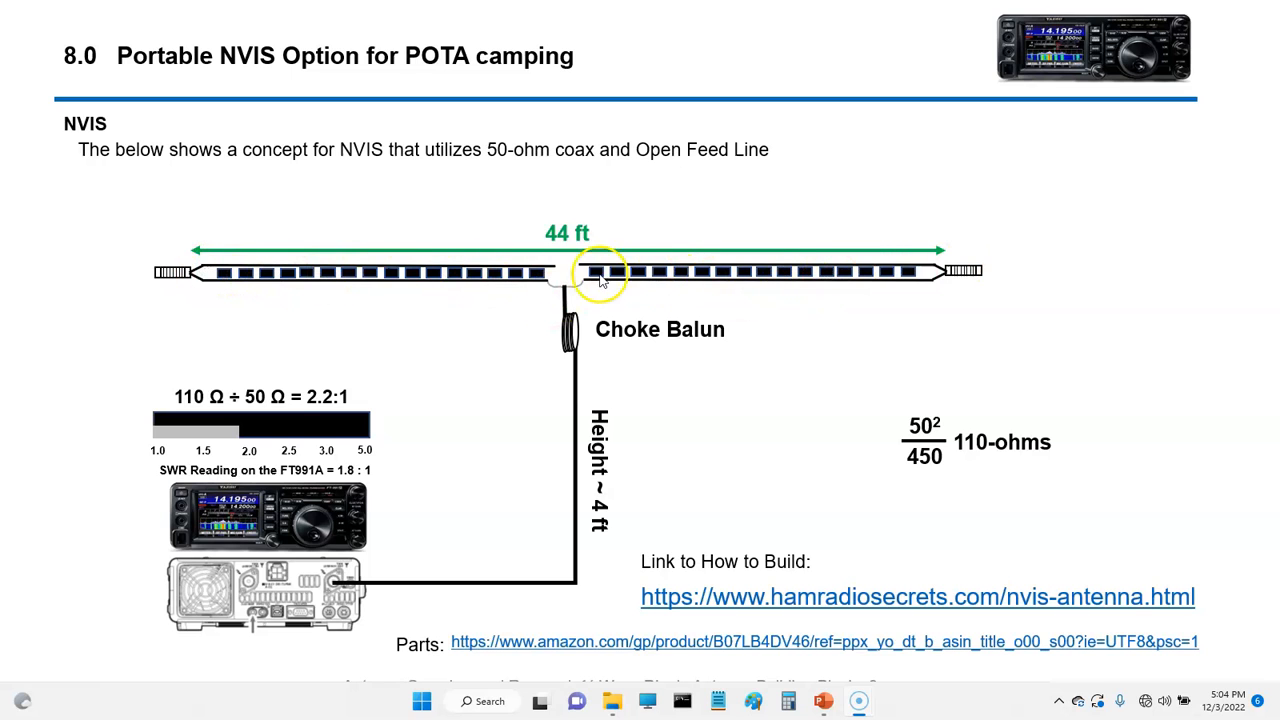
pyautogui.moveTo(878, 404)
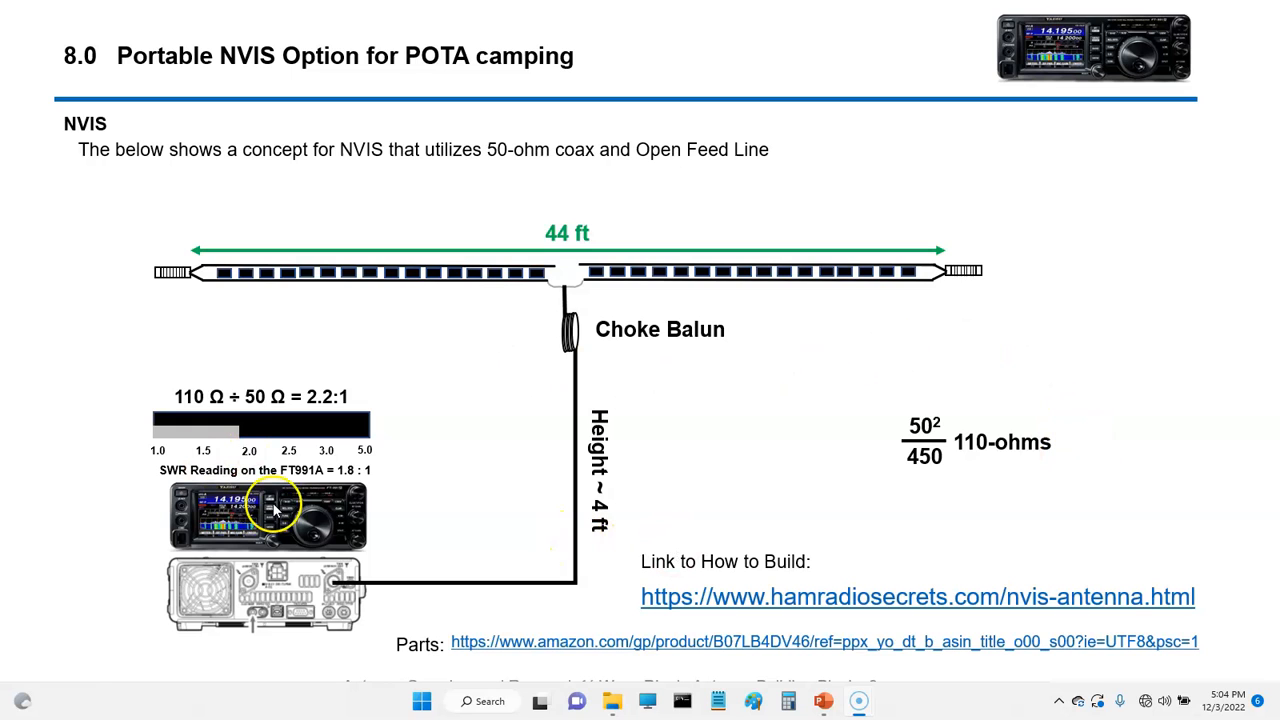
pyautogui.moveTo(296, 370)
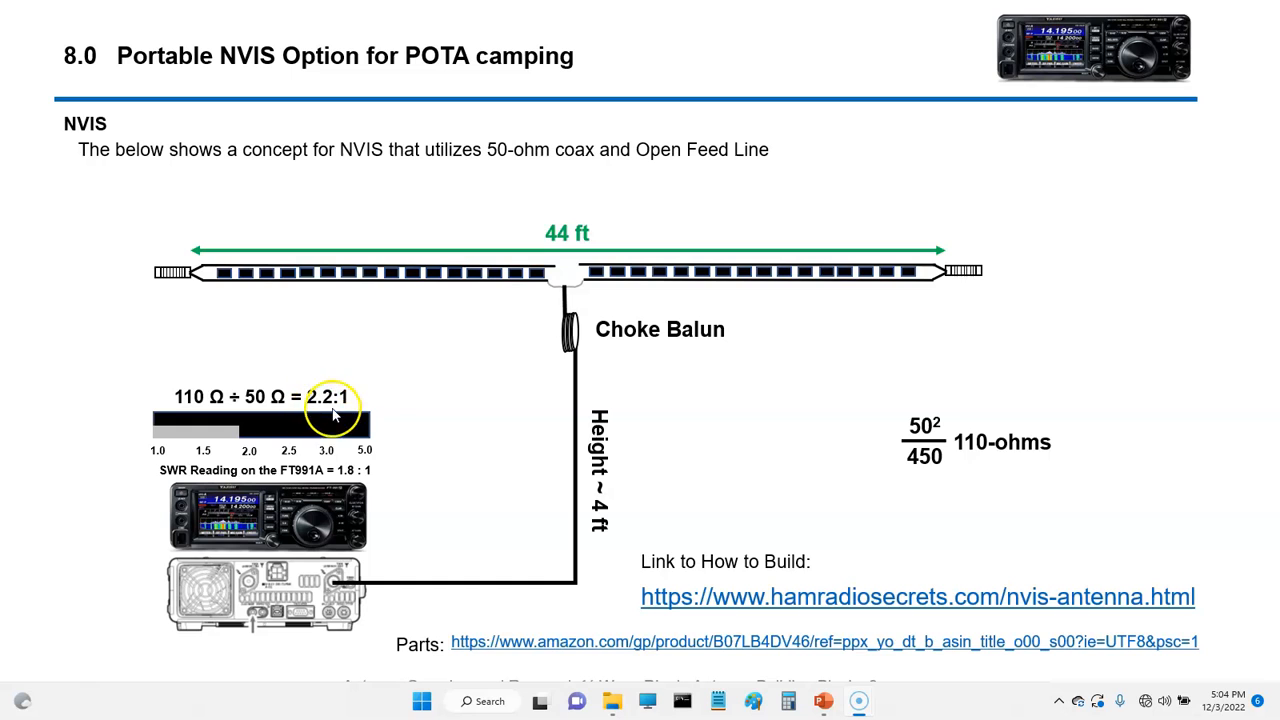
pyautogui.moveTo(492, 464)
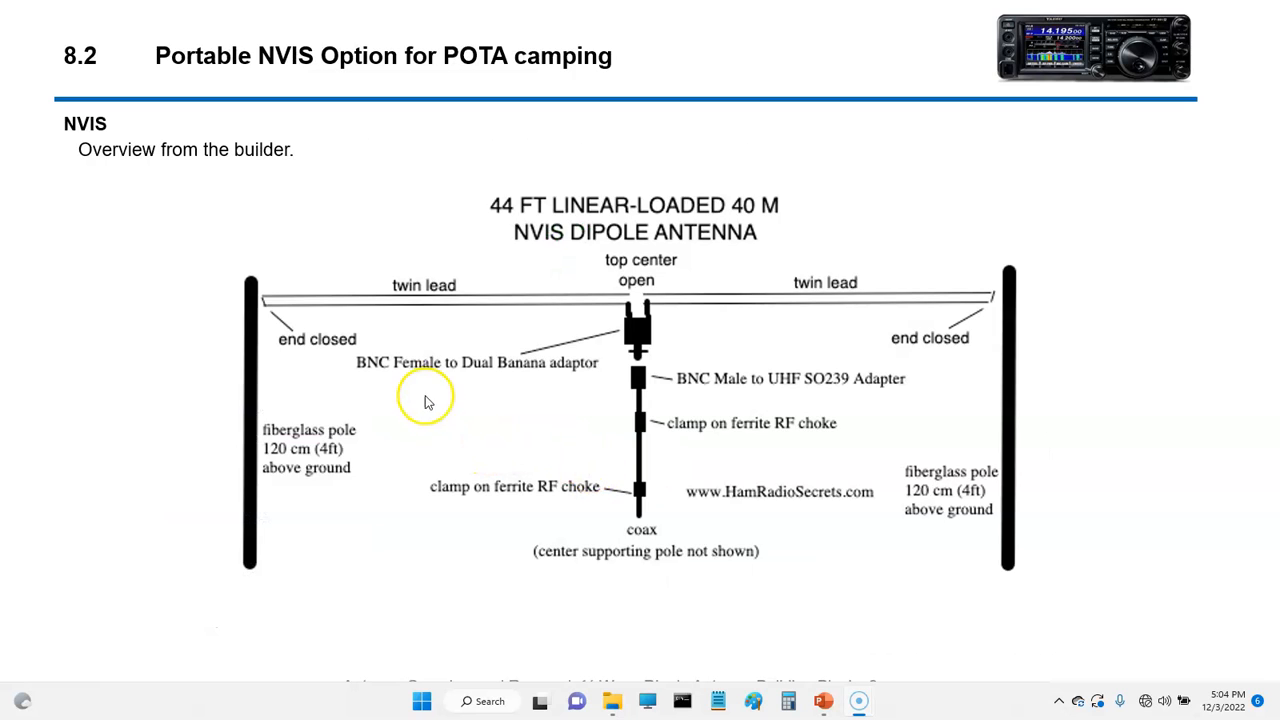
pyautogui.moveTo(596, 358)
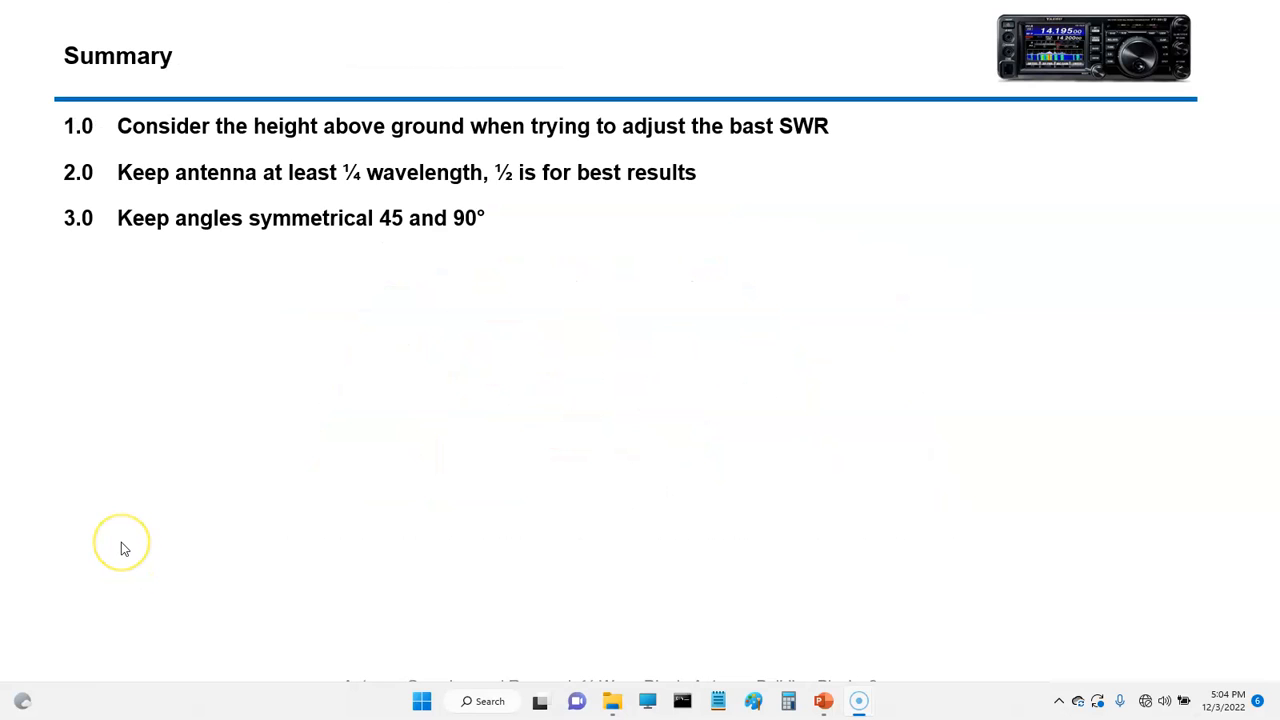
pyautogui.moveTo(124, 548)
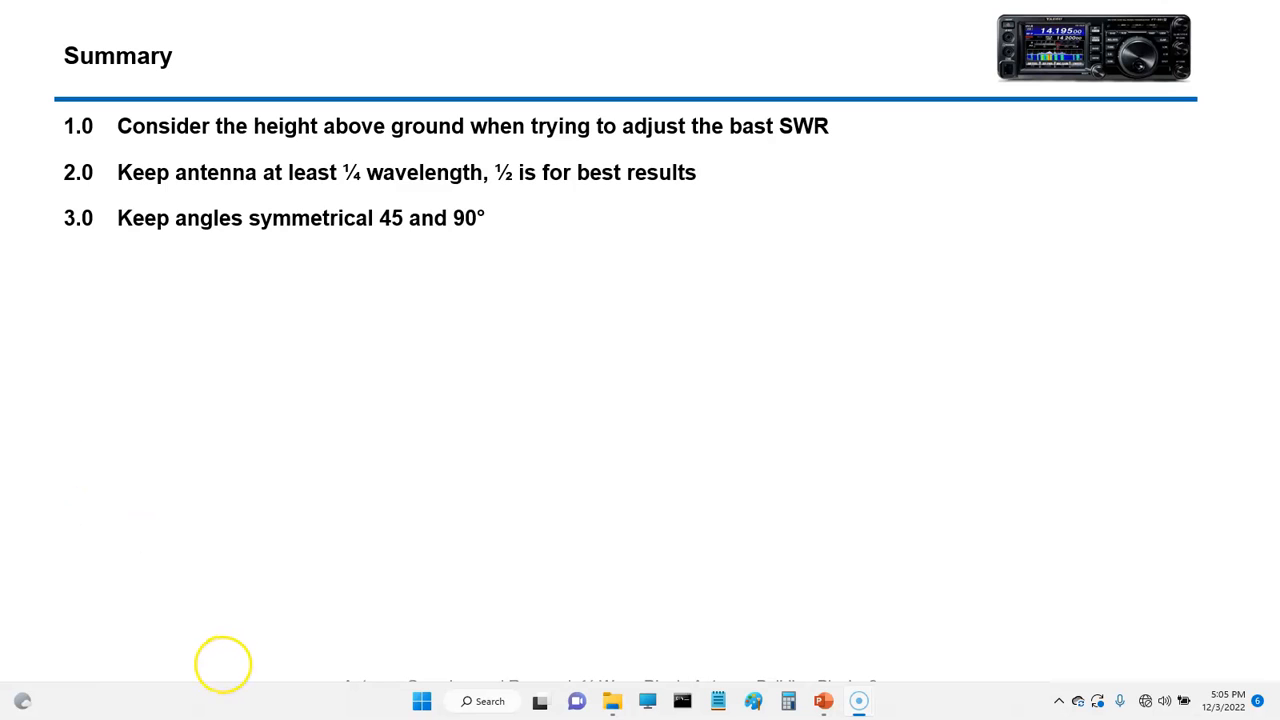
pyautogui.moveTo(464, 584)
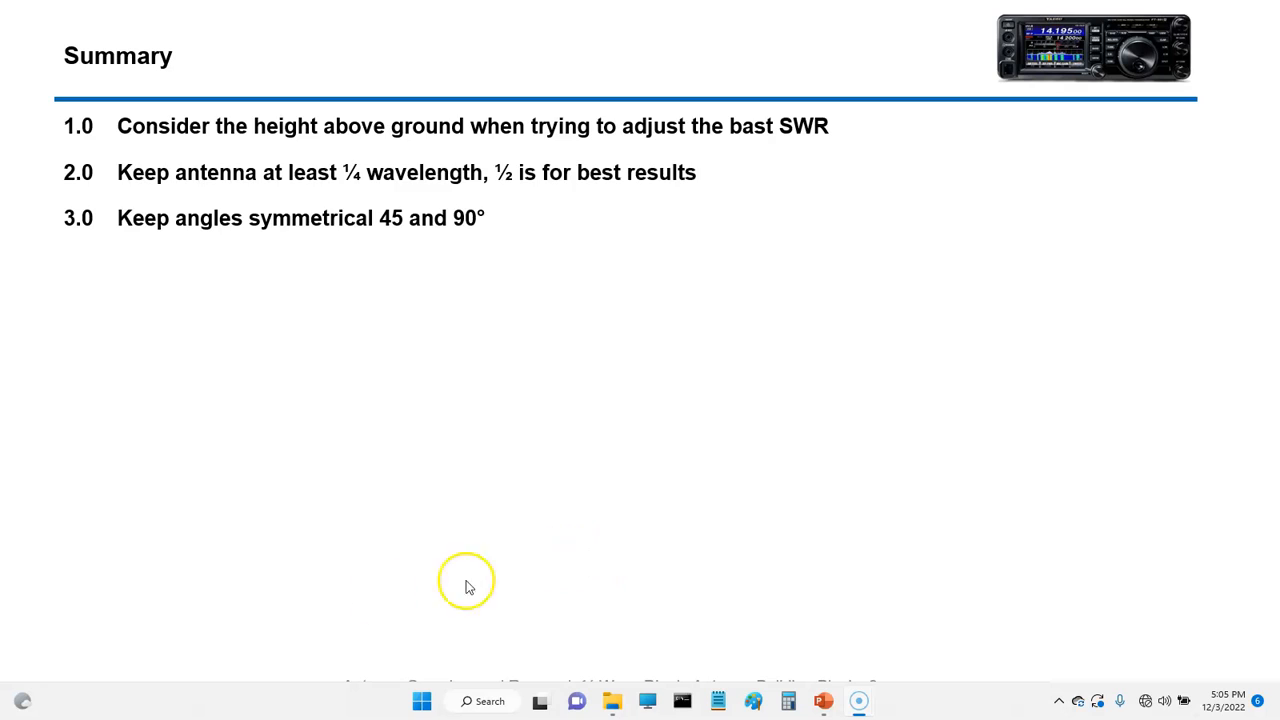